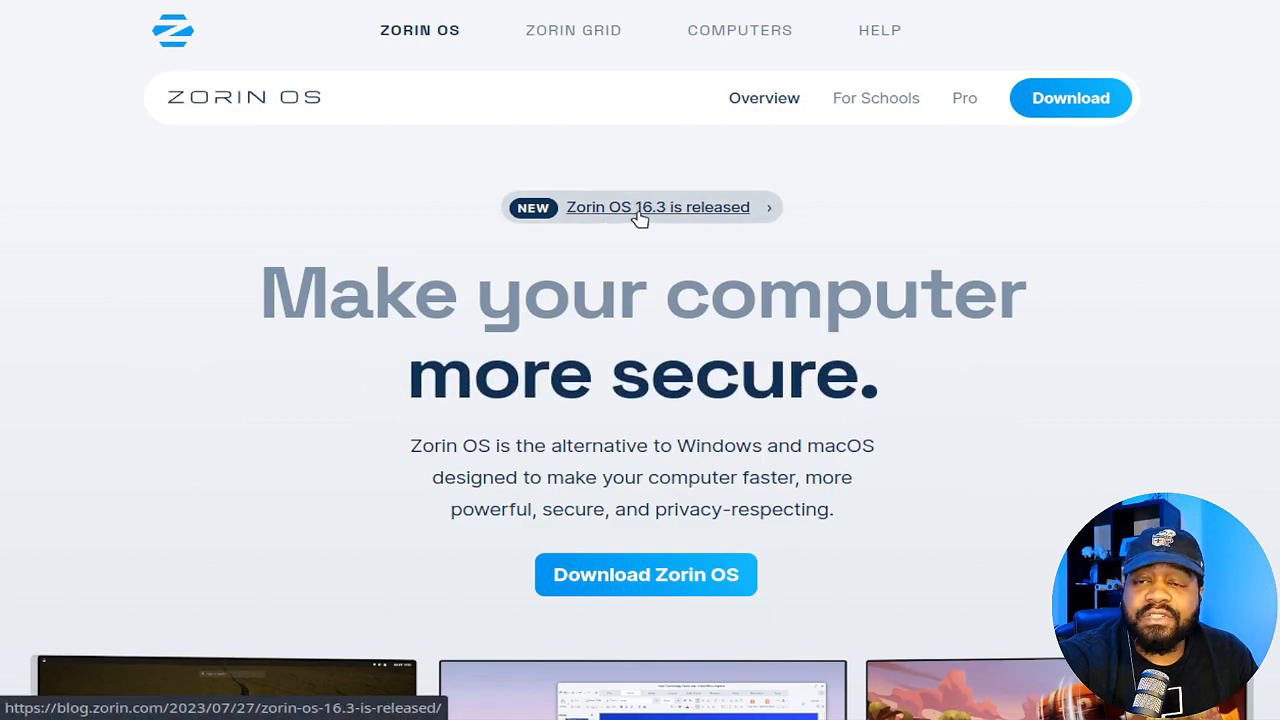
- Open the 'Zorin OS 16.3 is released' post and read down to its Upgrader section demo
click(657, 207)
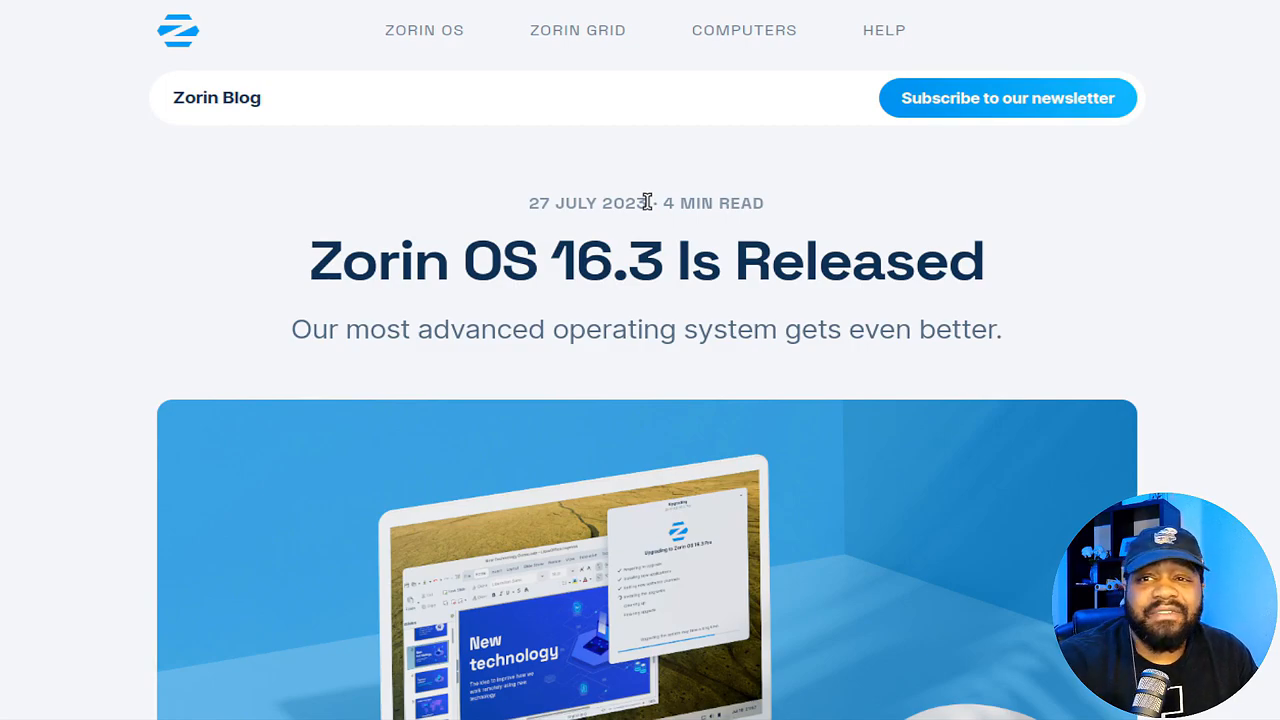
mouse_move(1059, 311)
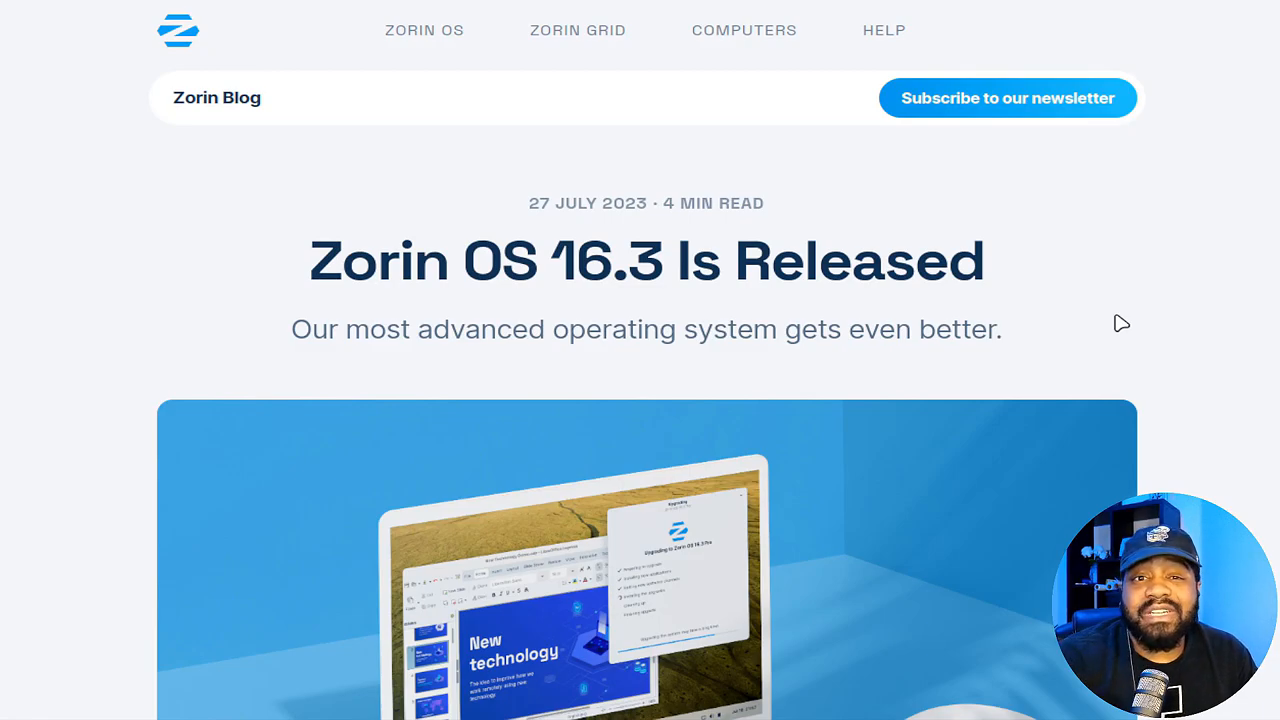
scroll(down, 3)
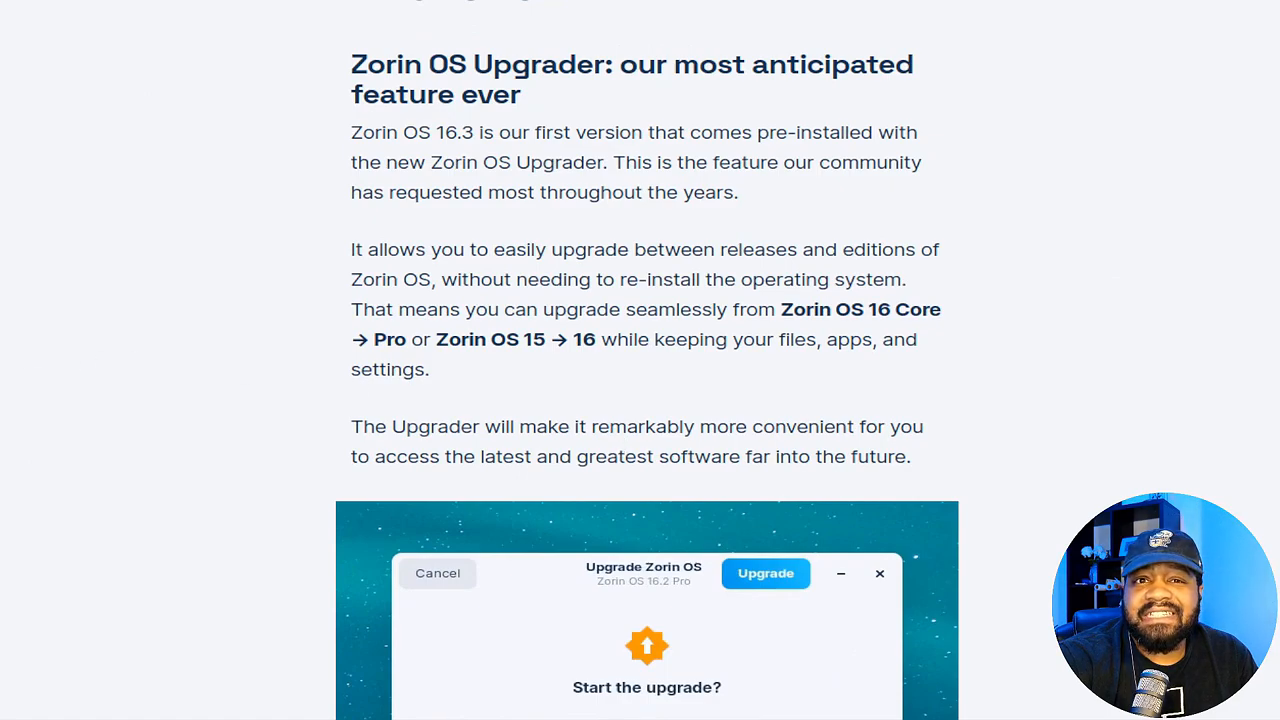
click(765, 573)
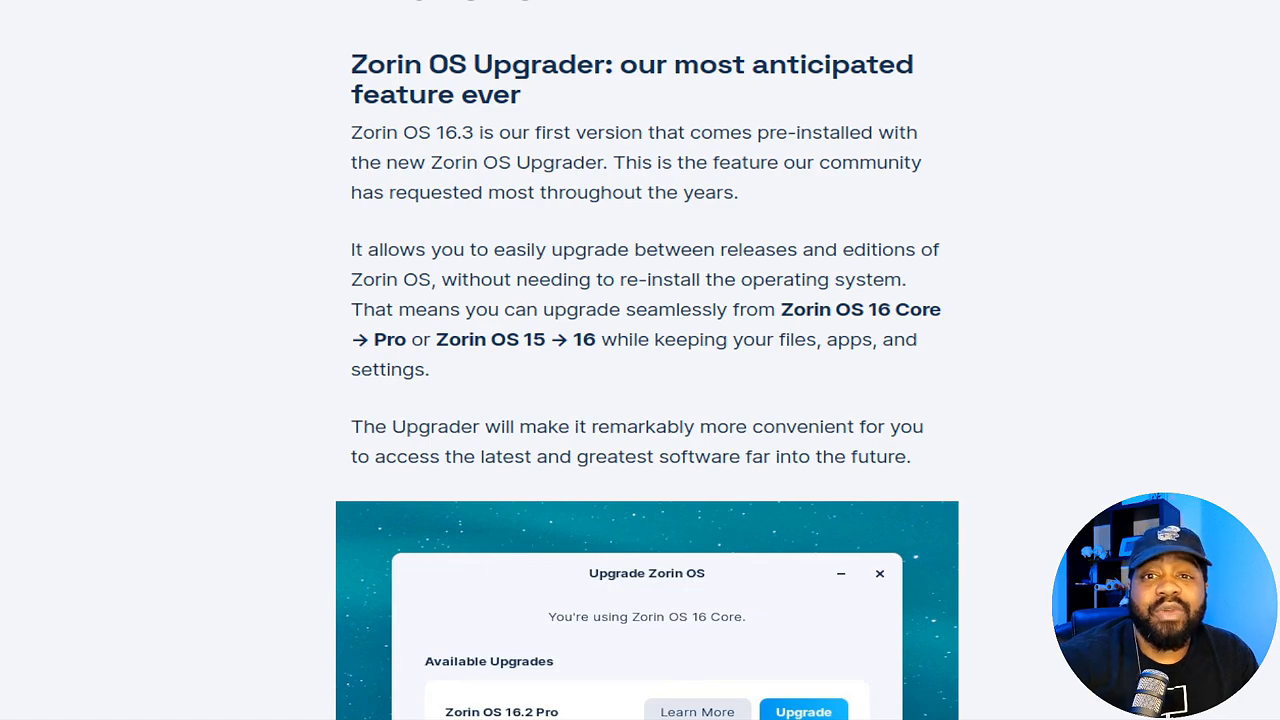
click(803, 711)
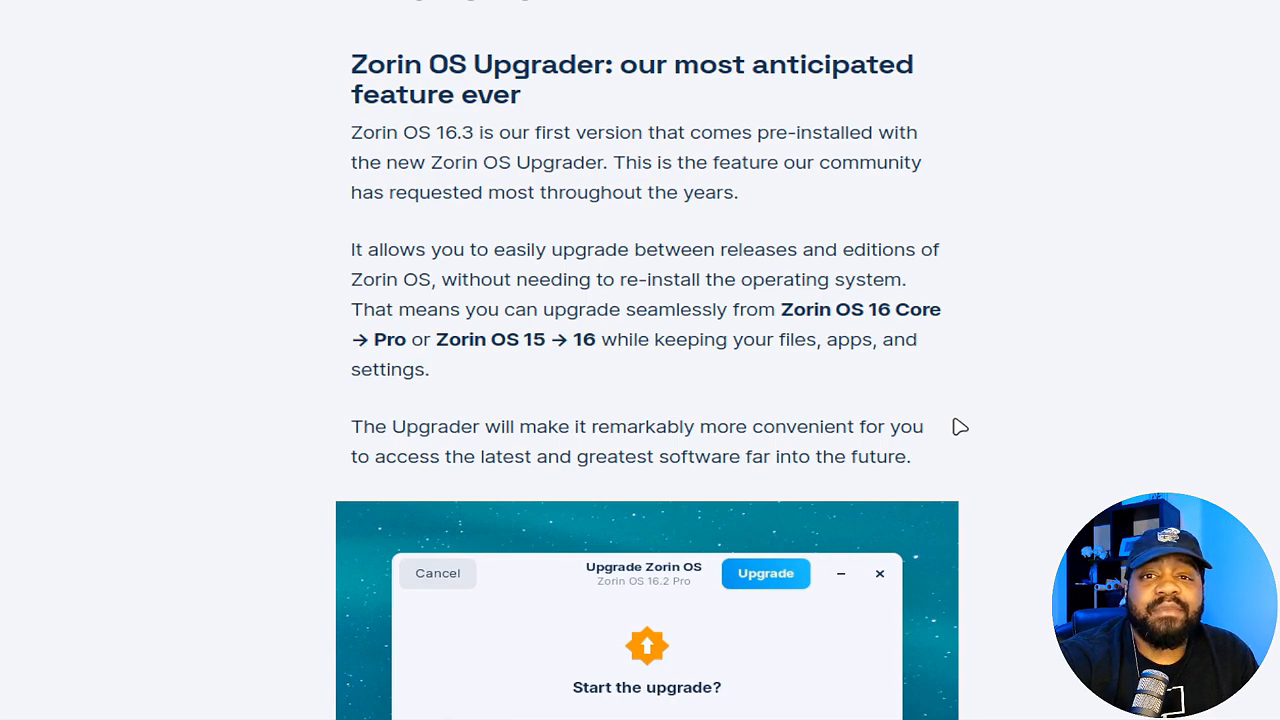
click(765, 573)
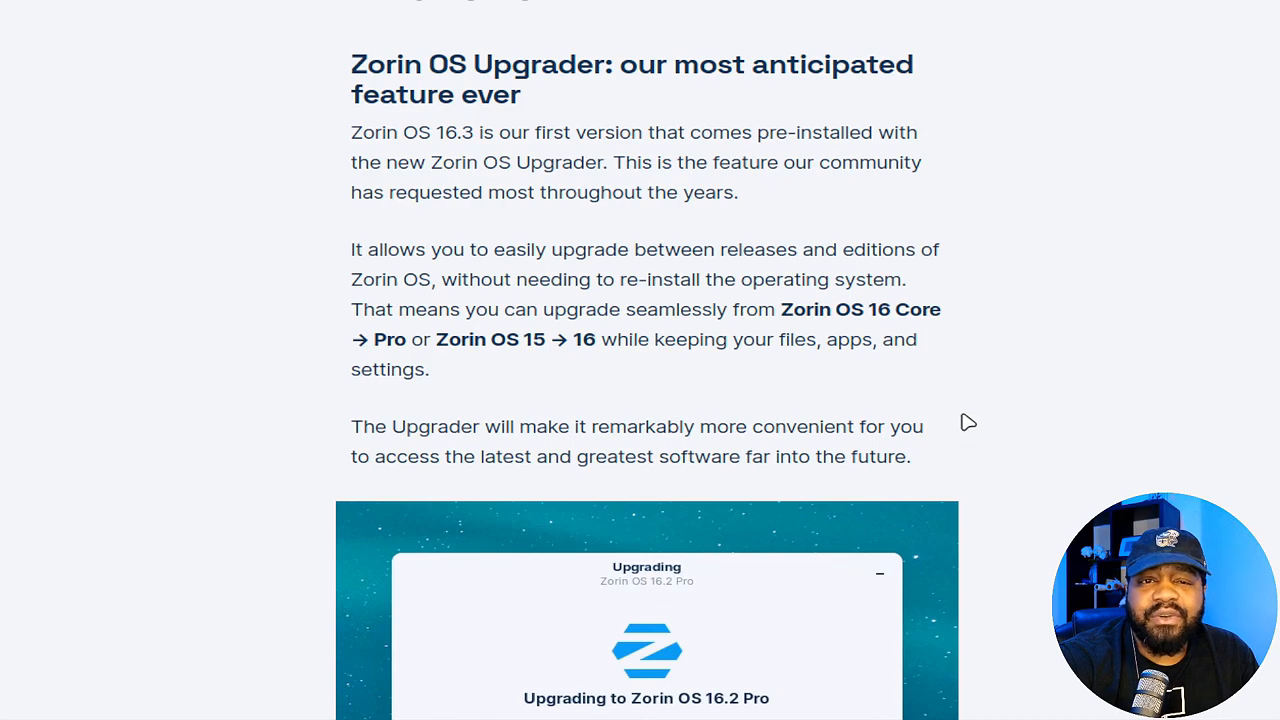
scroll(down, 3)
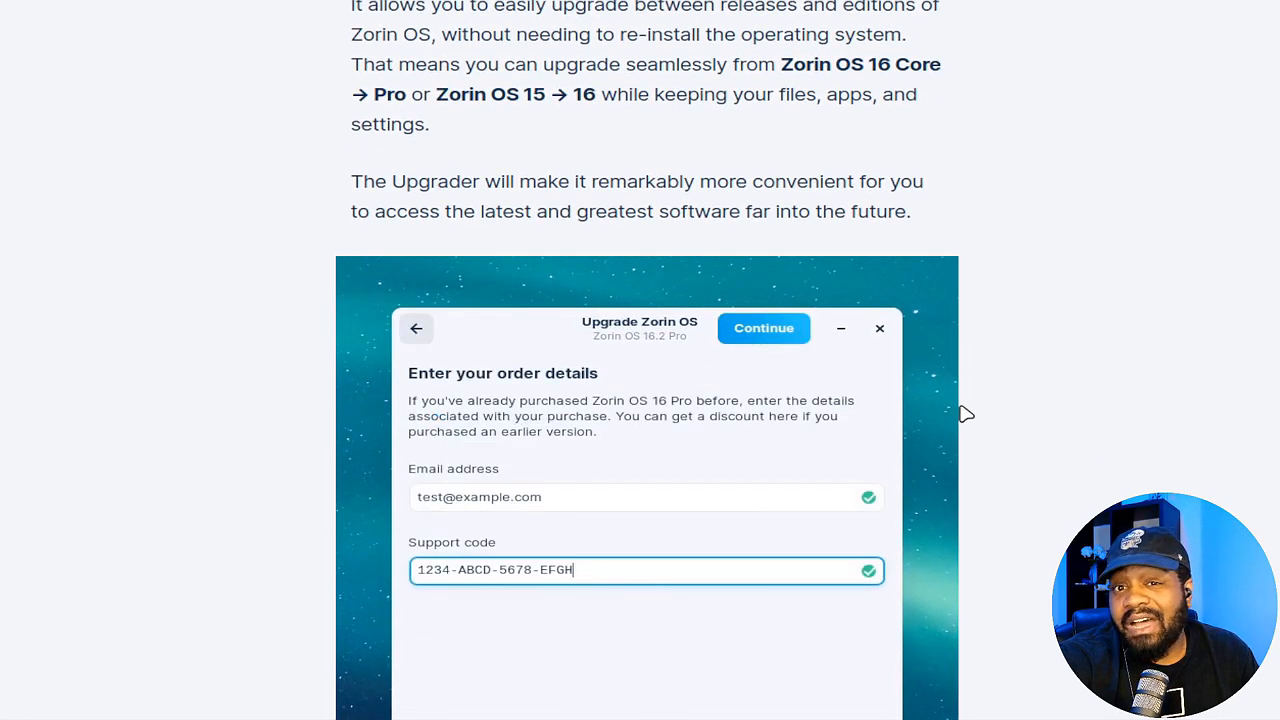
click(763, 328)
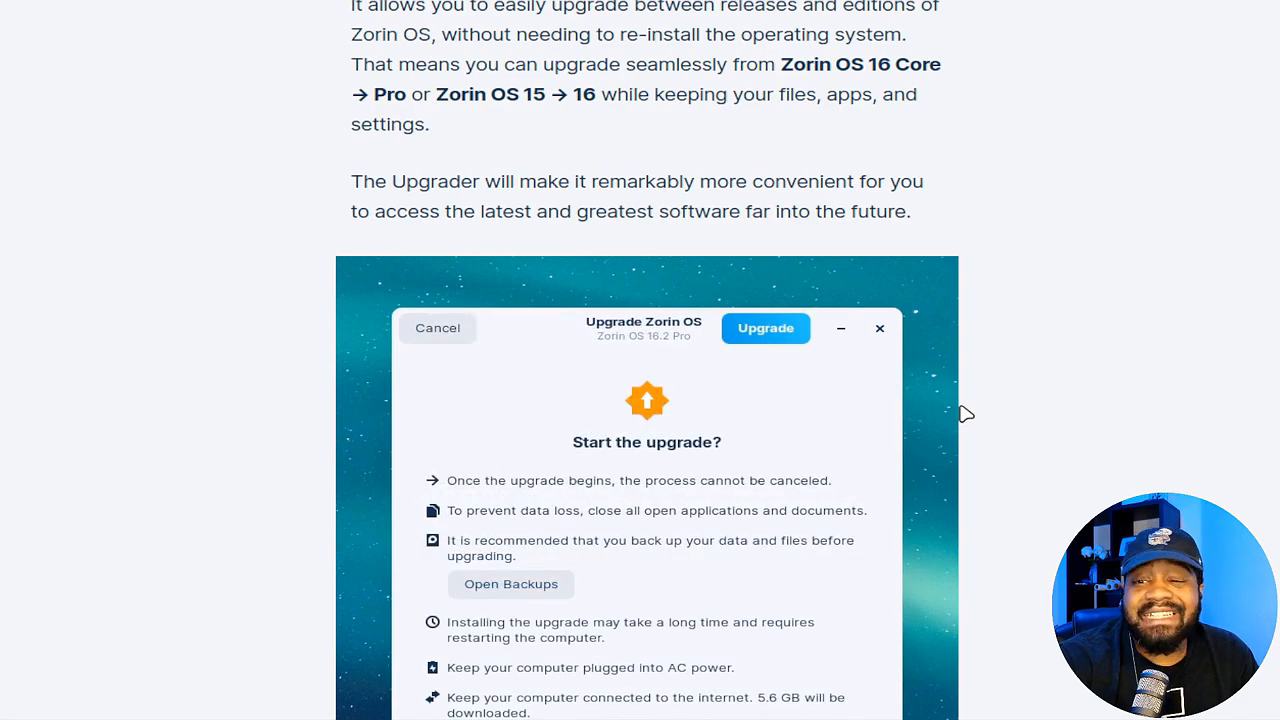
click(765, 328)
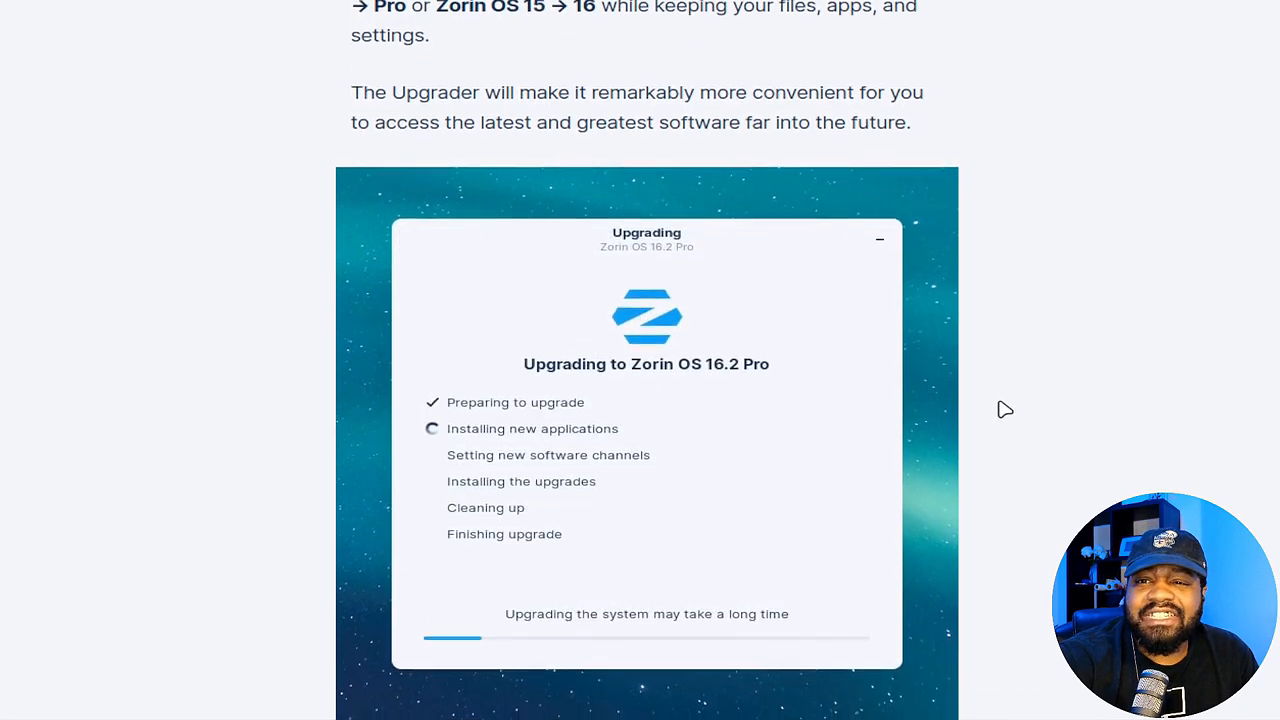
scroll(down, 3)
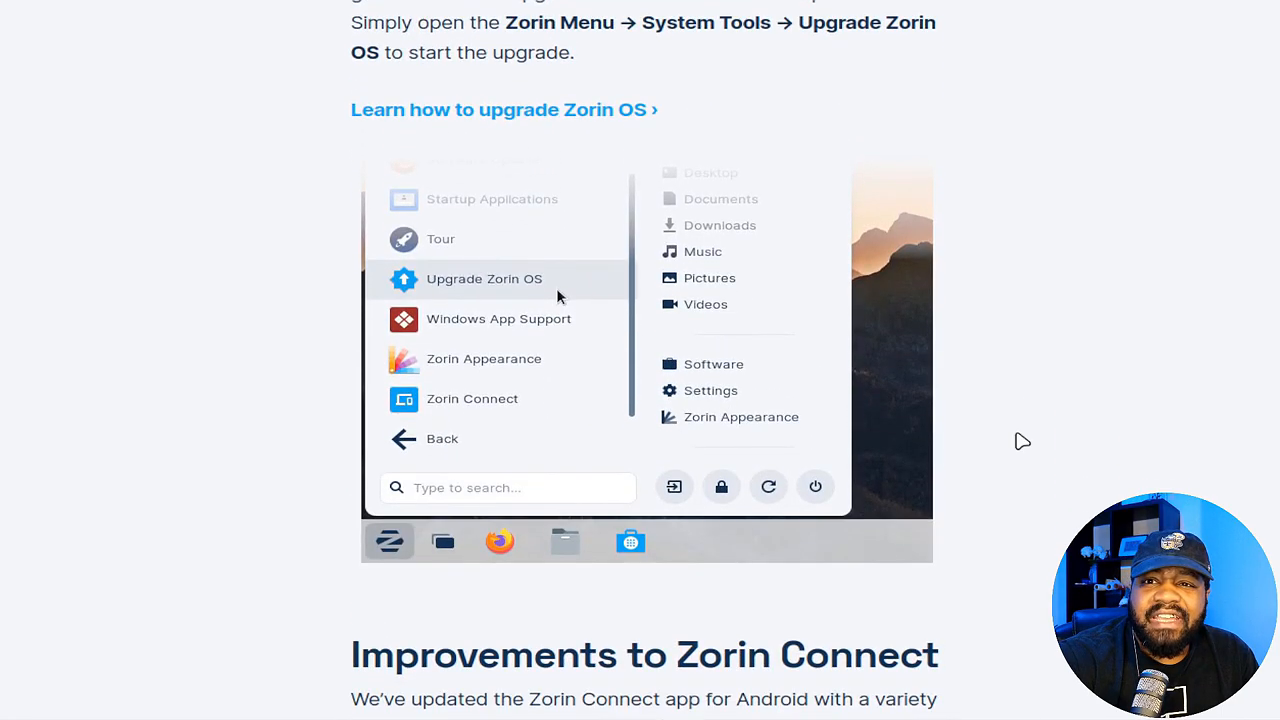
mouse_move(443, 497)
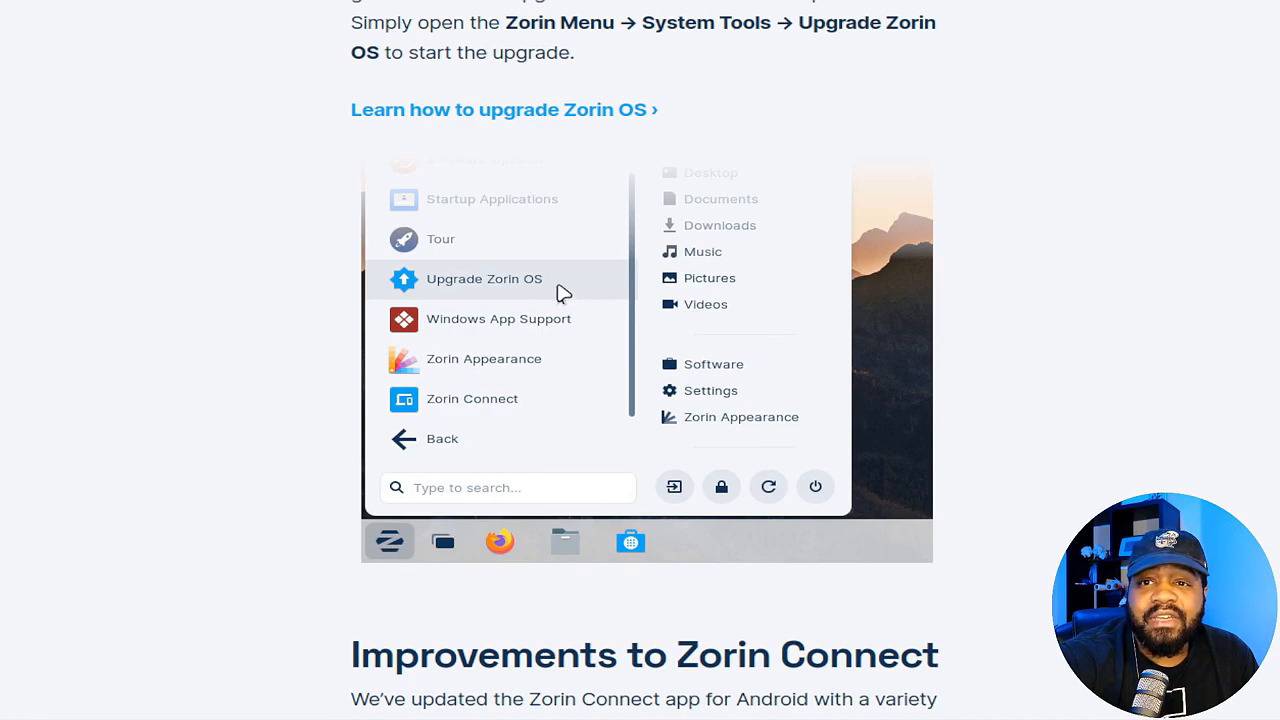
mouse_move(1094, 493)
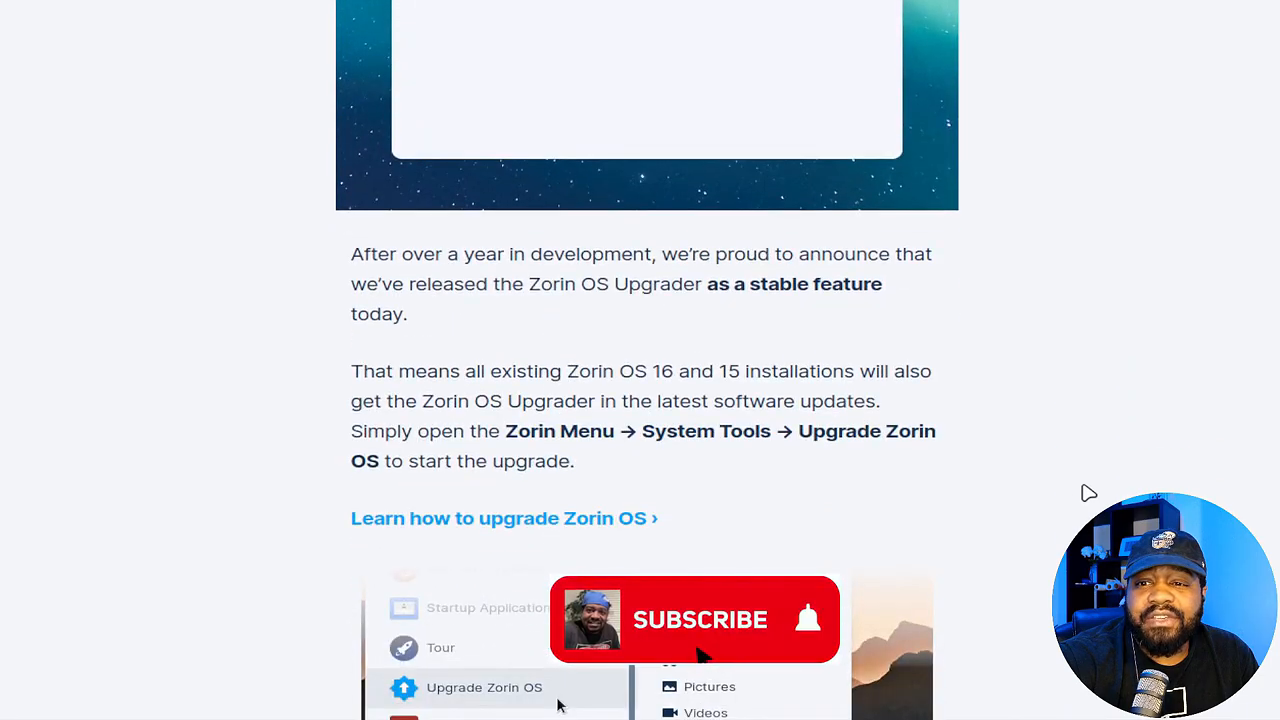
scroll(down, 3)
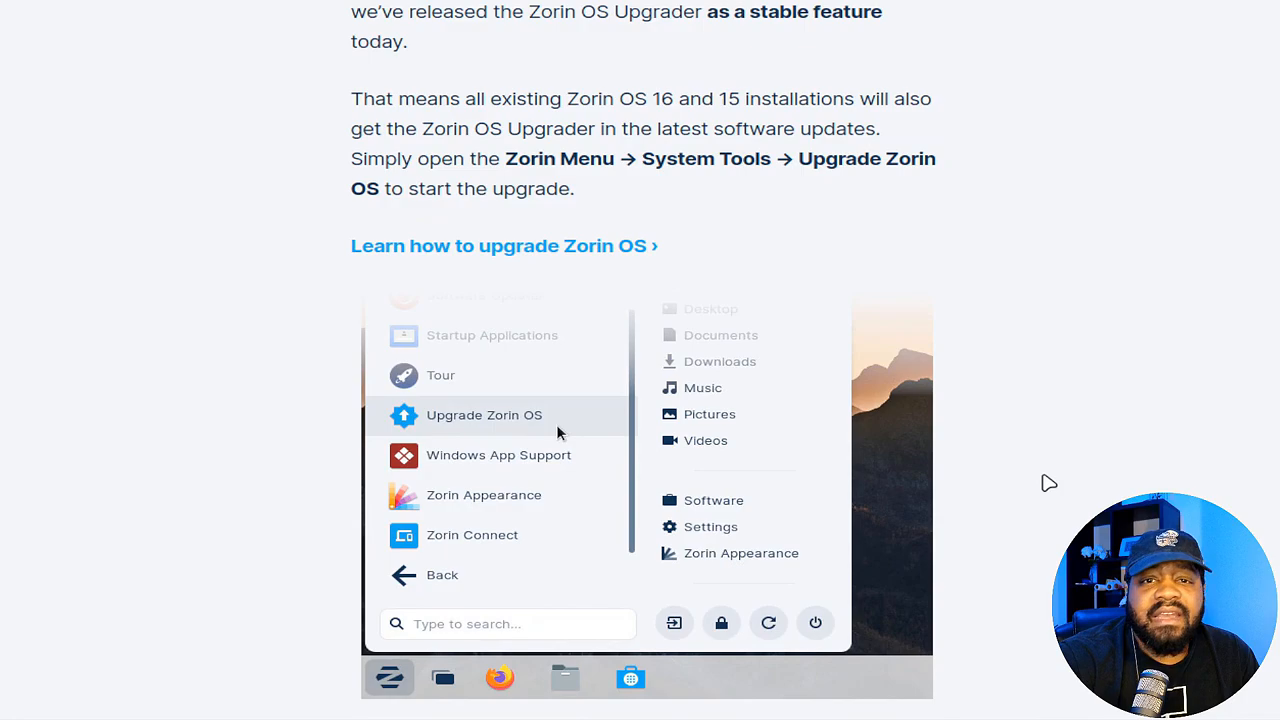
scroll(down, 3)
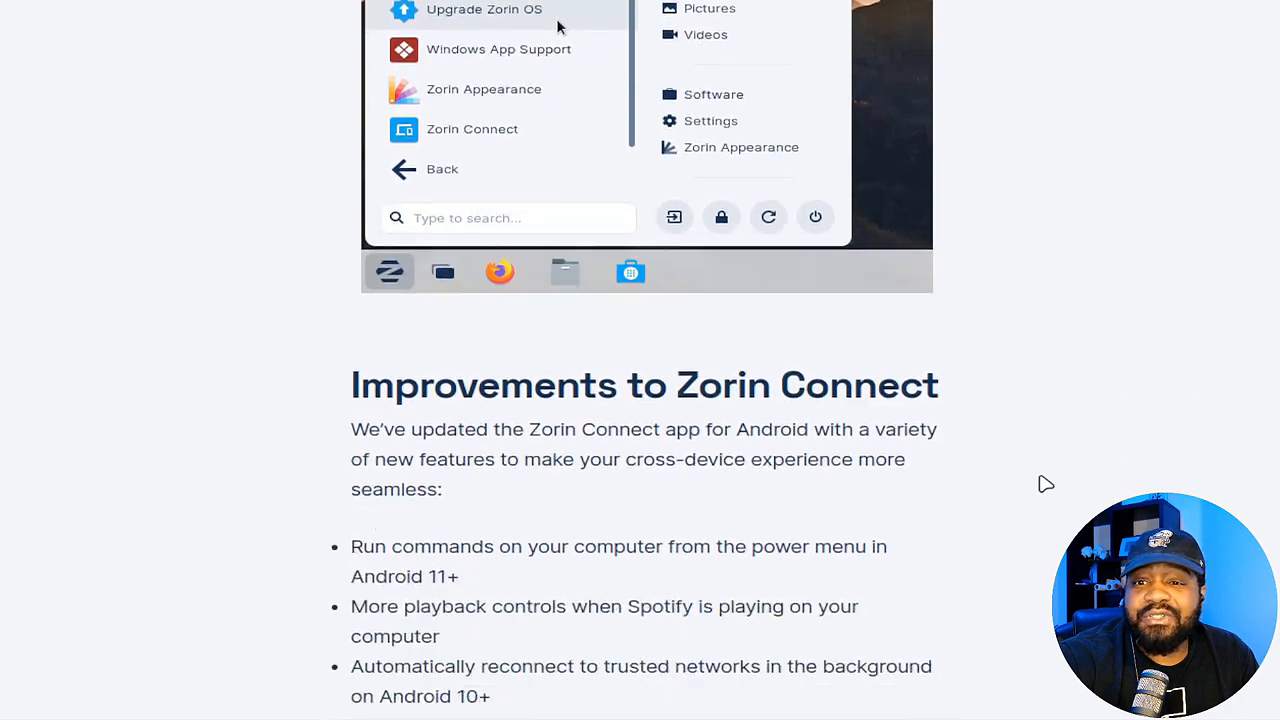
scroll(down, 3)
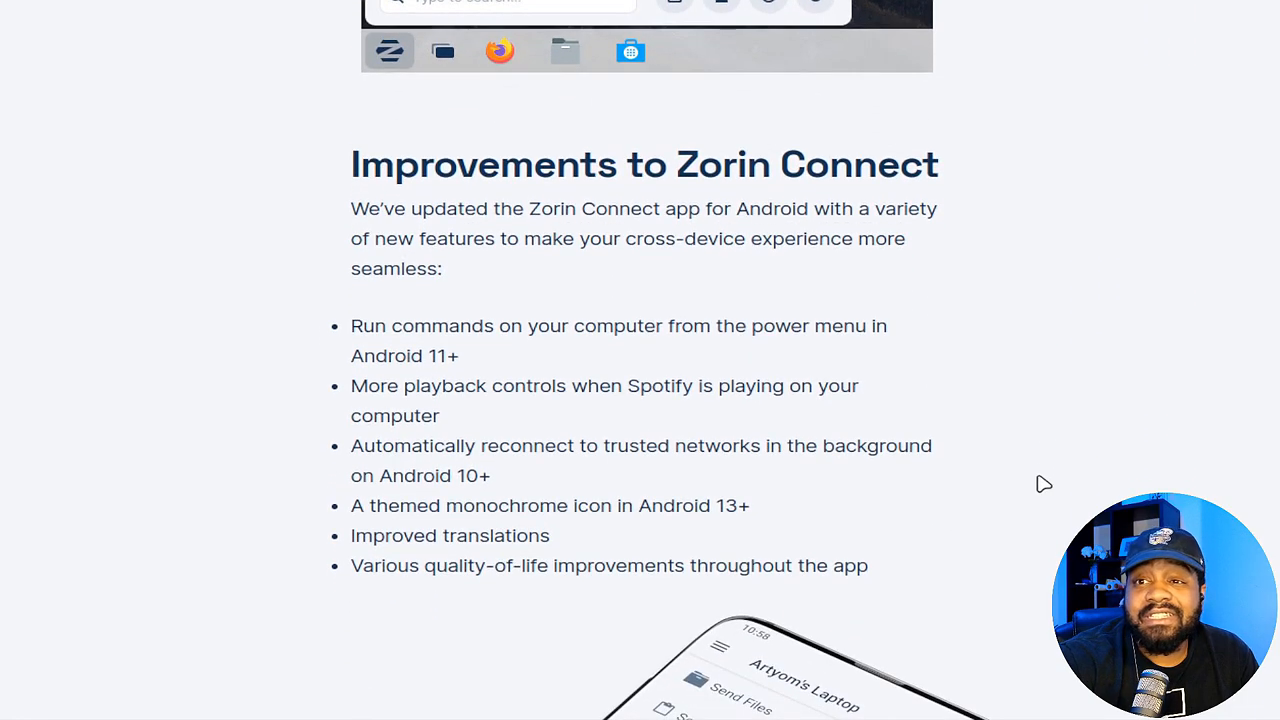
scroll(down, 3)
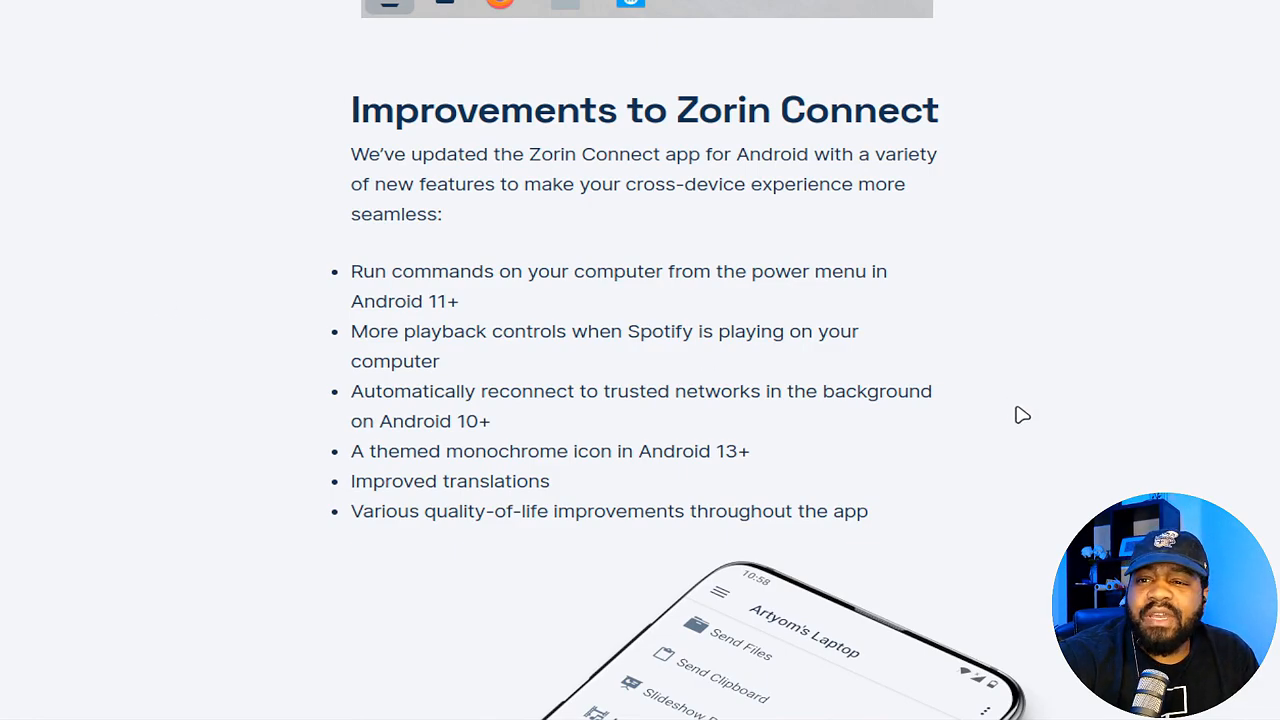
scroll(down, 3)
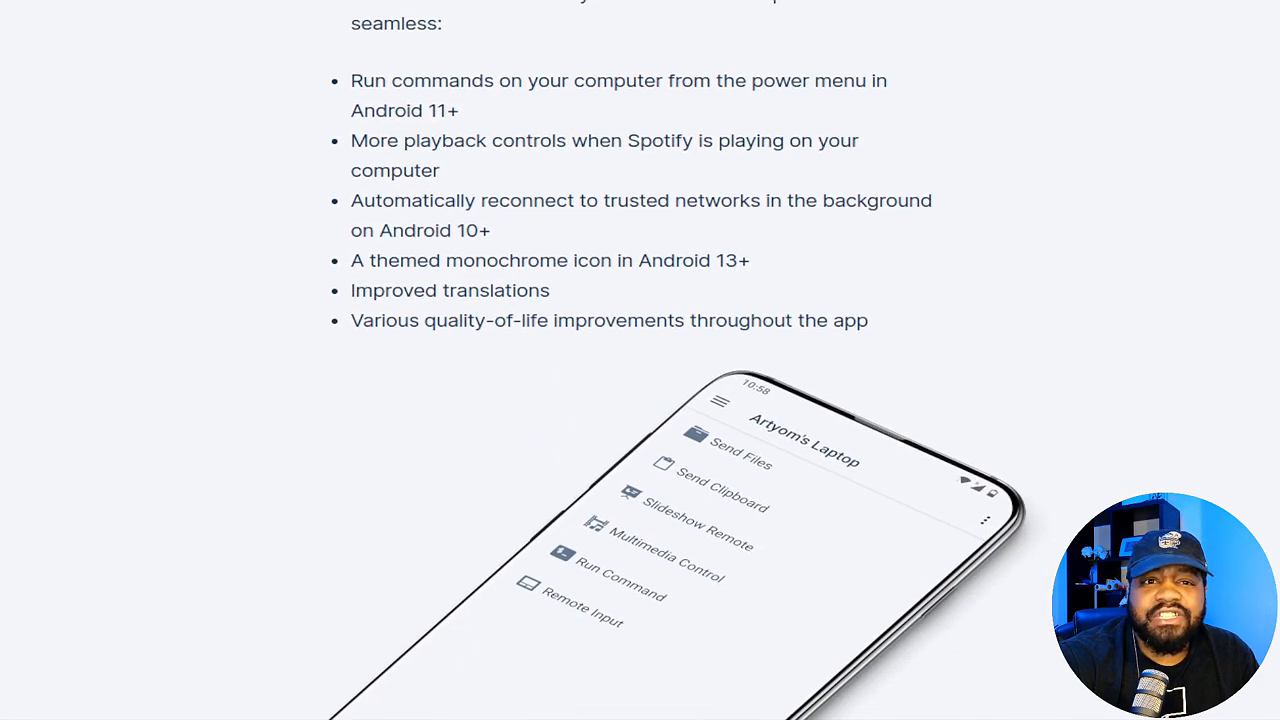
mouse_move(291, 264)
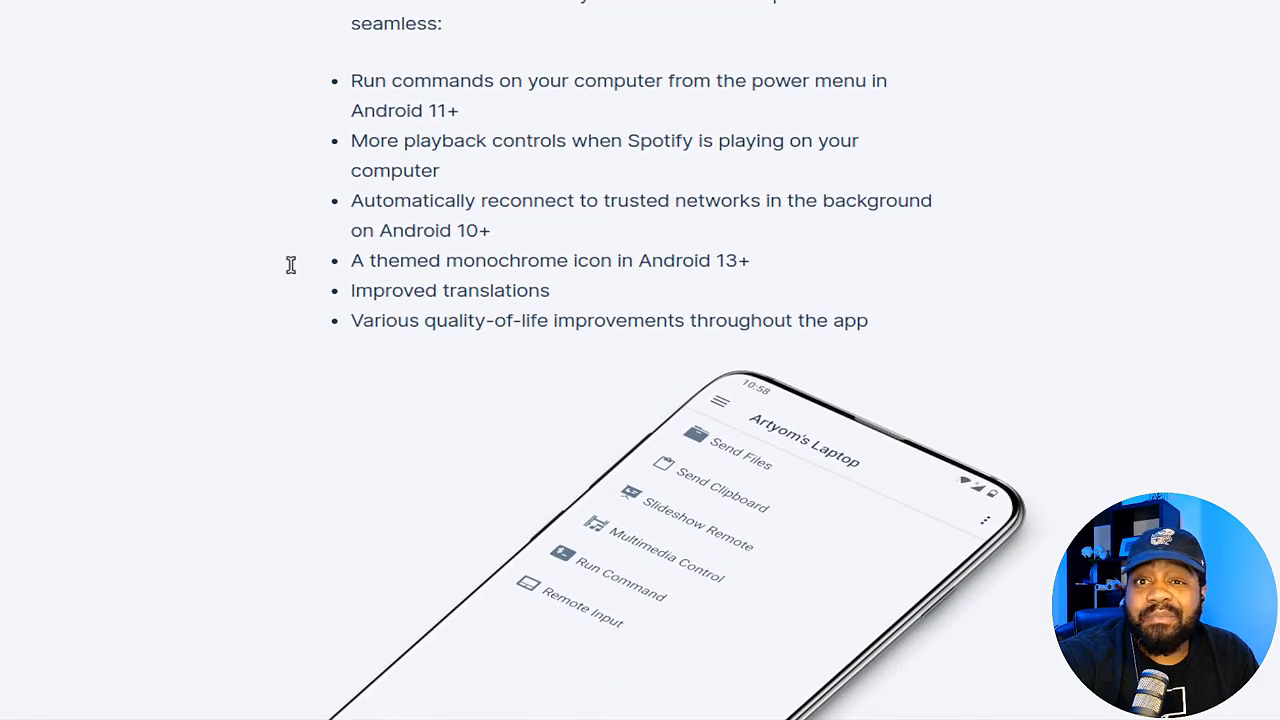
mouse_move(280, 266)
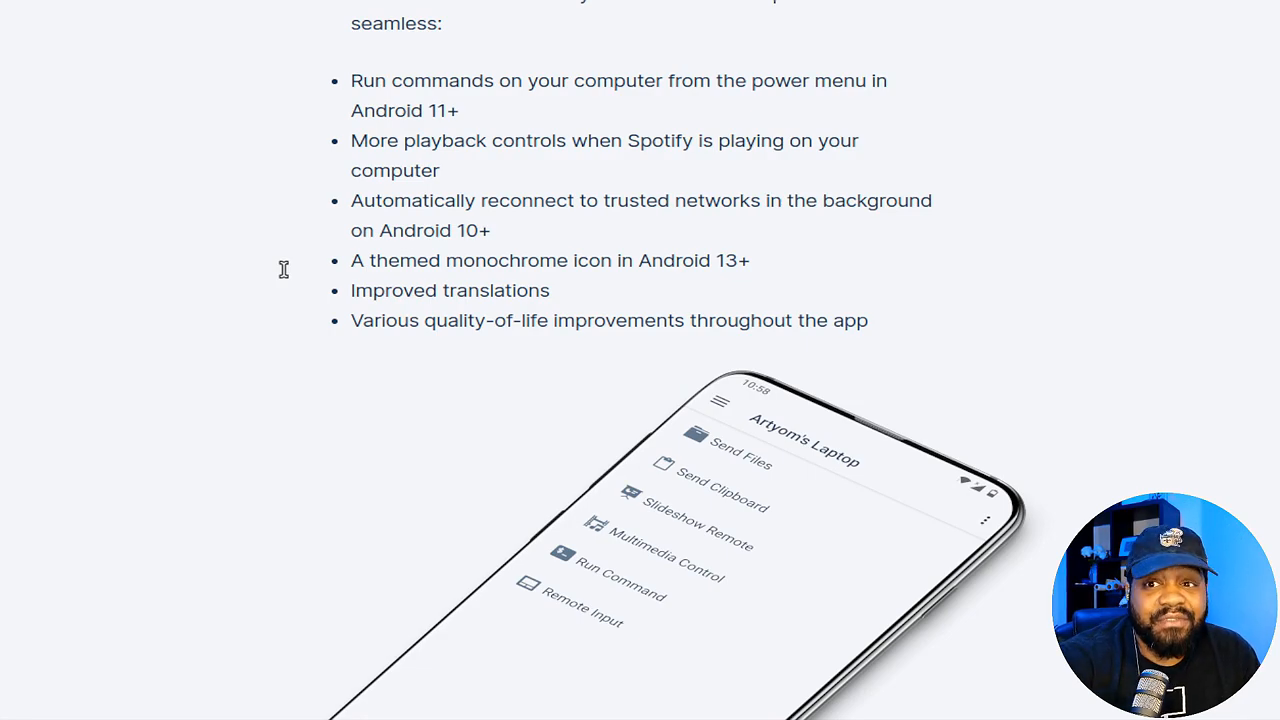
scroll(down, 3)
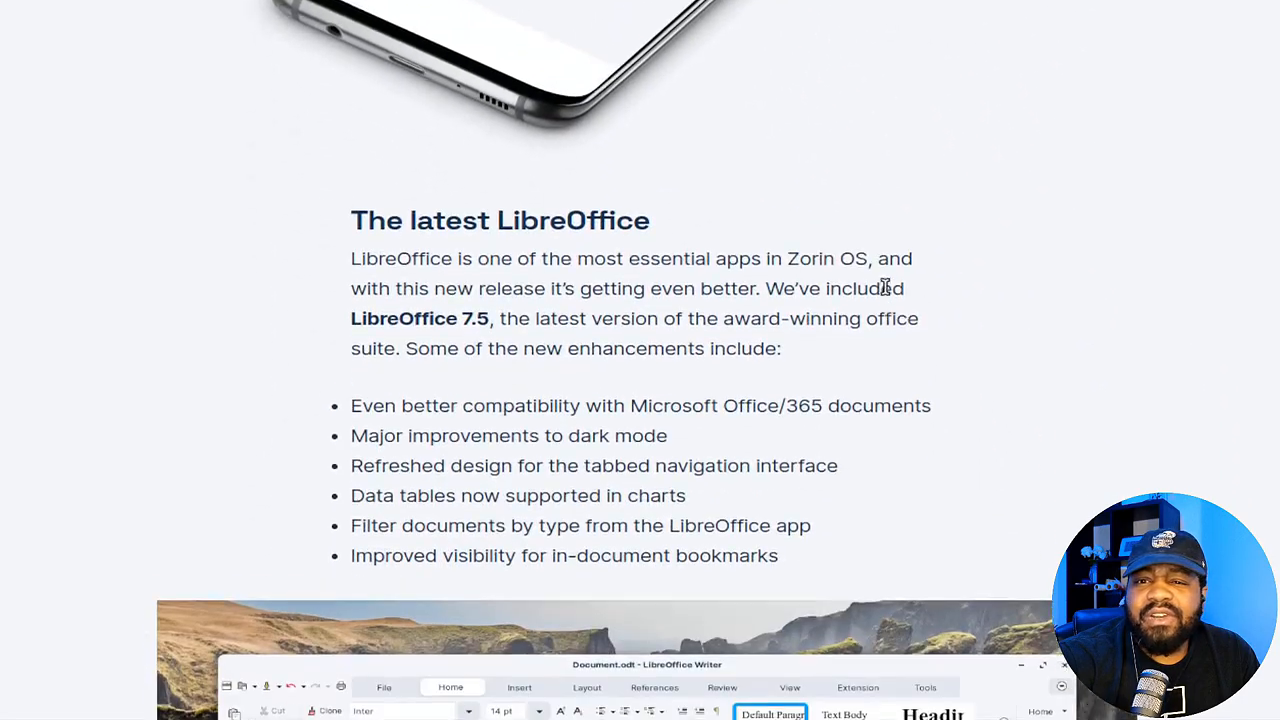
scroll(down, 3)
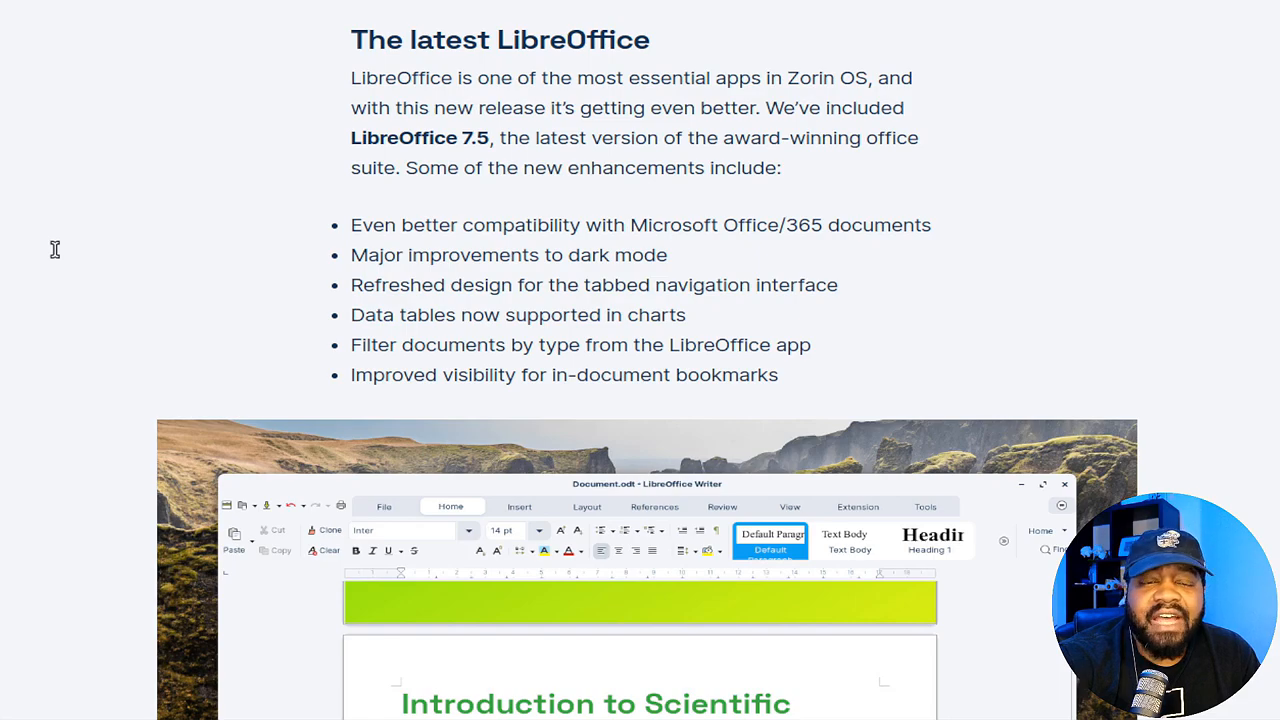
mouse_move(117, 316)
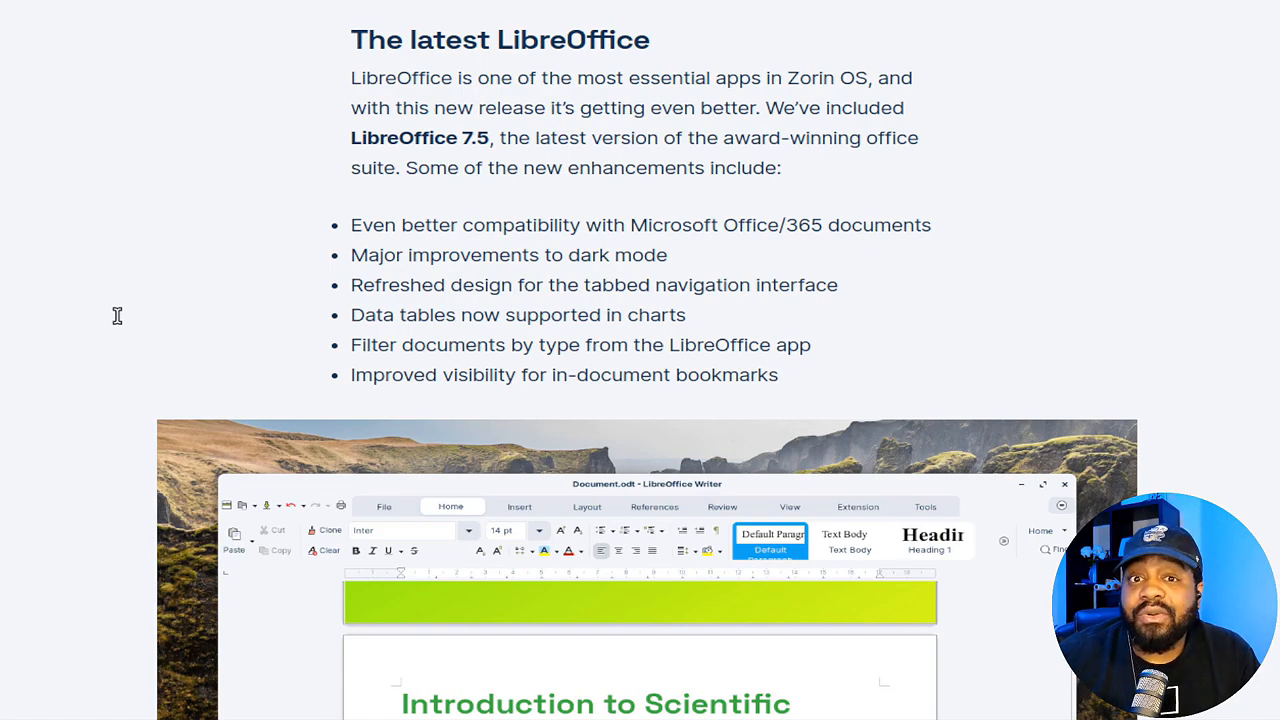
scroll(down, 3)
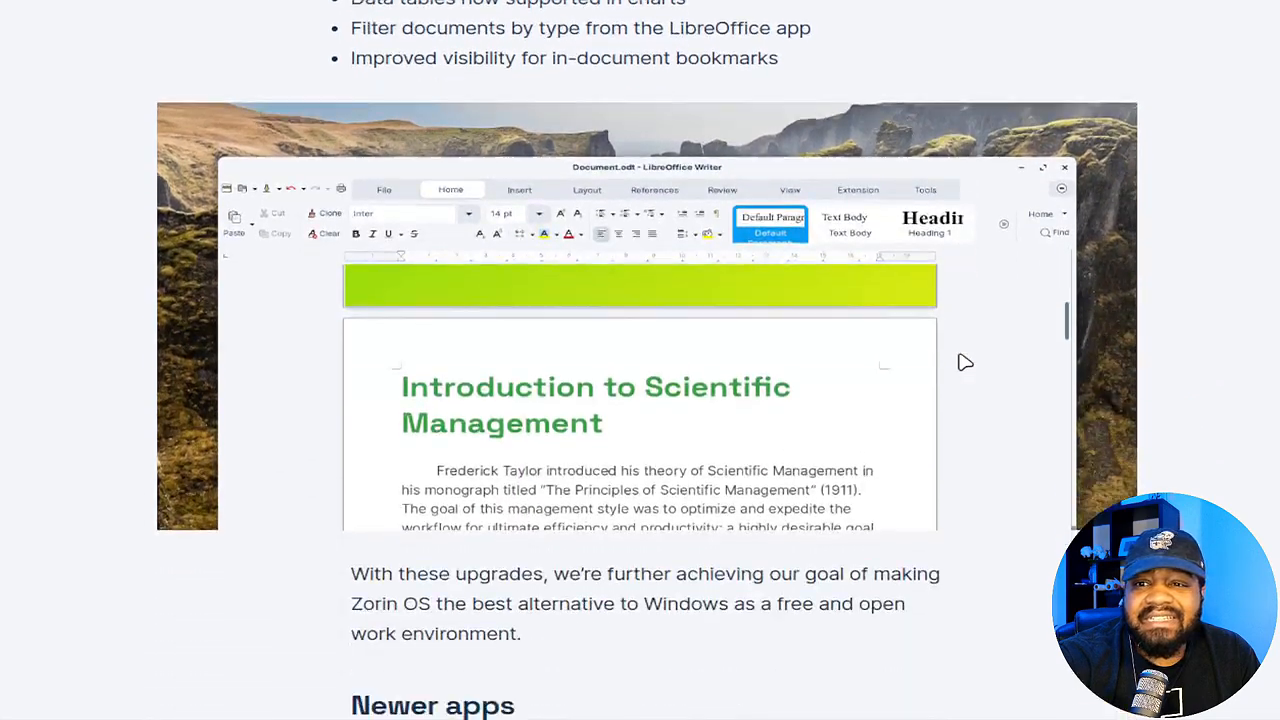
scroll(down, 3)
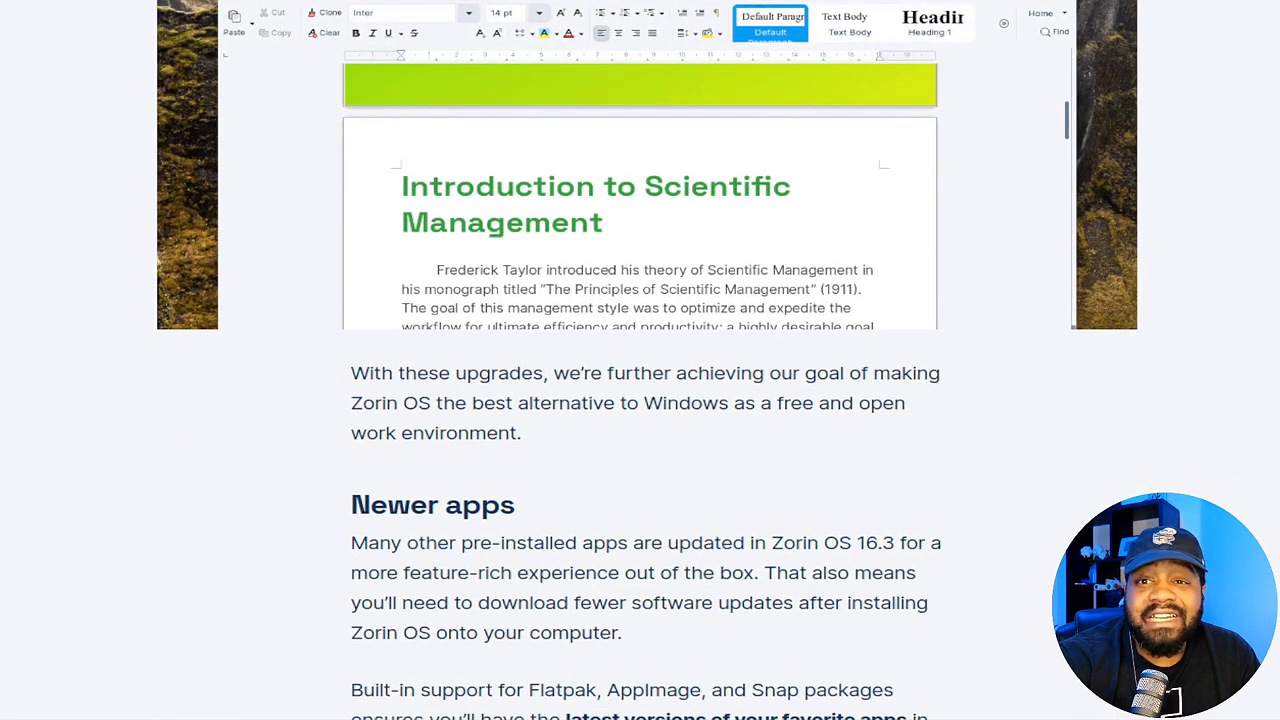
scroll(down, 3)
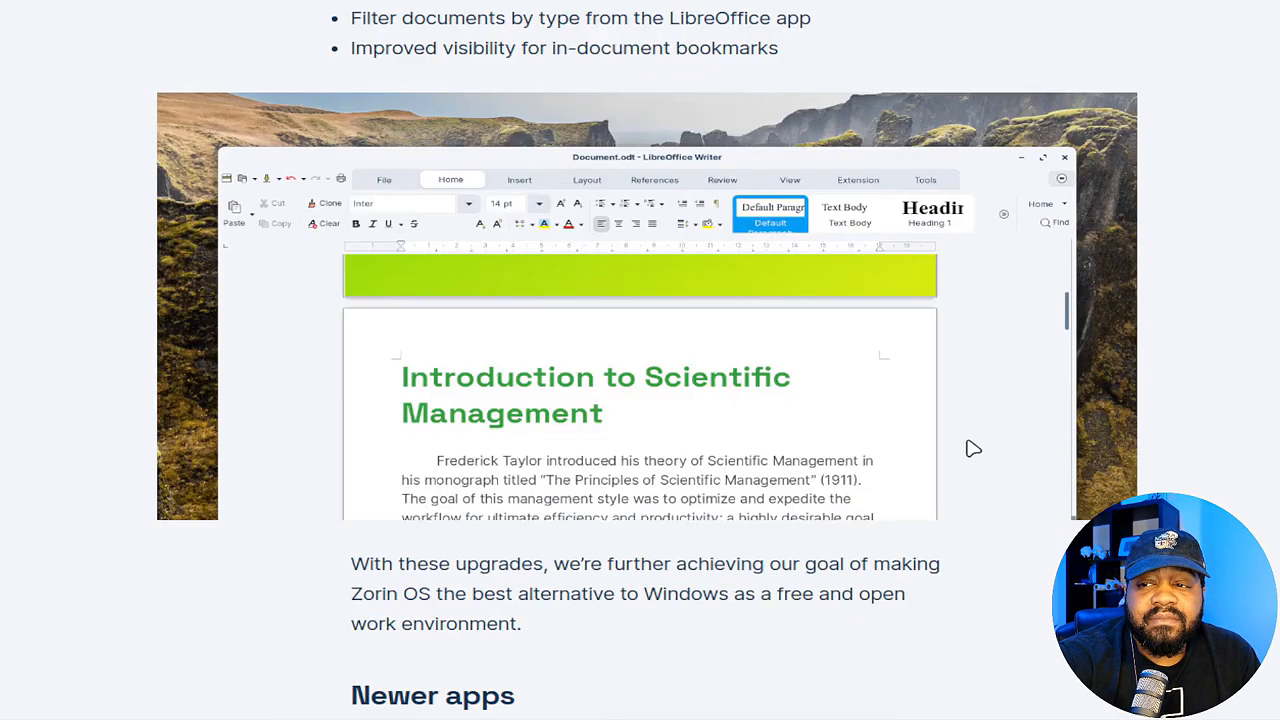
scroll(down, 3)
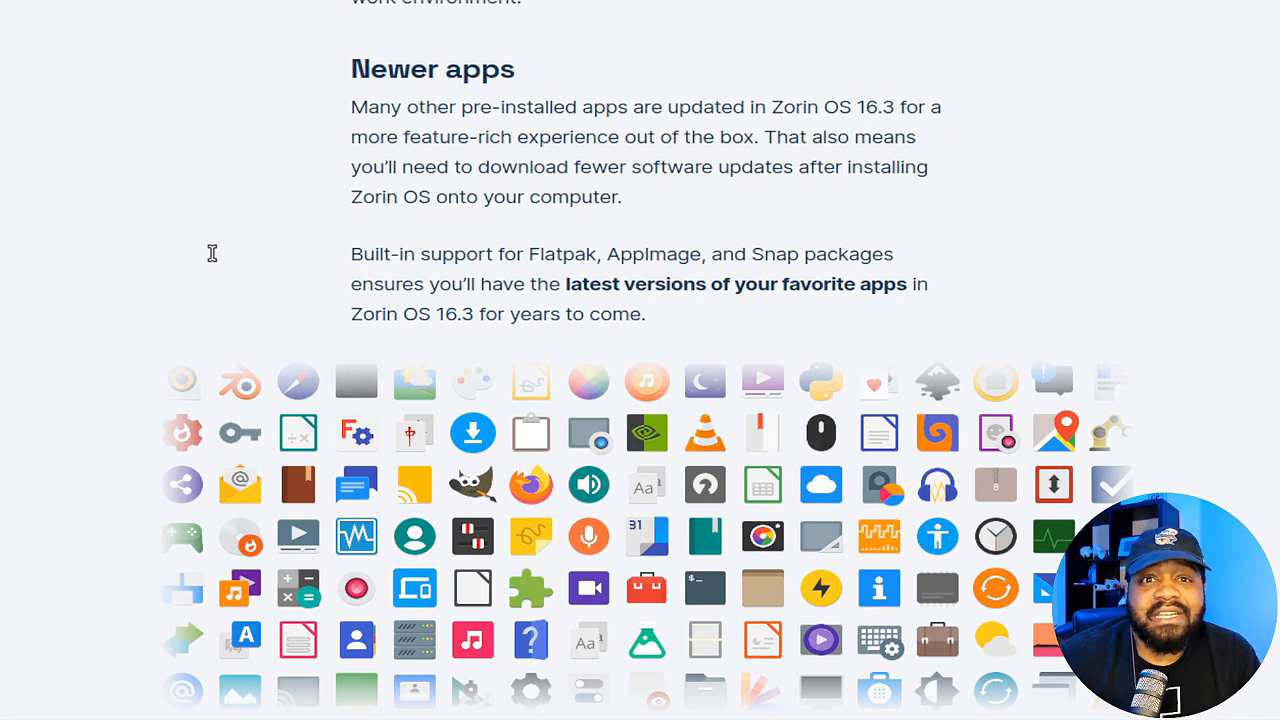
- Scroll the 16.3 release post down to the Better security and compatibility section
scroll(down, 3)
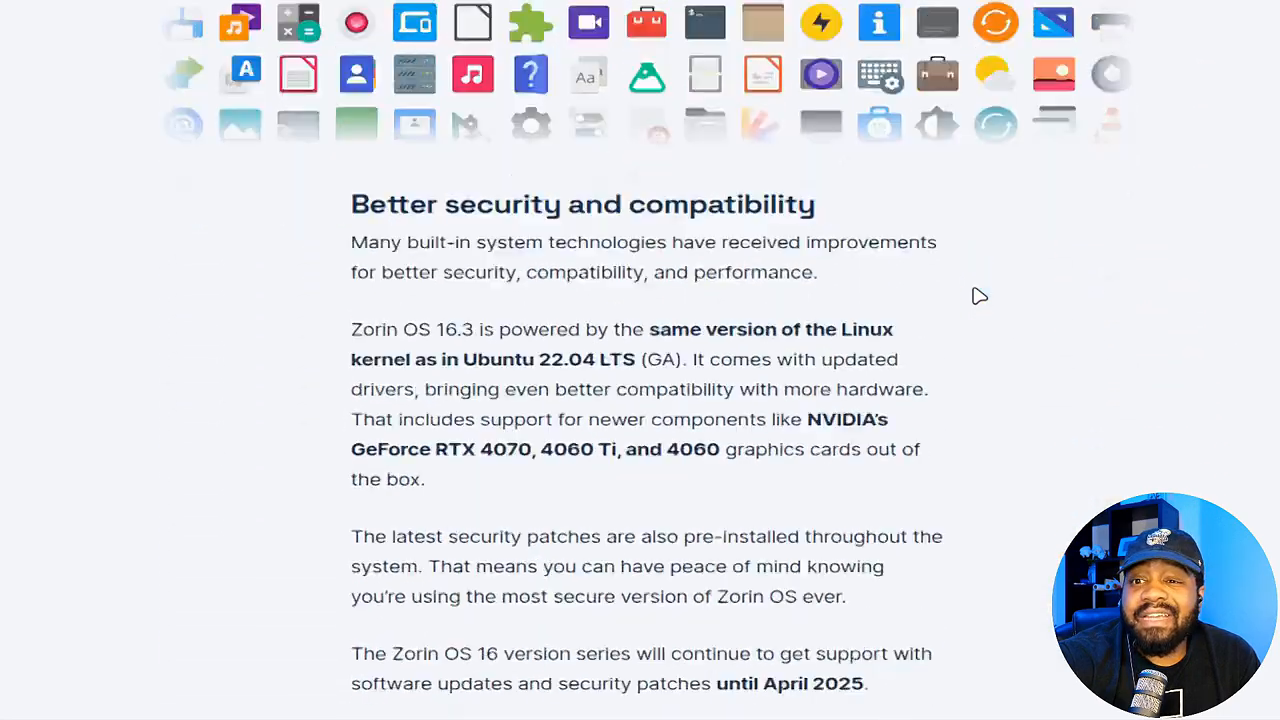
scroll(down, 3)
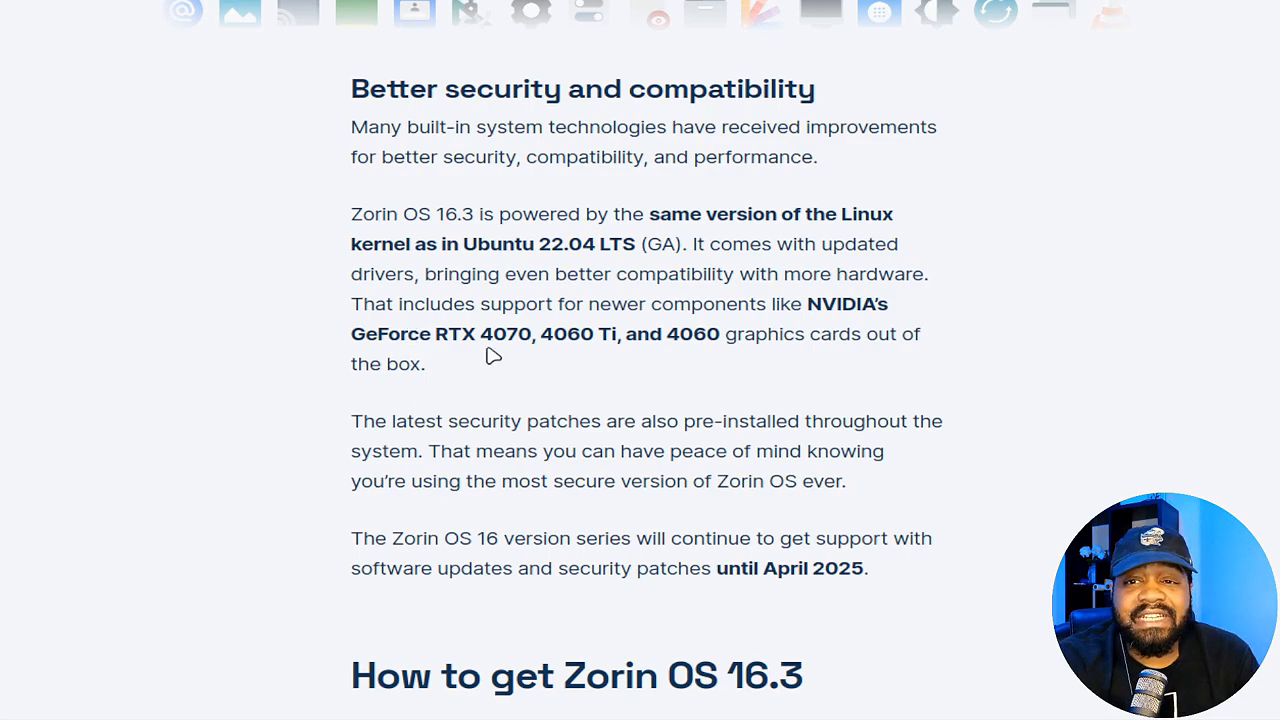
mouse_move(635, 360)
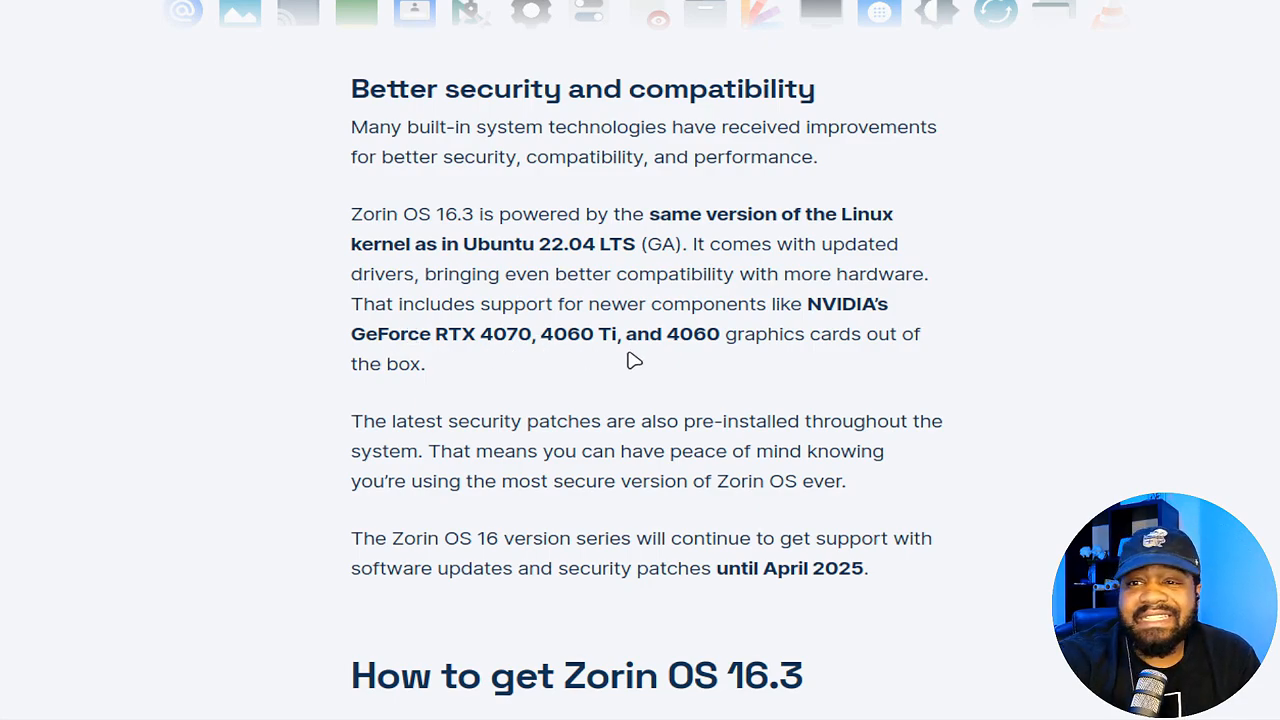
mouse_move(822, 362)
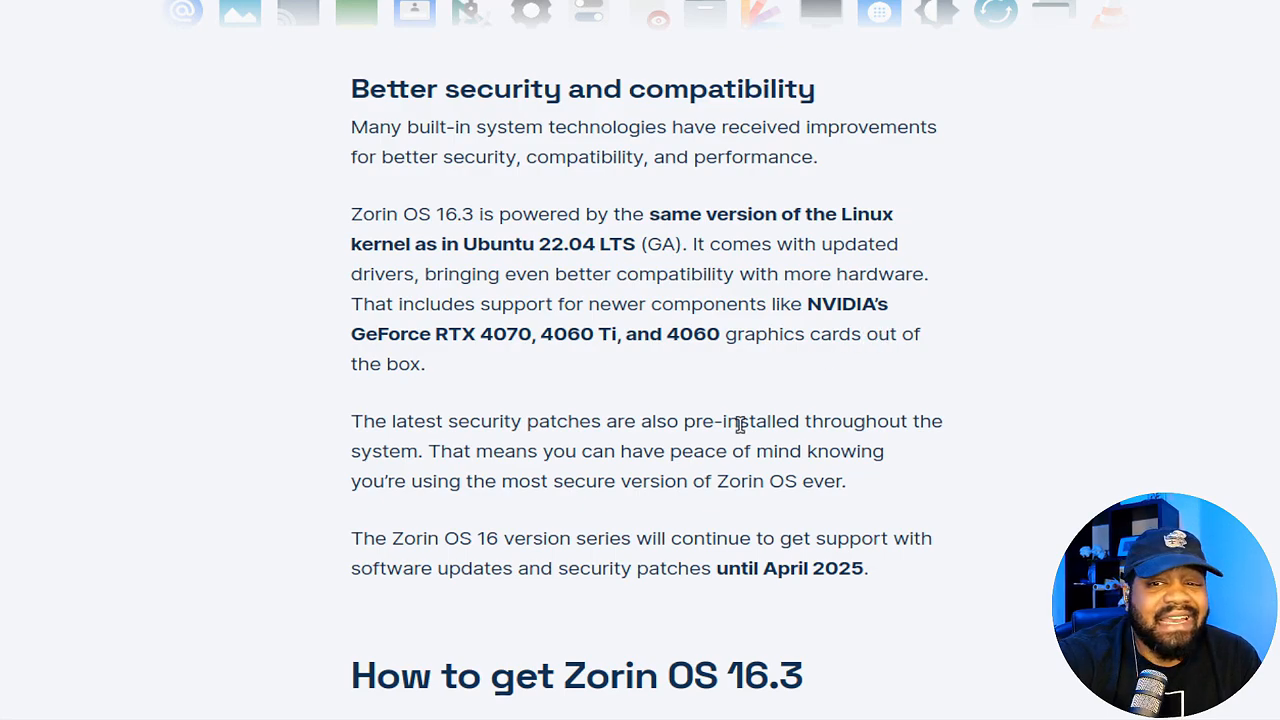
mouse_move(362, 535)
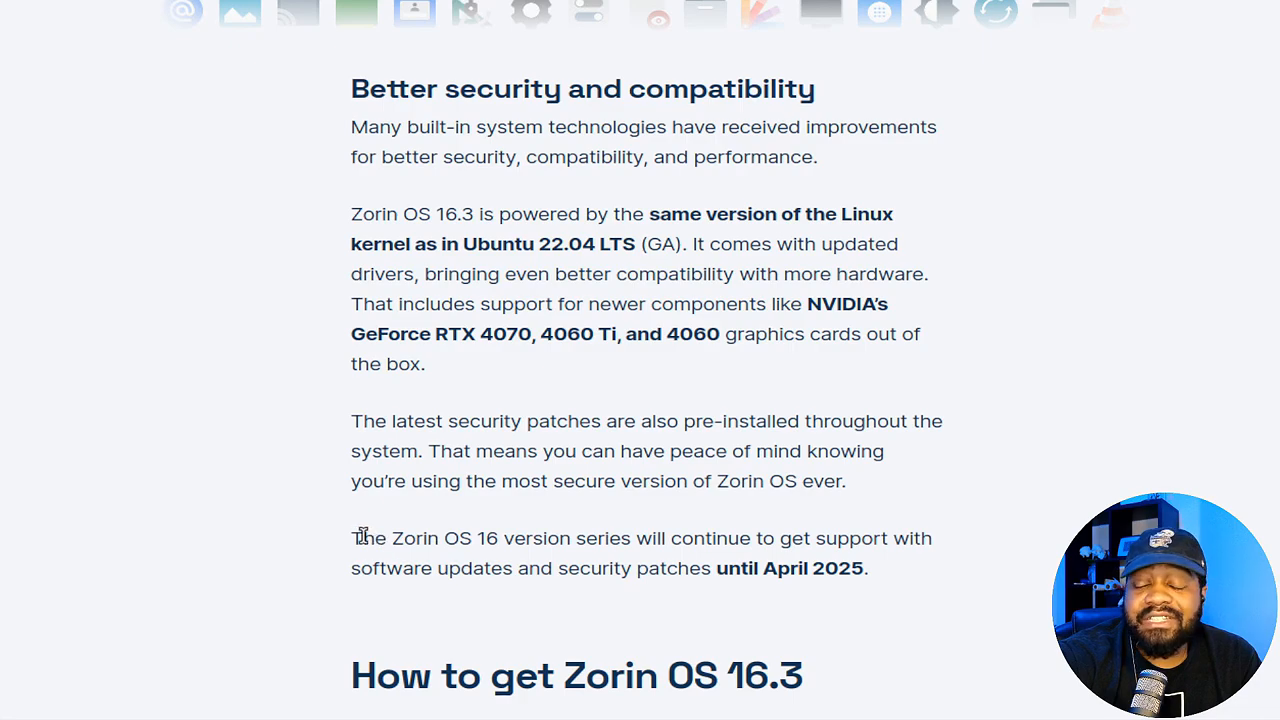
mouse_move(730, 545)
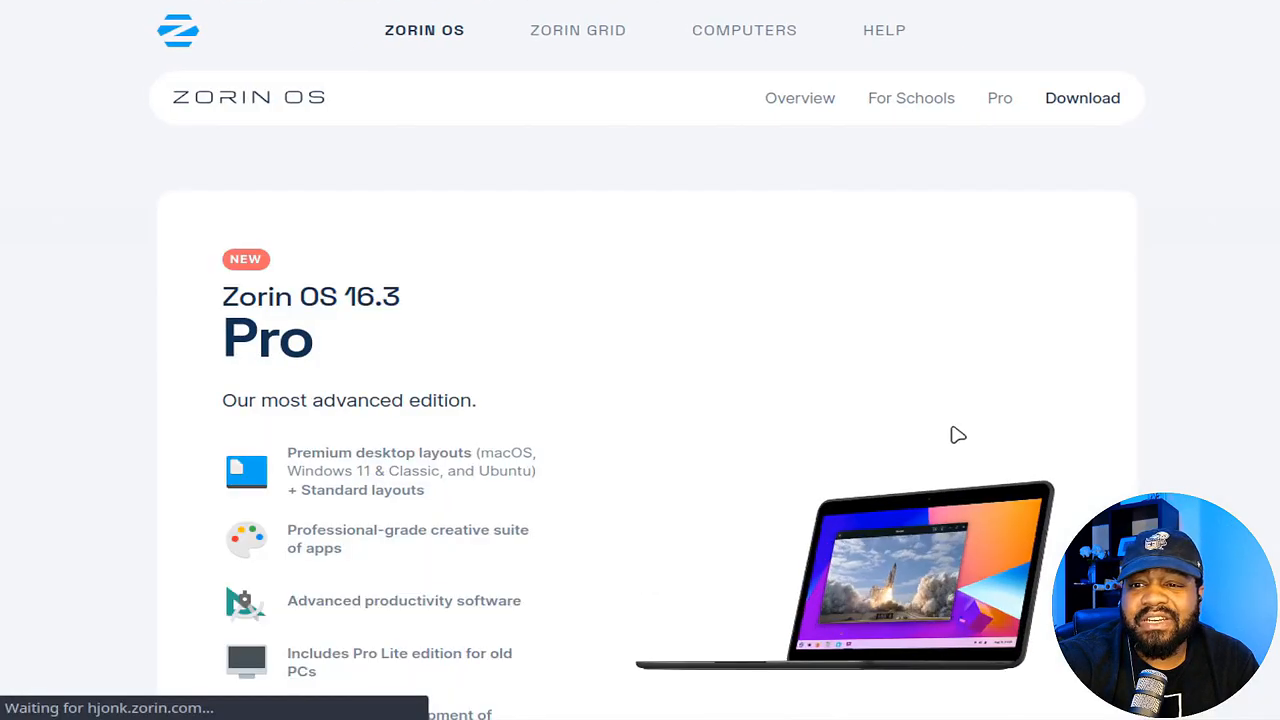
scroll(down, 3)
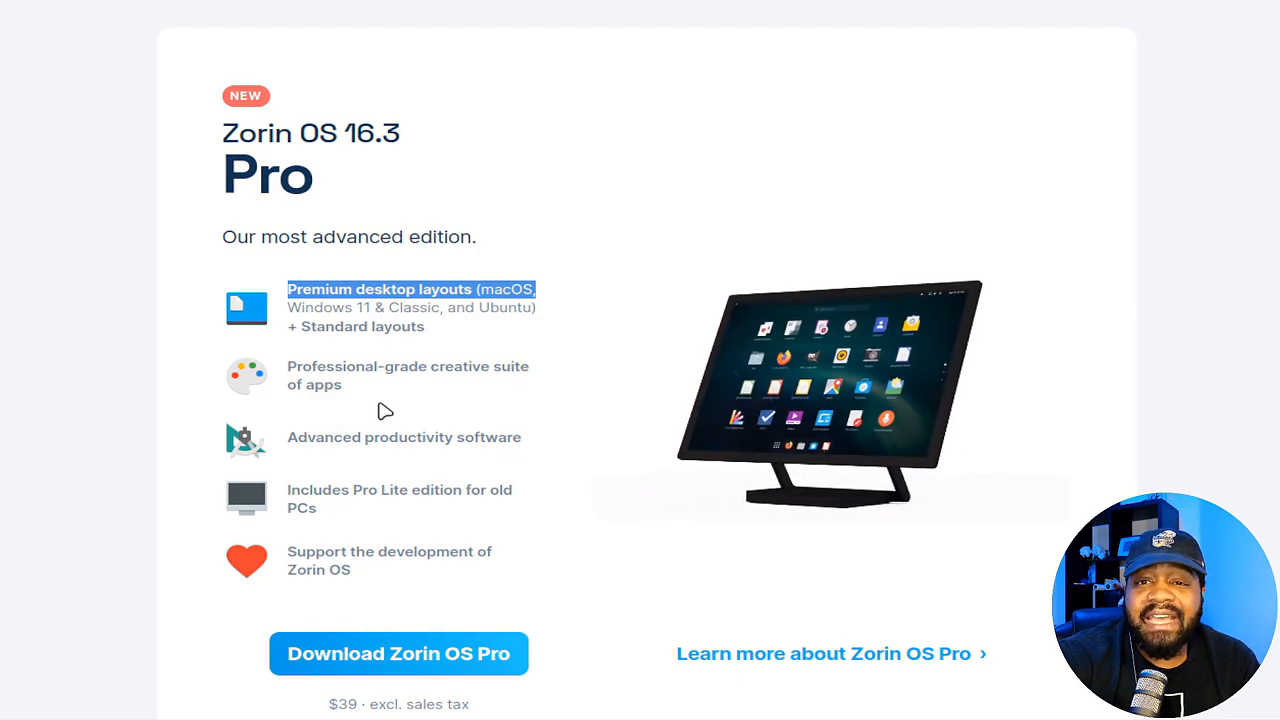
scroll(down, 3)
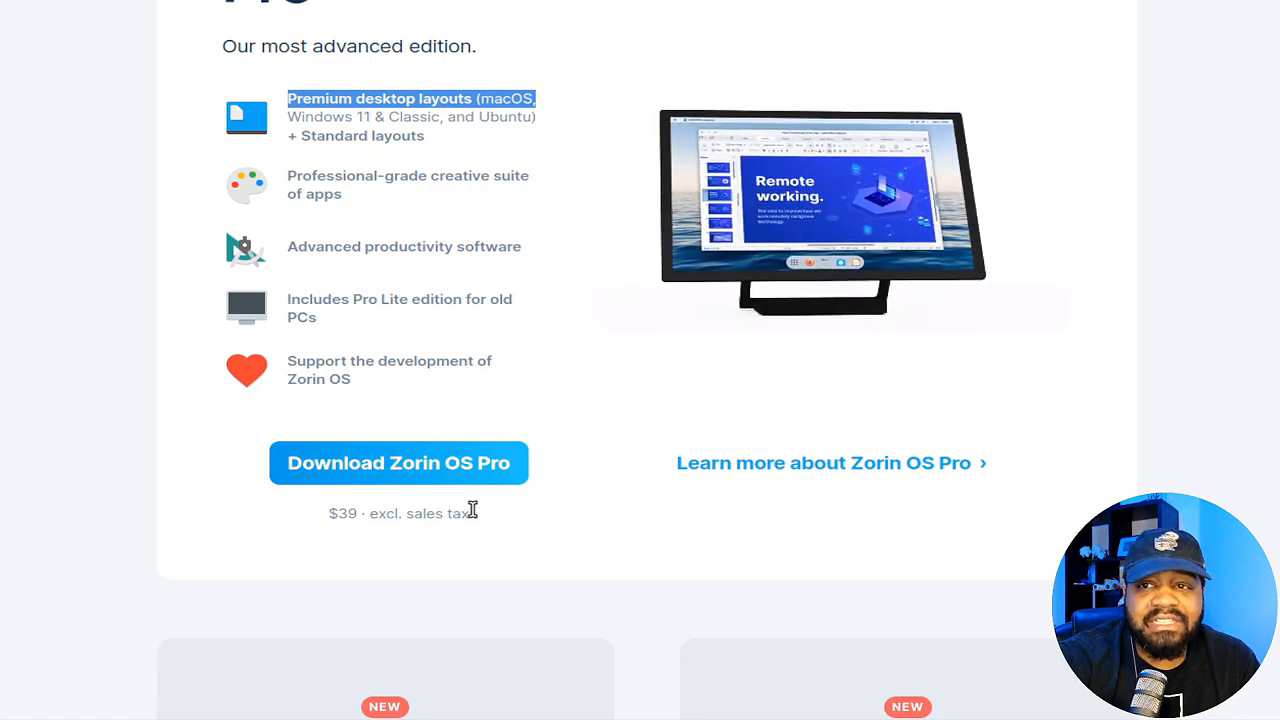
scroll(down, 3)
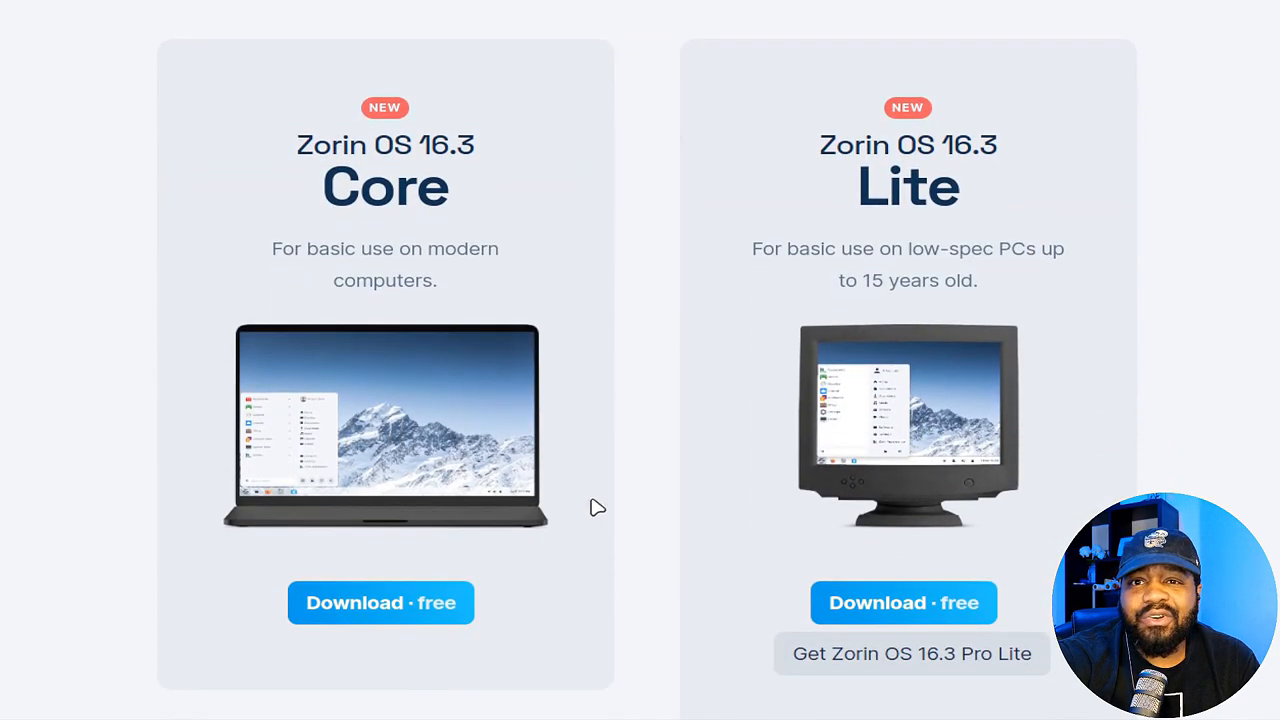
mouse_move(458, 277)
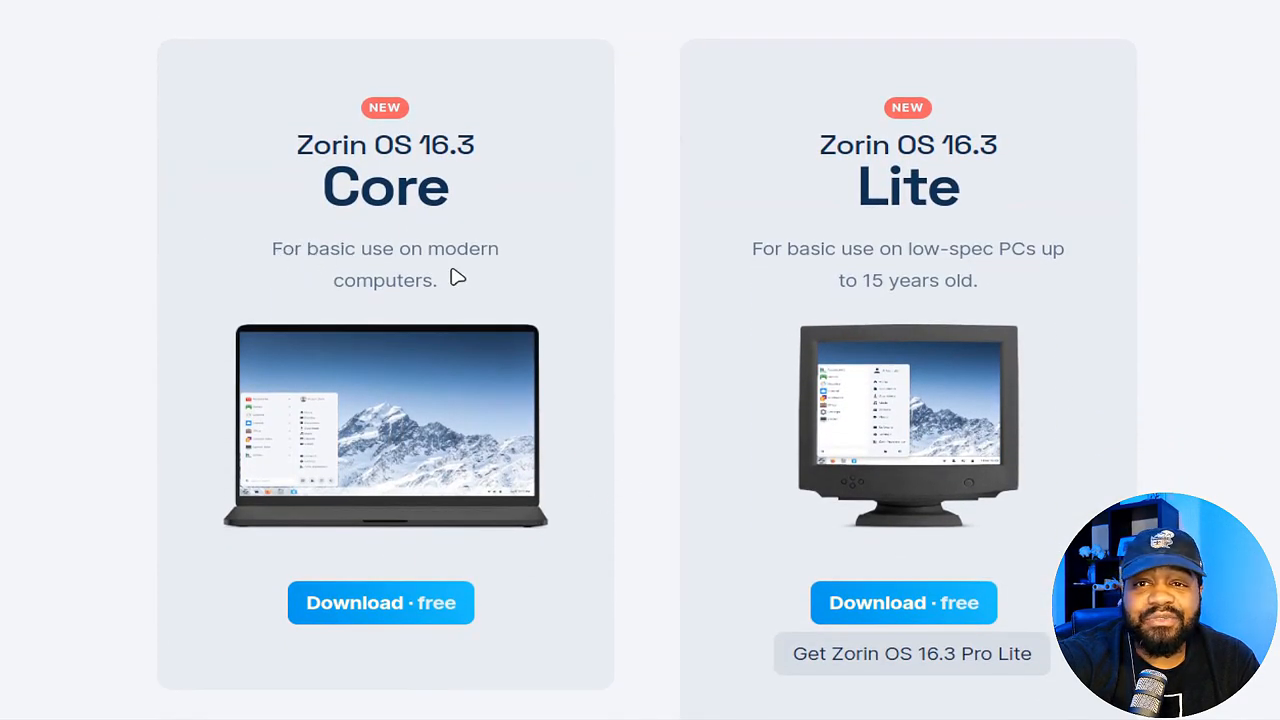
mouse_move(380, 602)
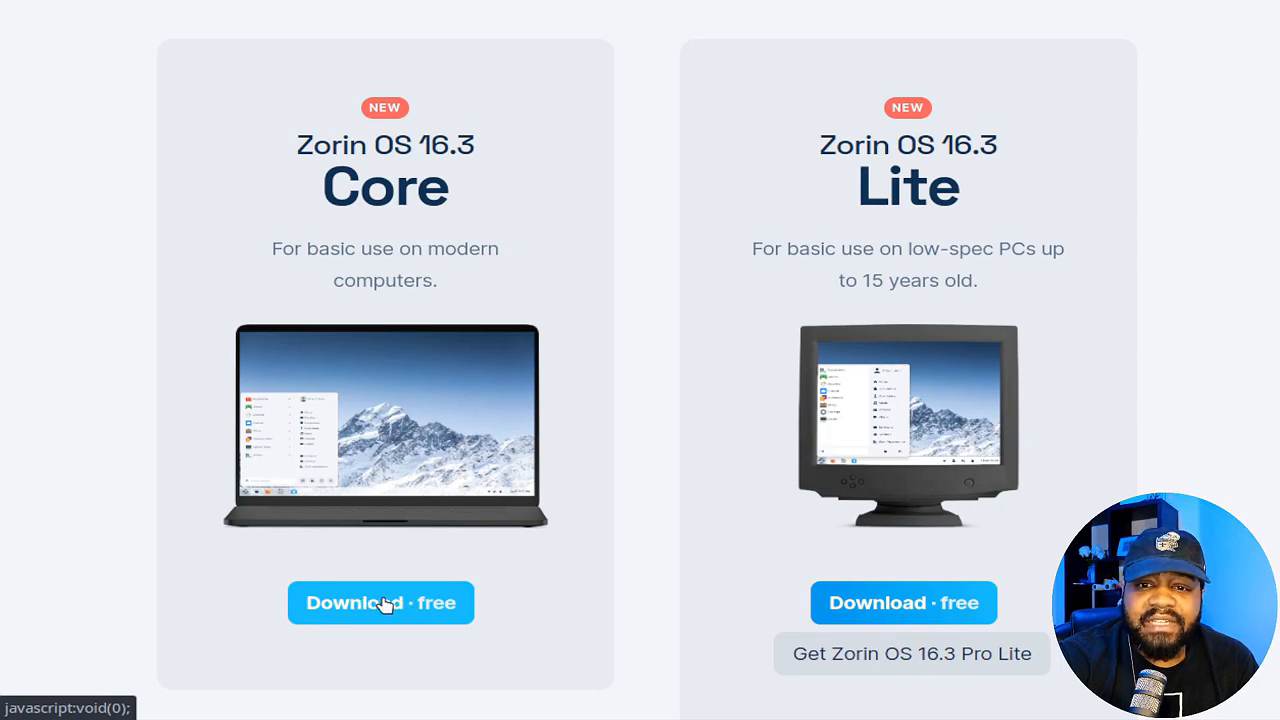
- Start the free Core ISO download without subscribing, then cancel it in the browser
click(380, 602)
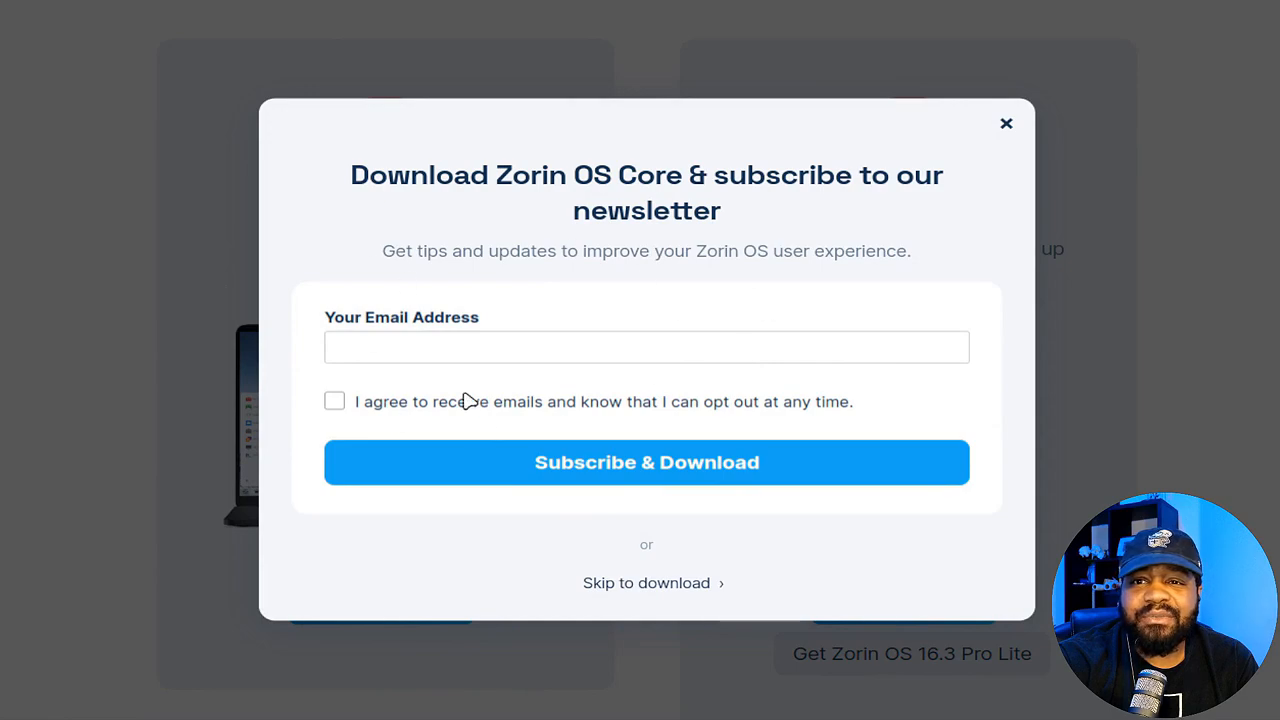
mouse_move(577, 330)
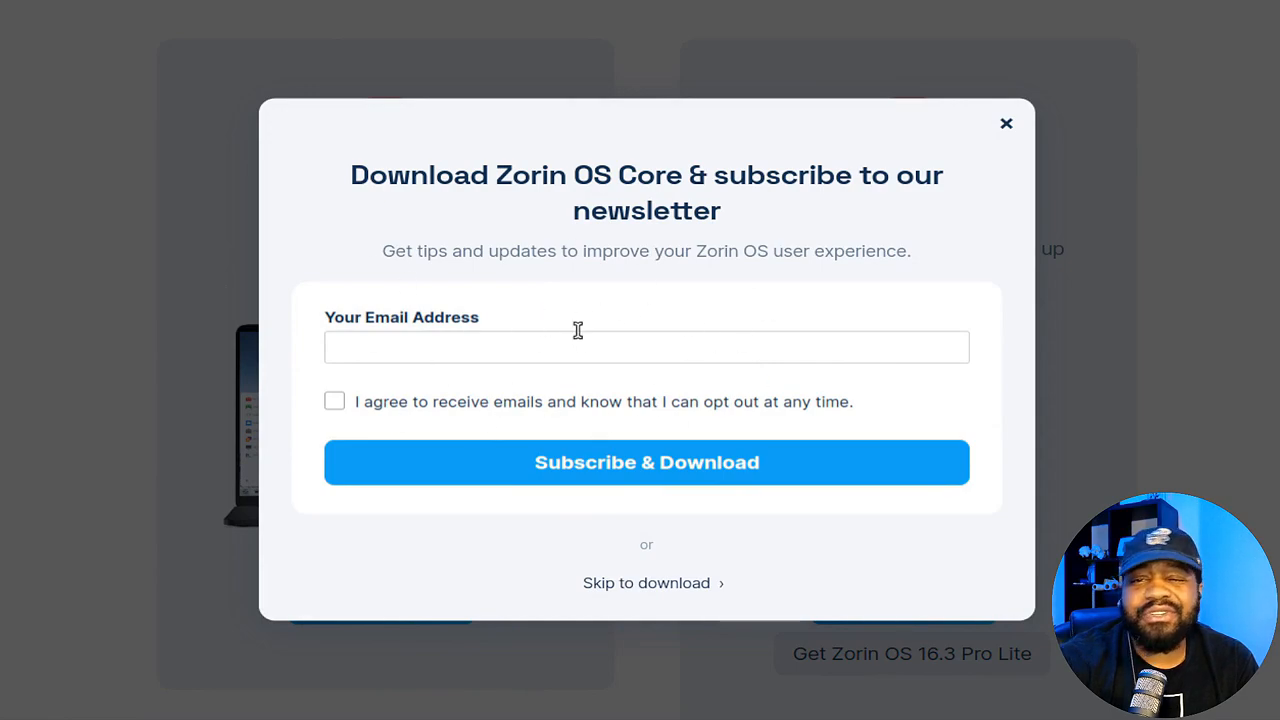
mouse_move(586, 369)
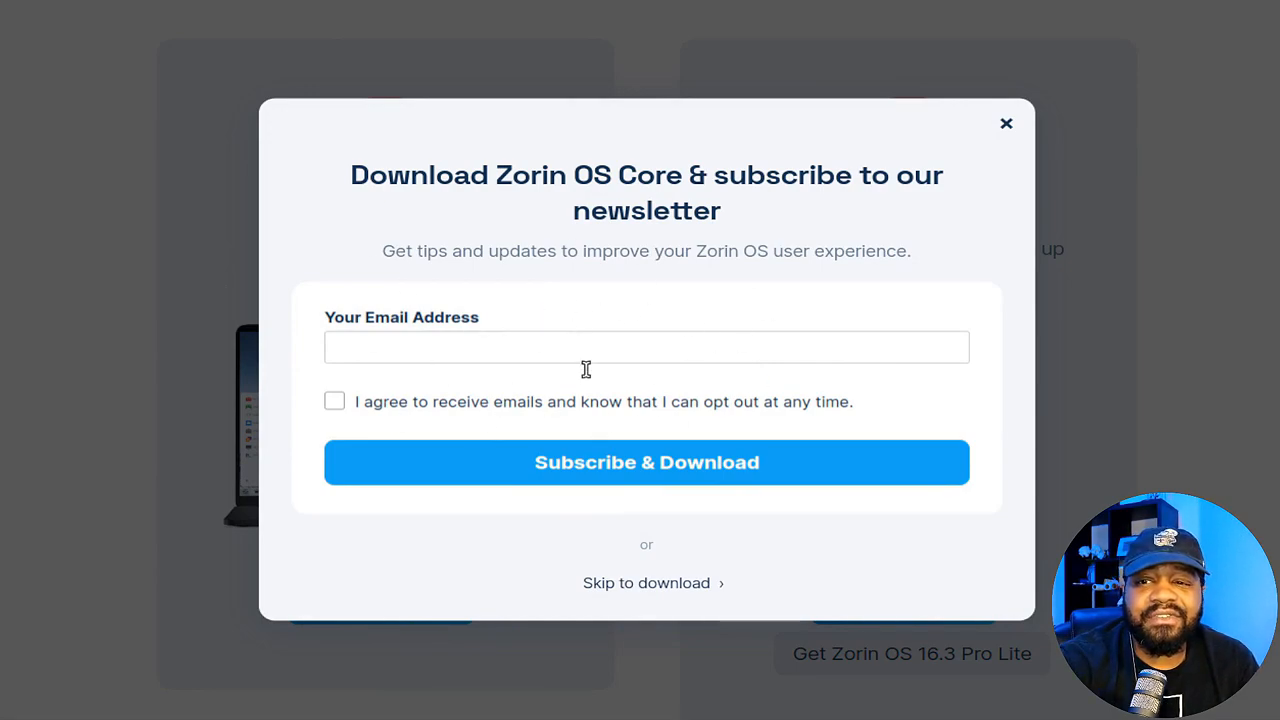
mouse_move(646, 583)
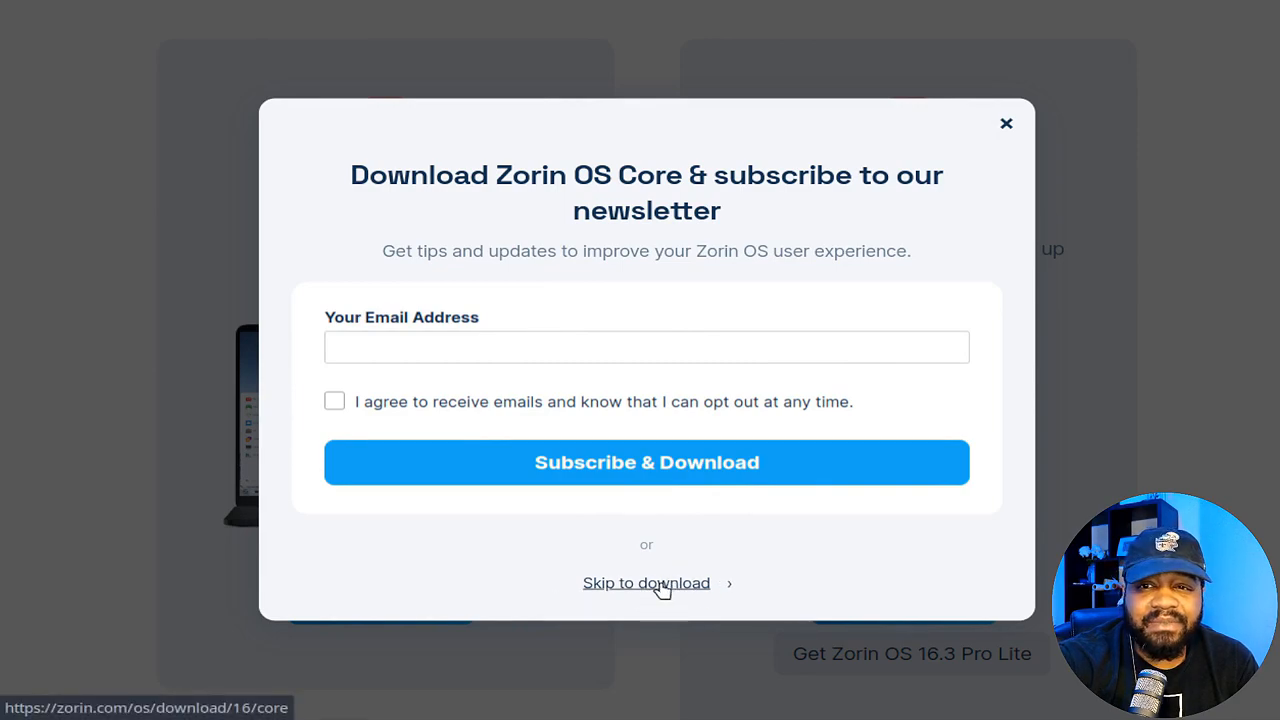
click(646, 583)
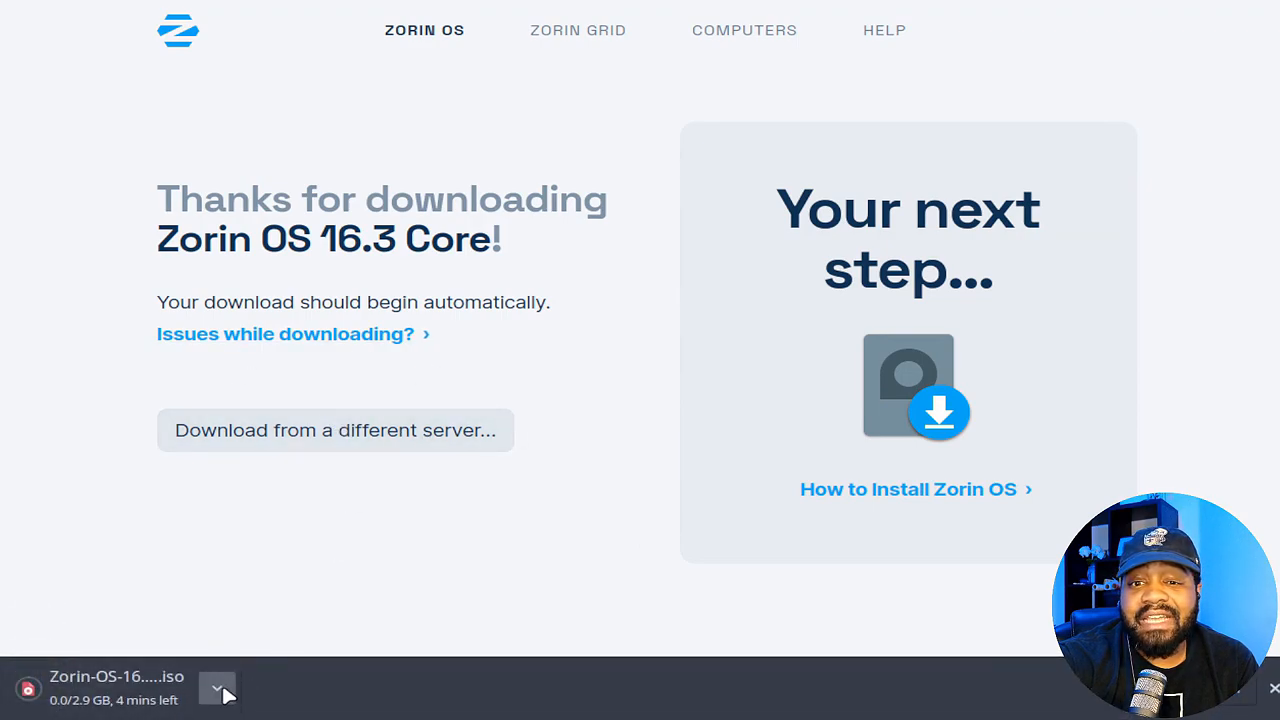
click(218, 688)
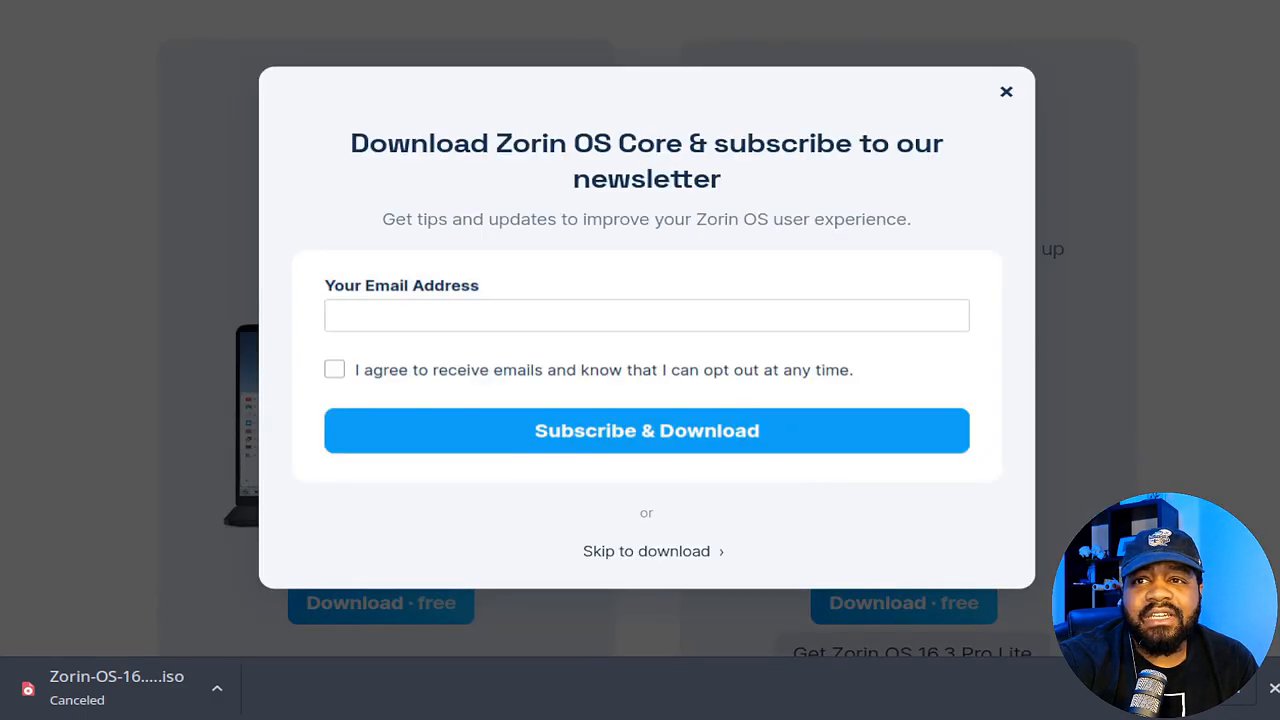
click(1006, 91)
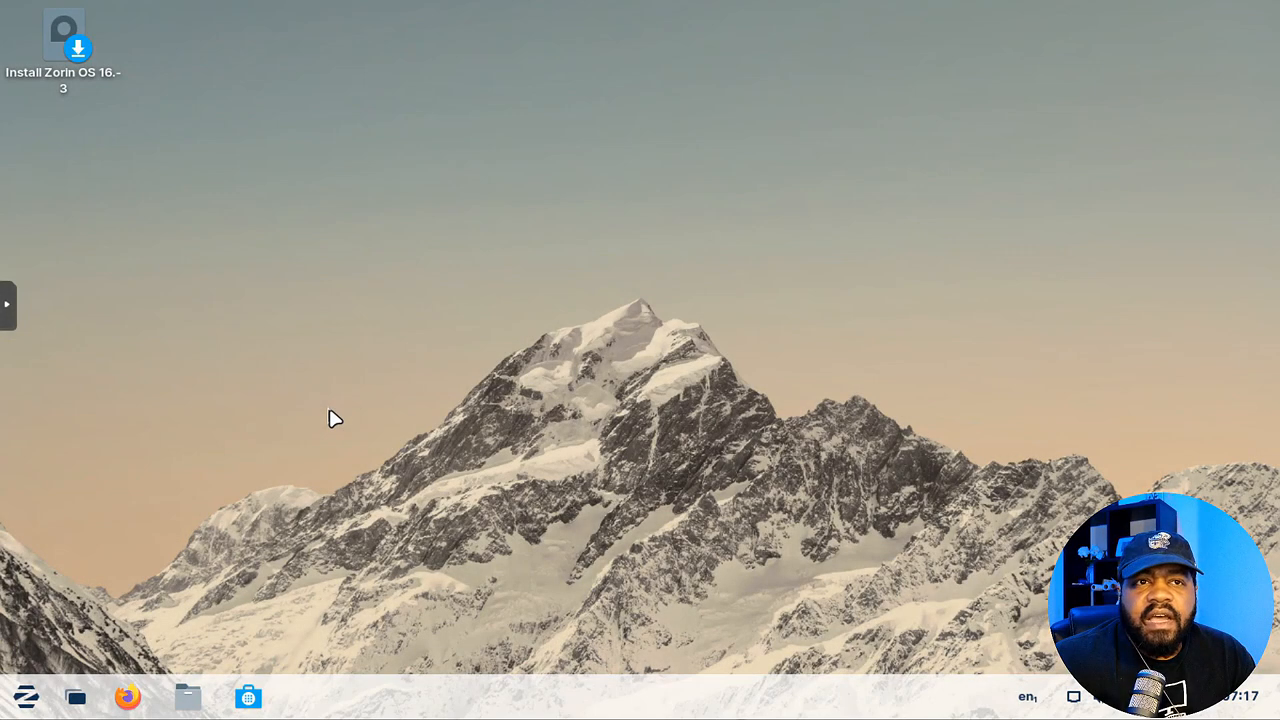
mouse_move(755, 382)
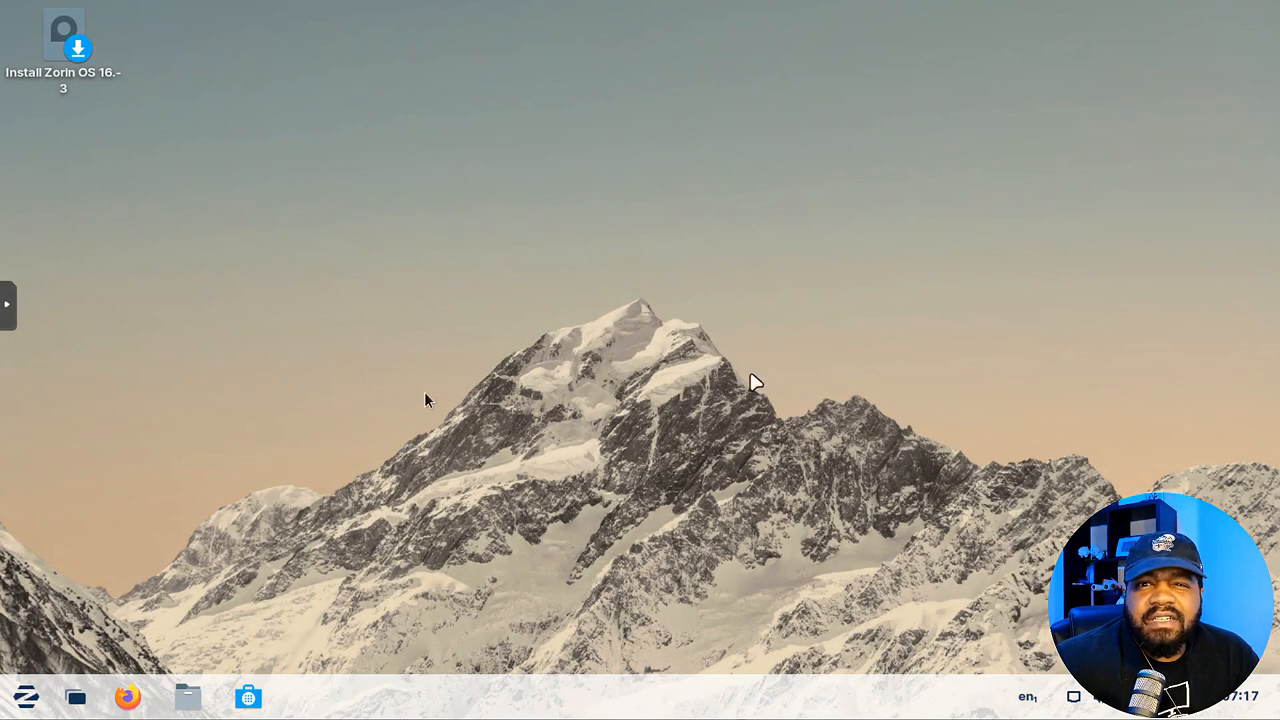
mouse_move(200, 110)
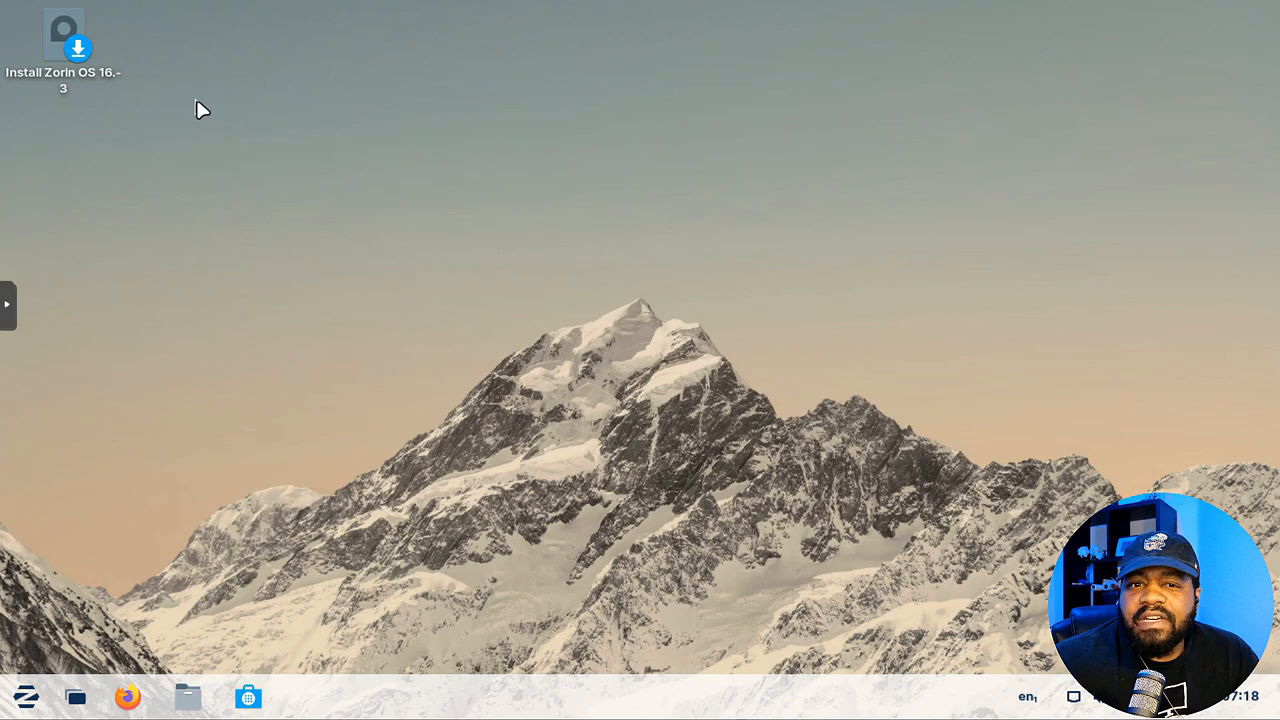
mouse_move(655, 410)
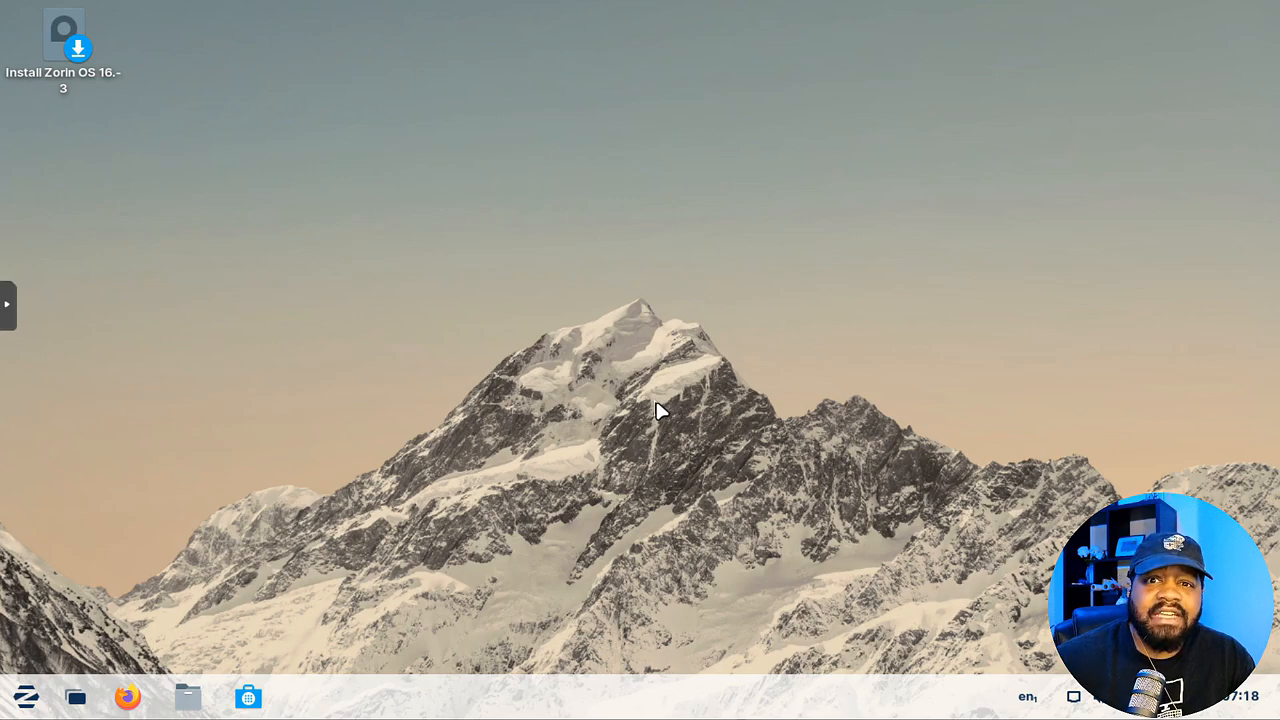
mouse_move(610, 355)
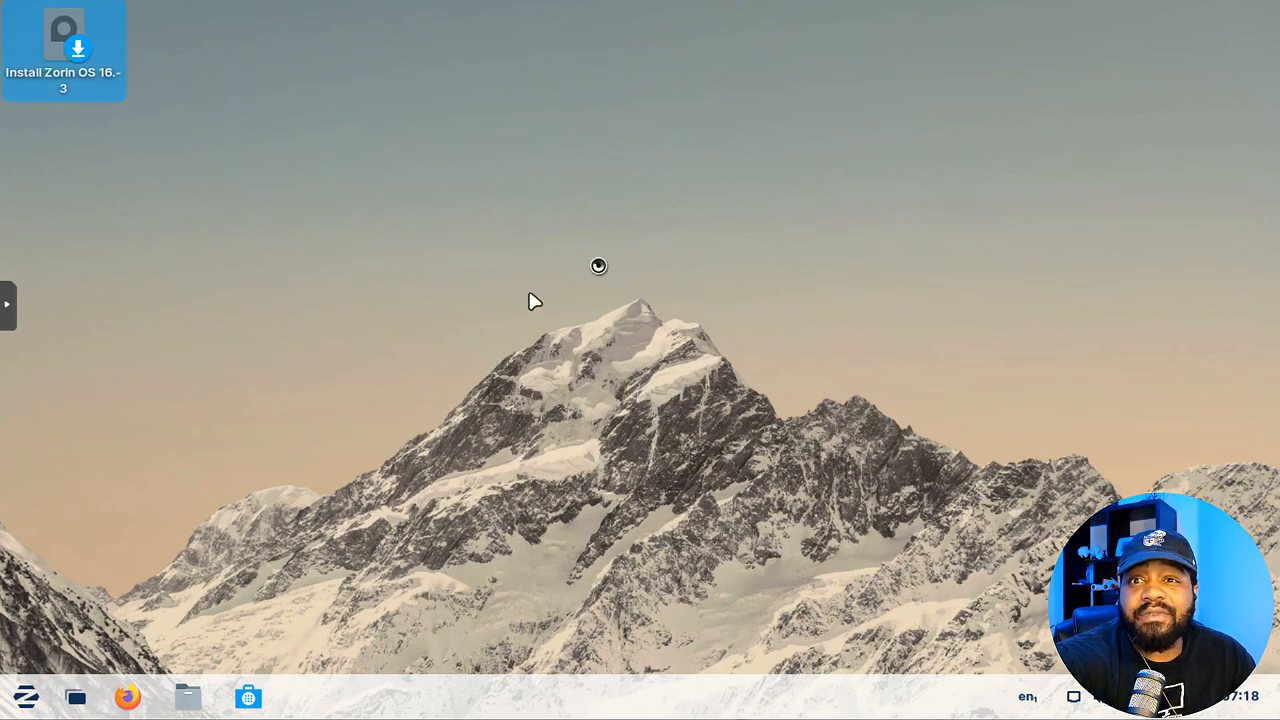
mouse_move(580, 298)
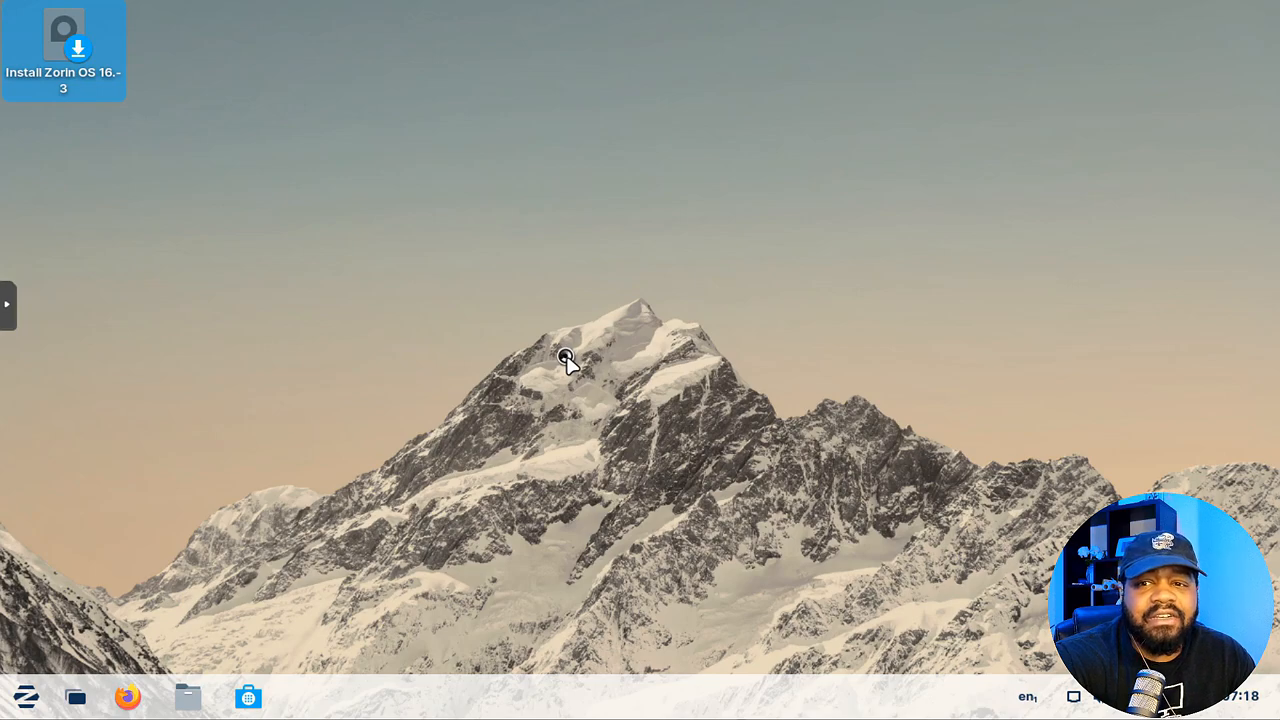
- Launch the installer and continue with English and the English (US) keyboard layout
double_click(64, 35)
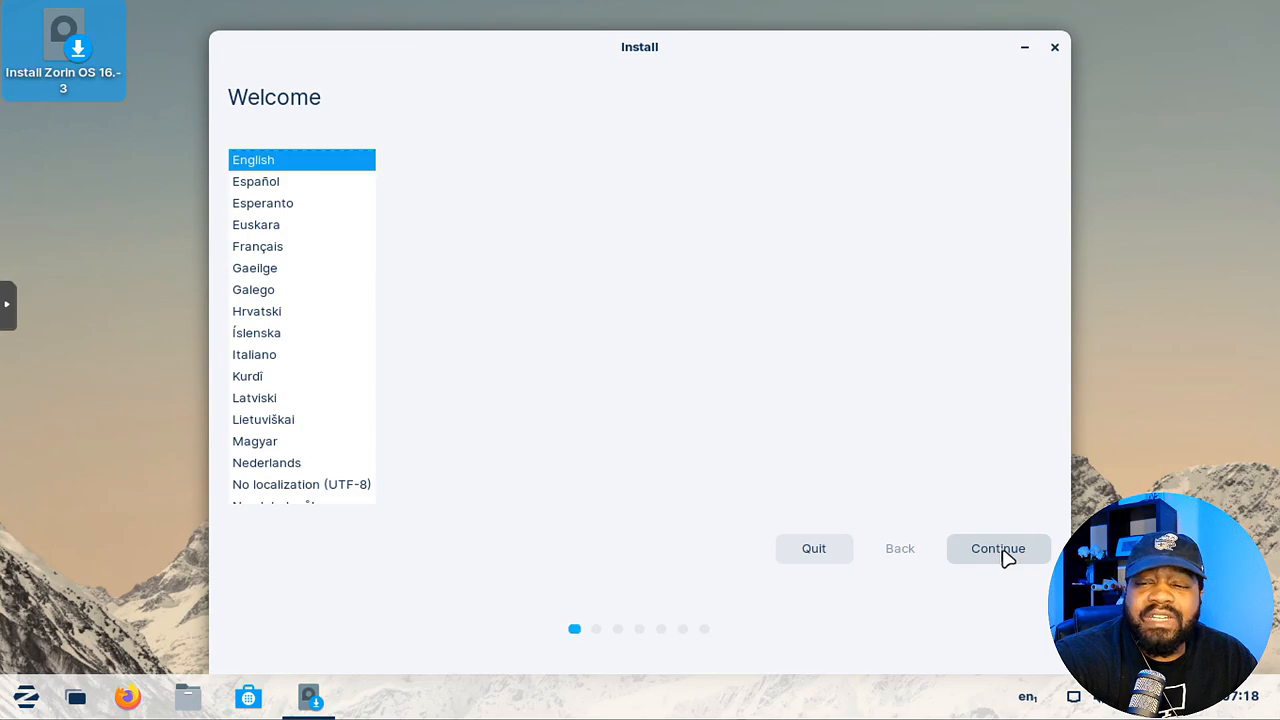
click(998, 548)
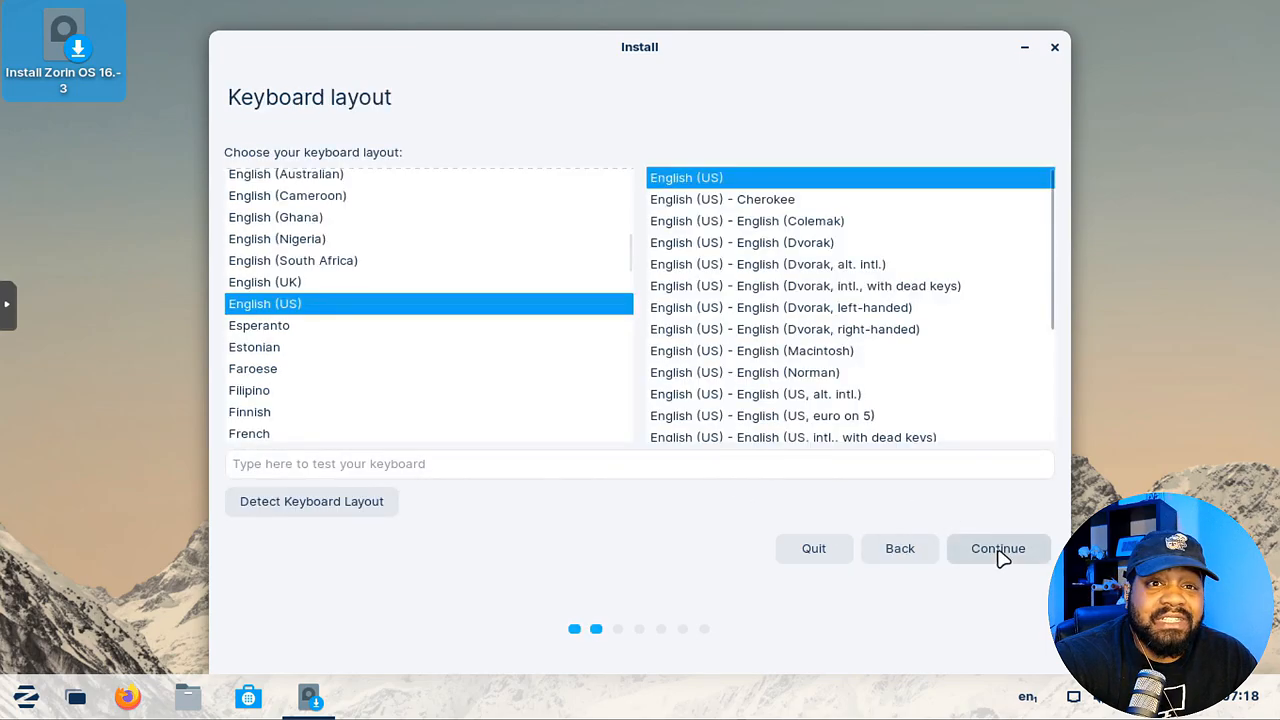
click(998, 548)
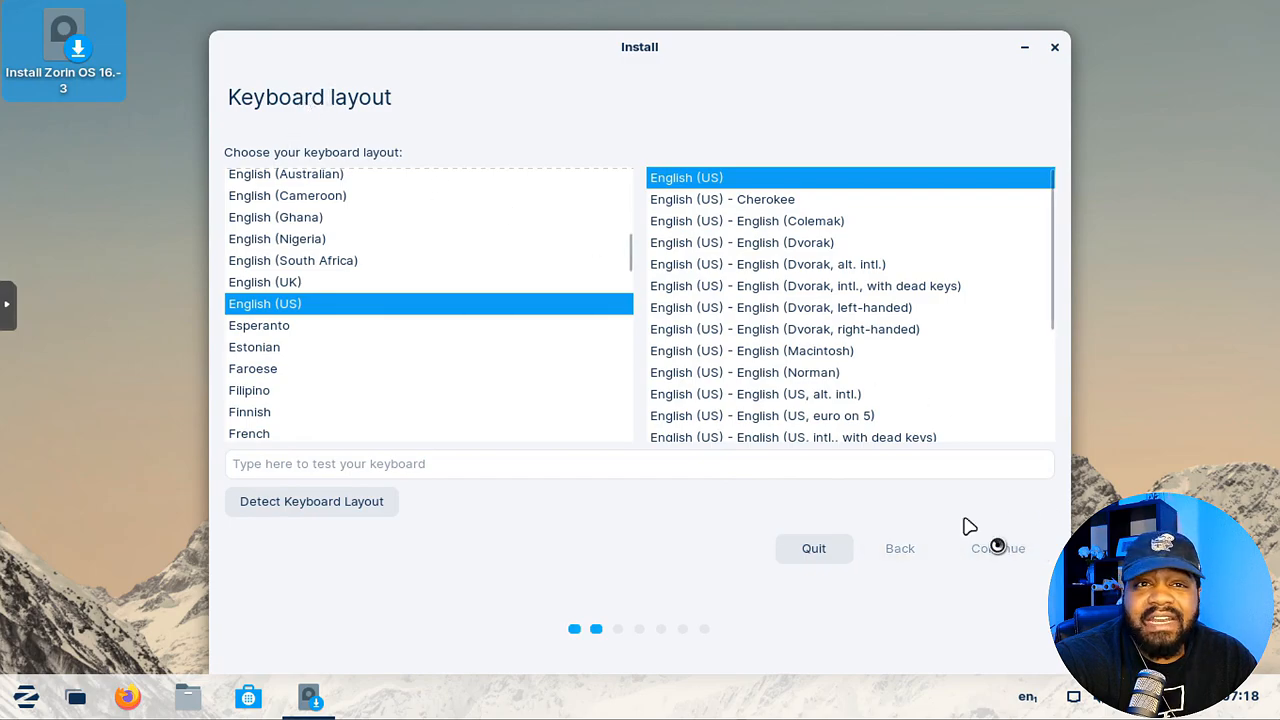
click(997, 547)
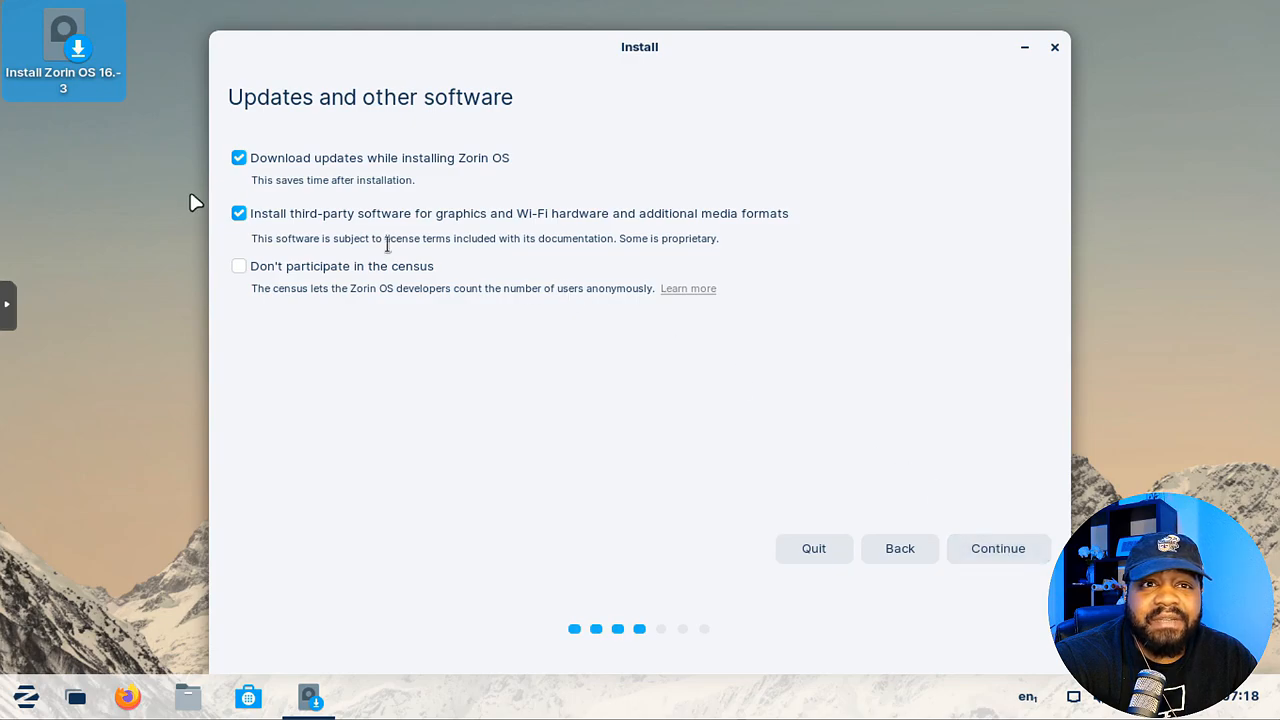
mouse_move(377, 179)
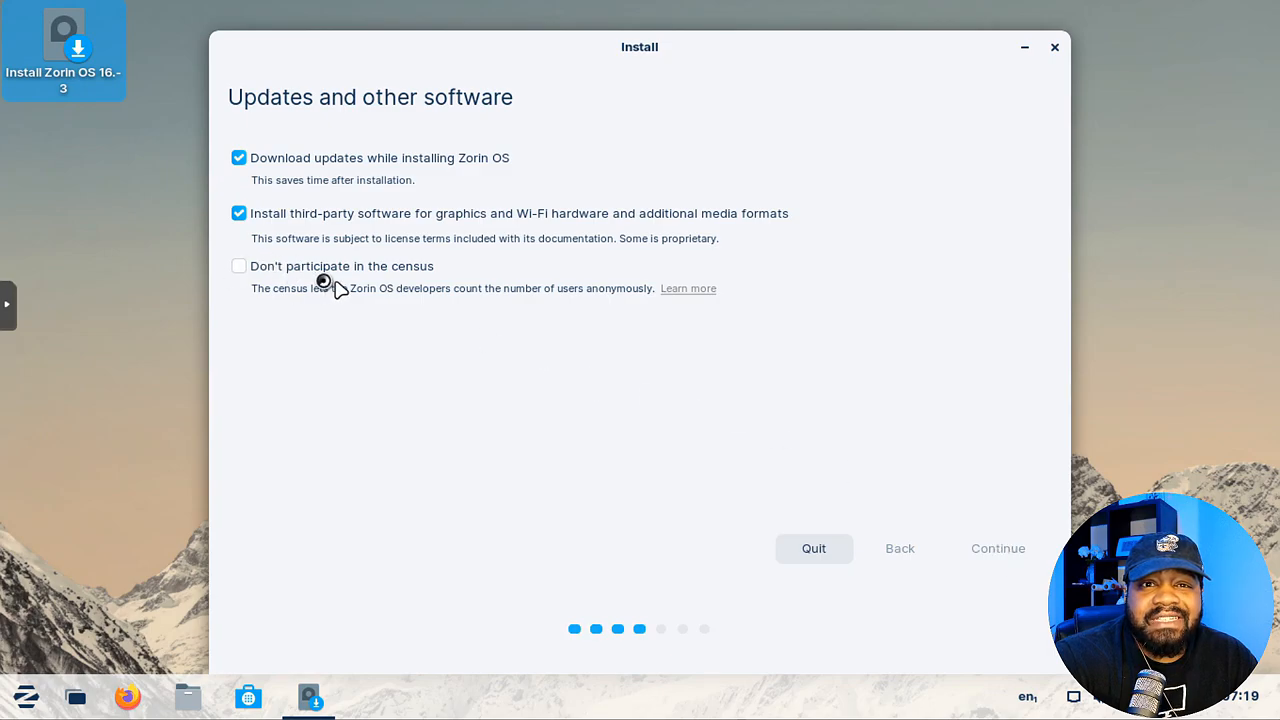
- Keep the update options, confirm the erase-disk install, and accept Los Angeles as location
click(997, 548)
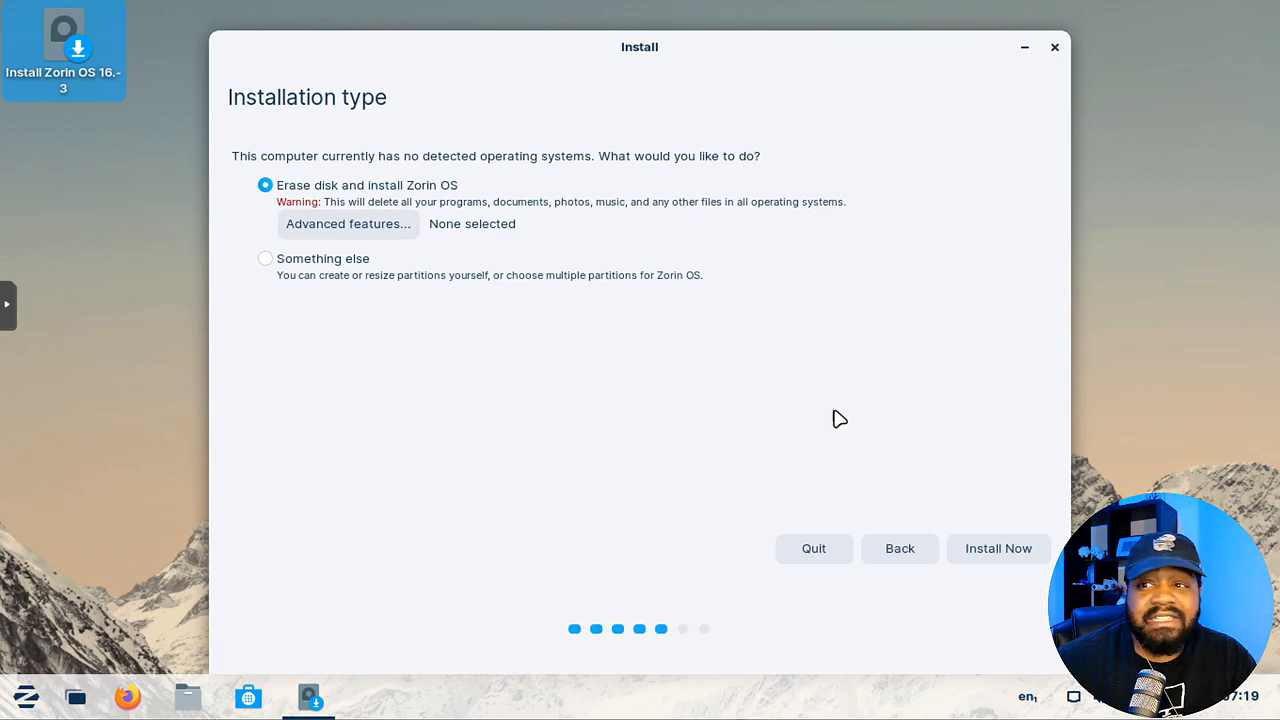
mouse_move(836, 411)
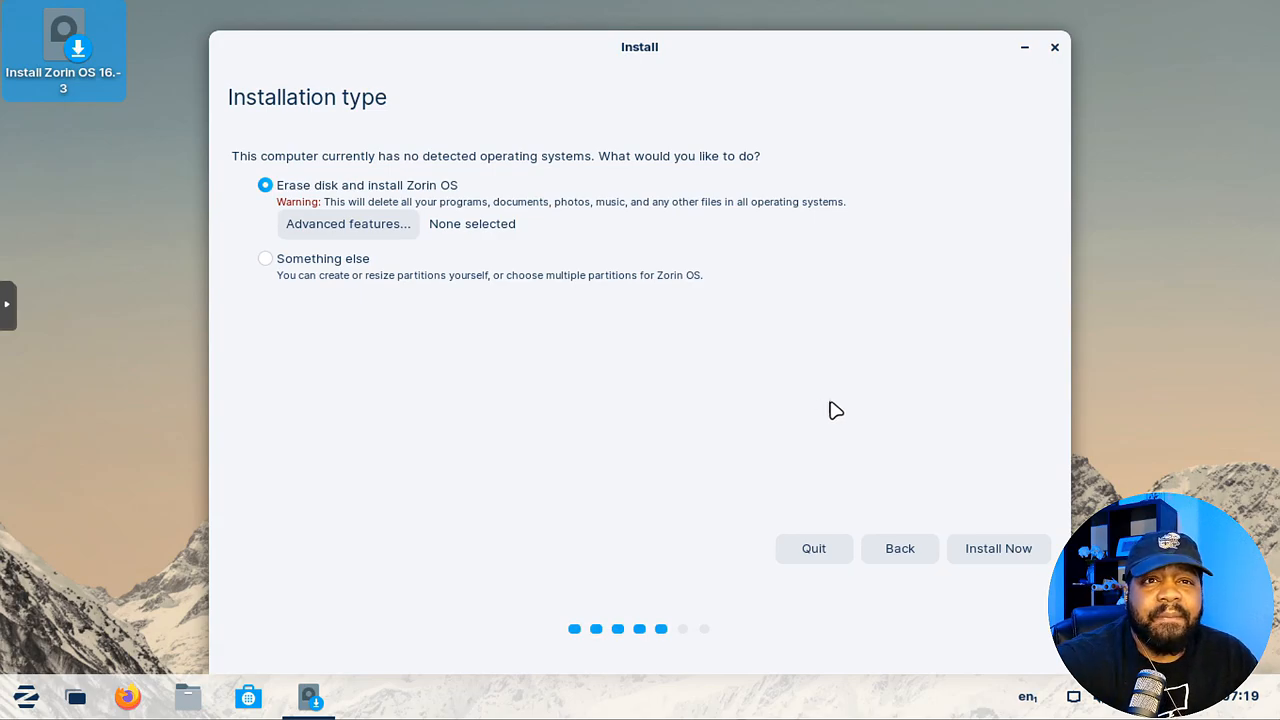
mouse_move(727, 372)
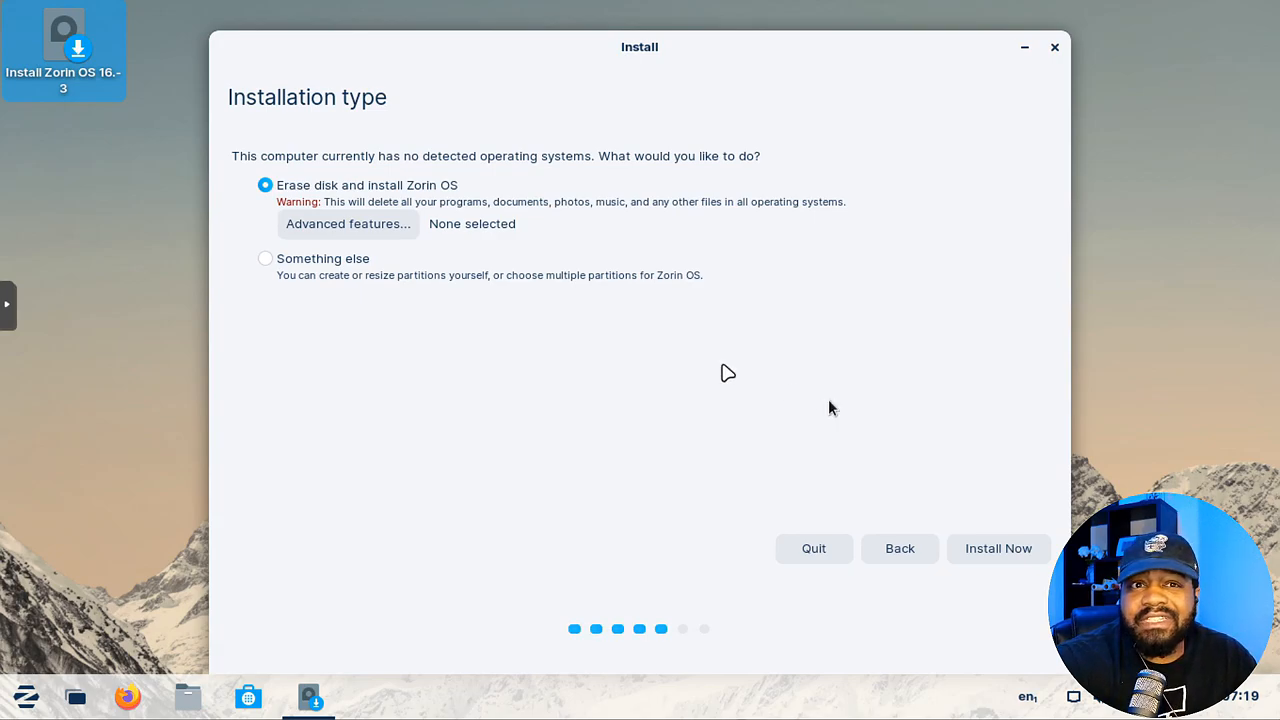
mouse_move(377, 201)
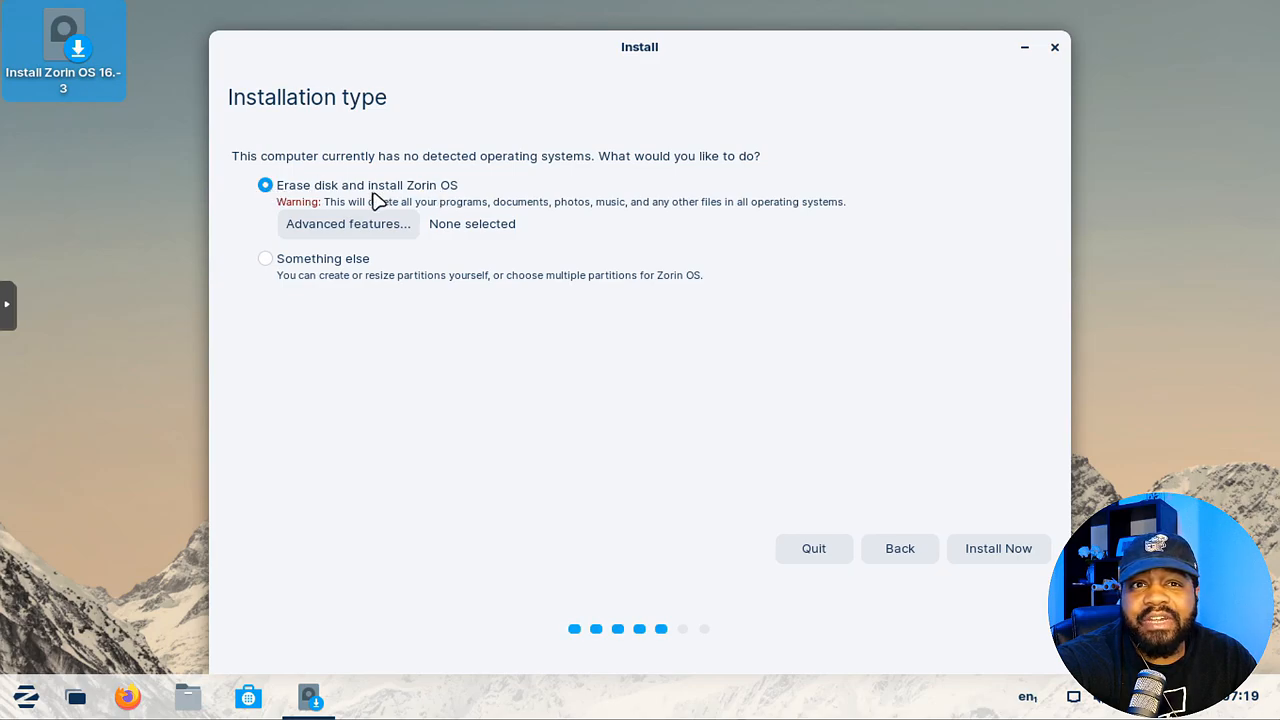
mouse_move(285, 277)
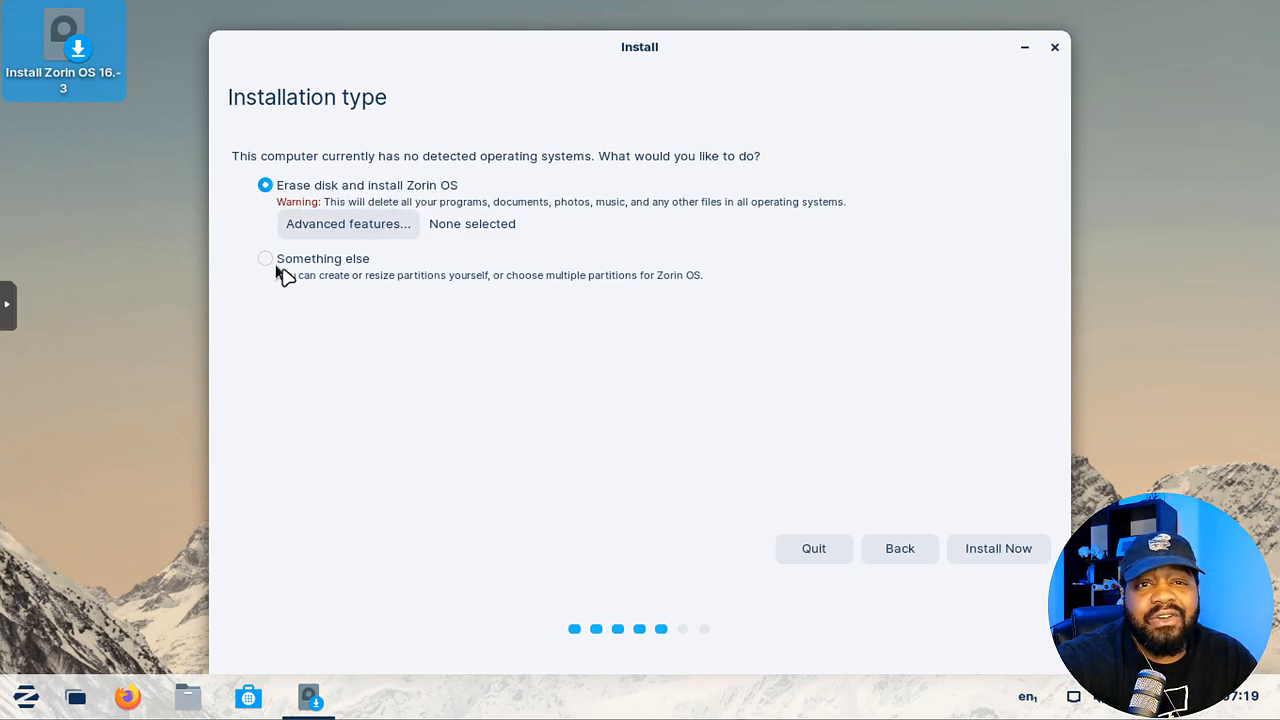
mouse_move(303, 277)
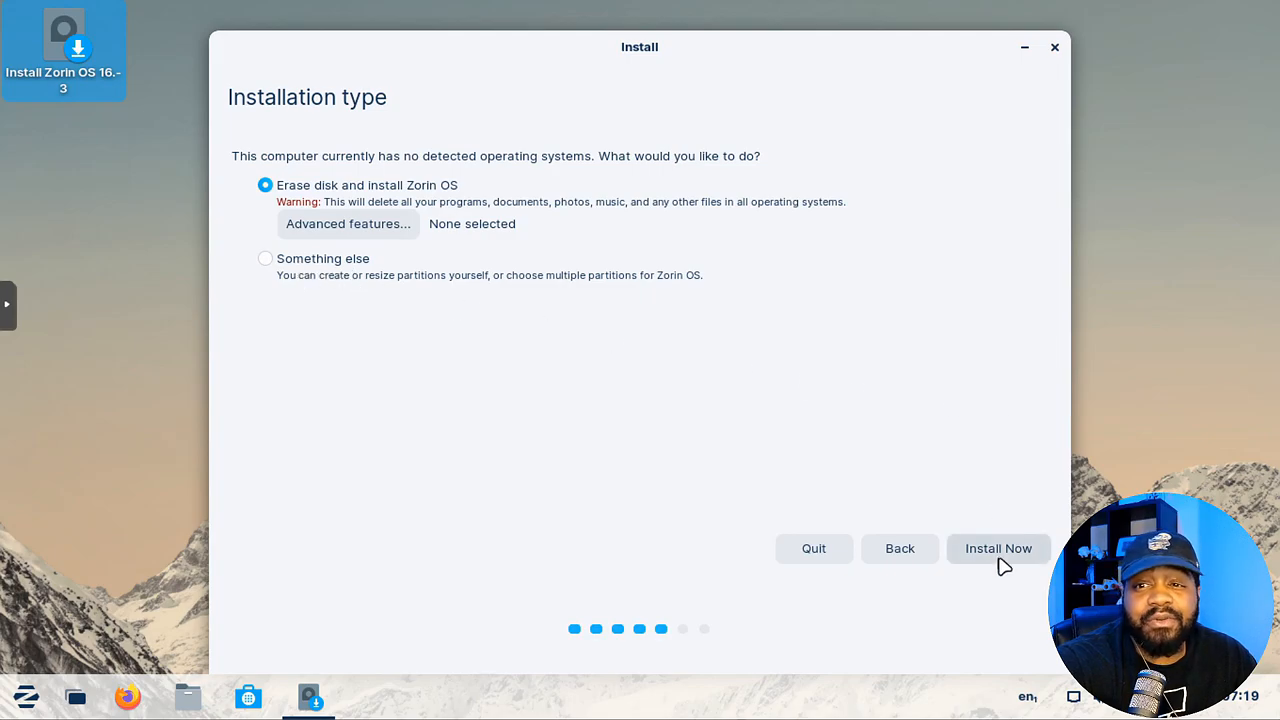
click(998, 548)
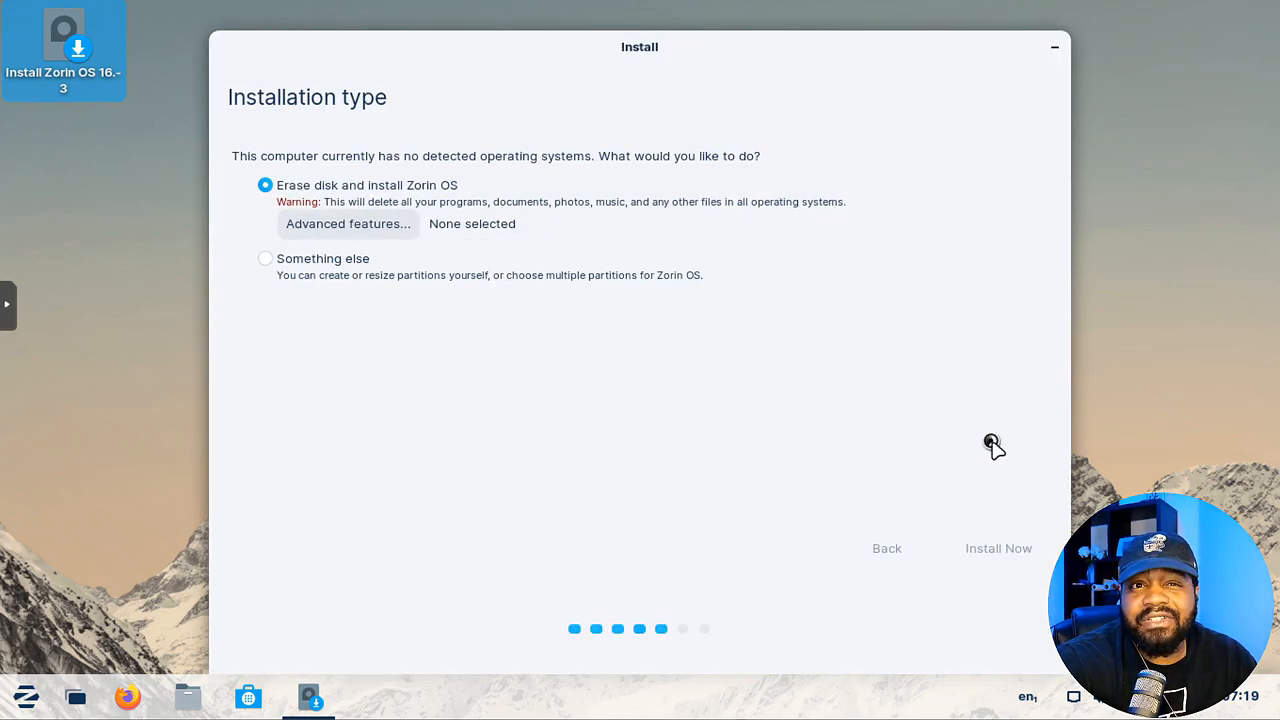
click(997, 548)
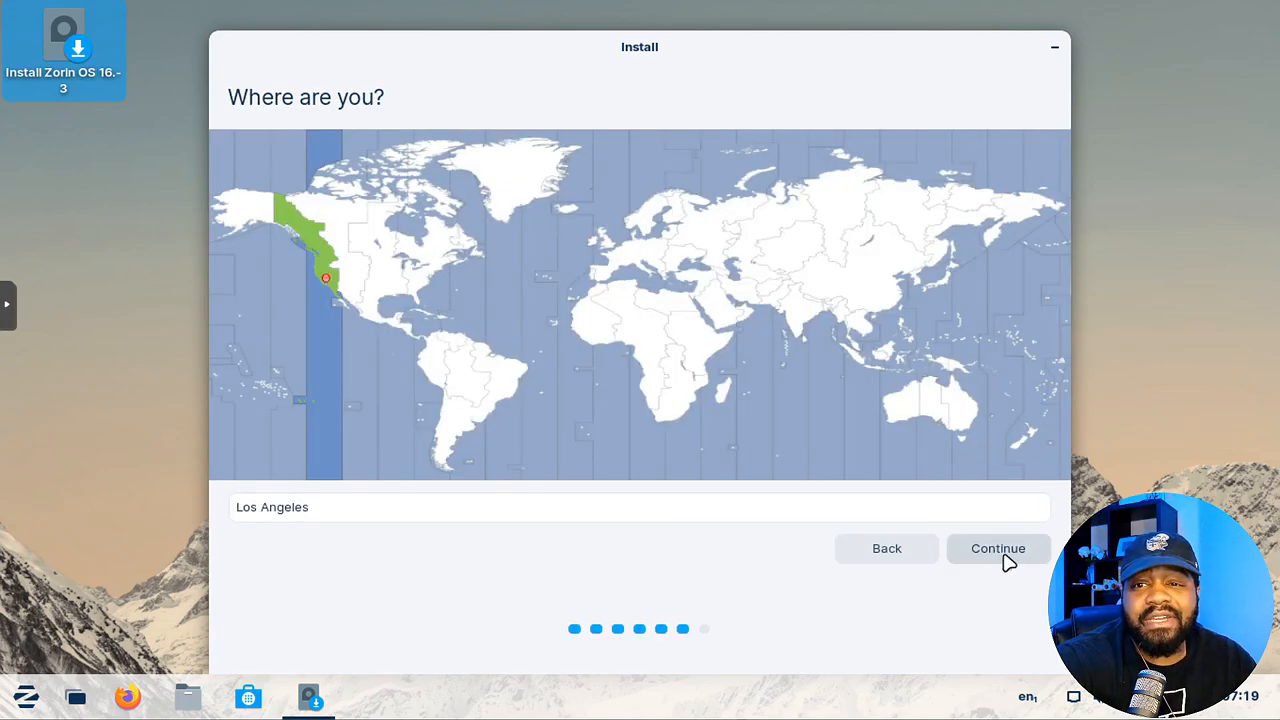
mouse_move(1020, 552)
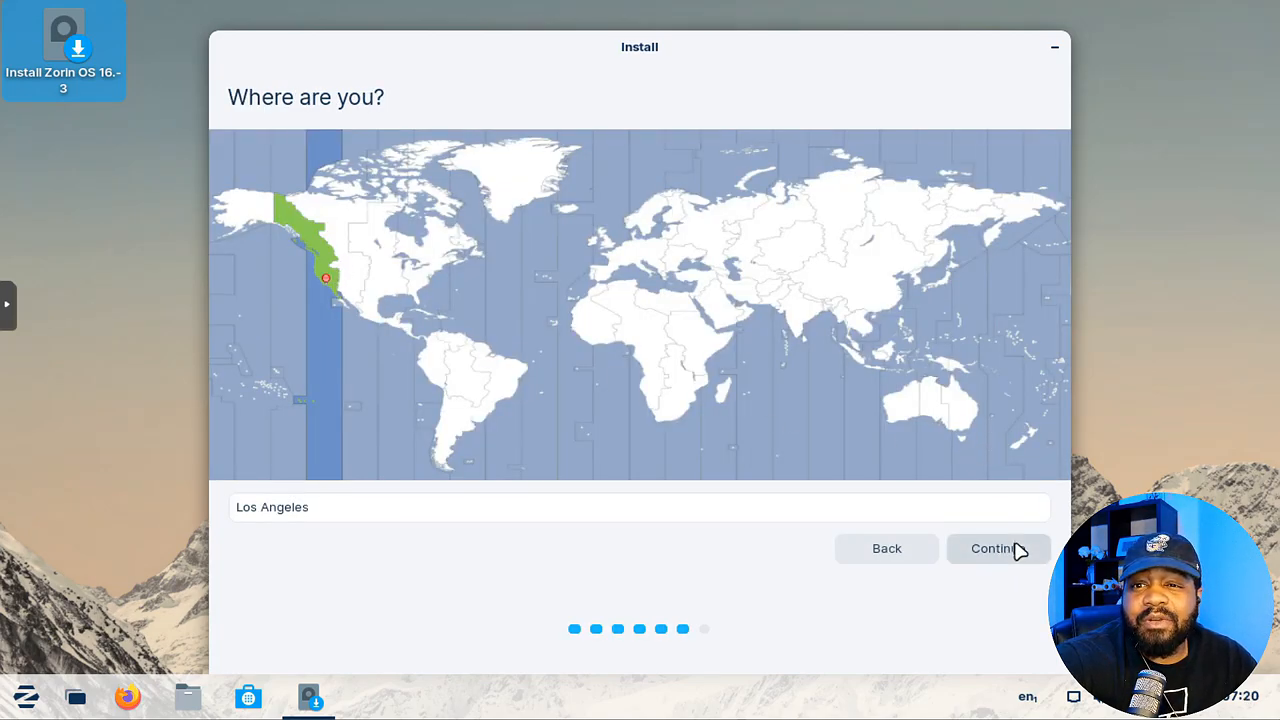
click(997, 548)
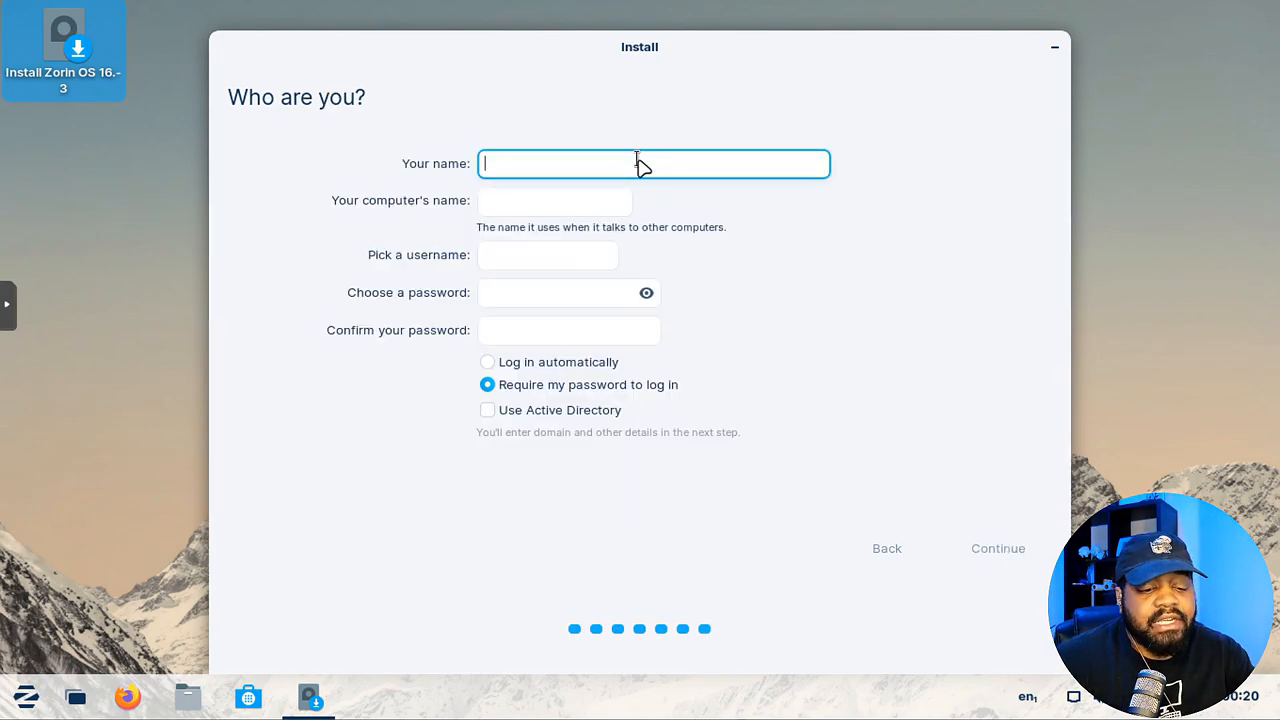
- Enter name josh, computer name zorinos, and a confirmed password, then submit
text(josh)
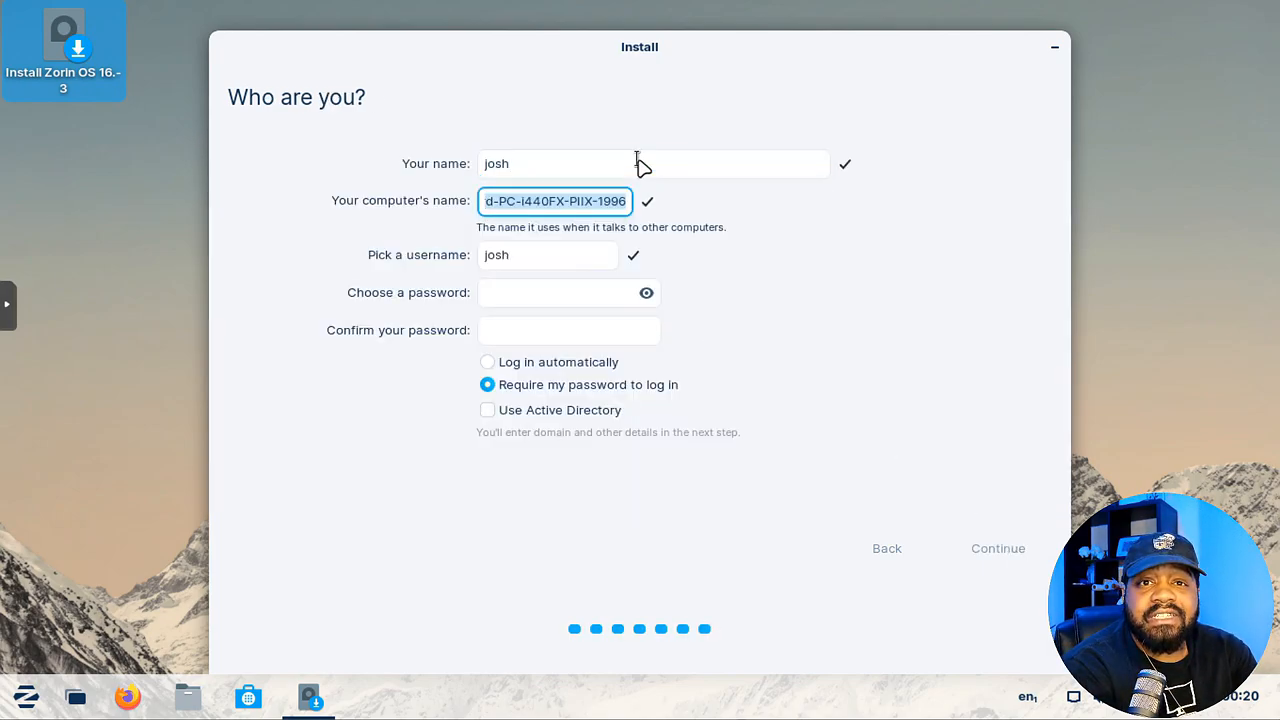
text(zo)
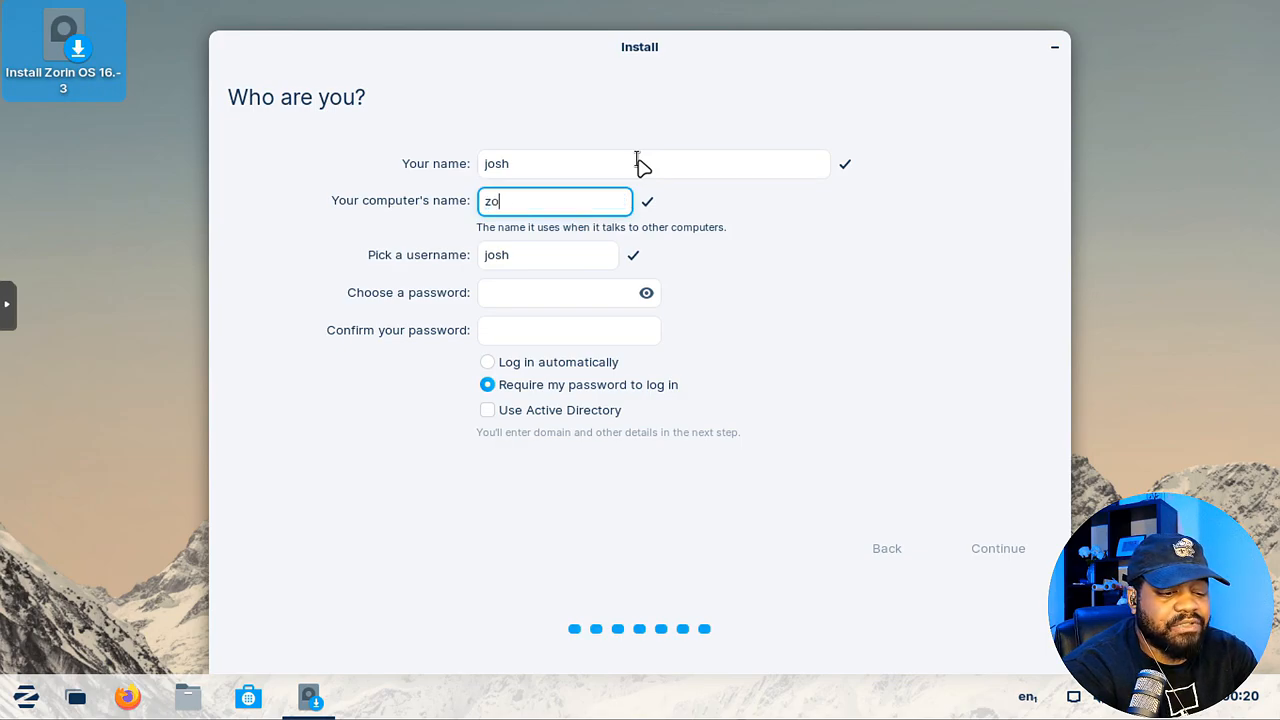
text(rinos)
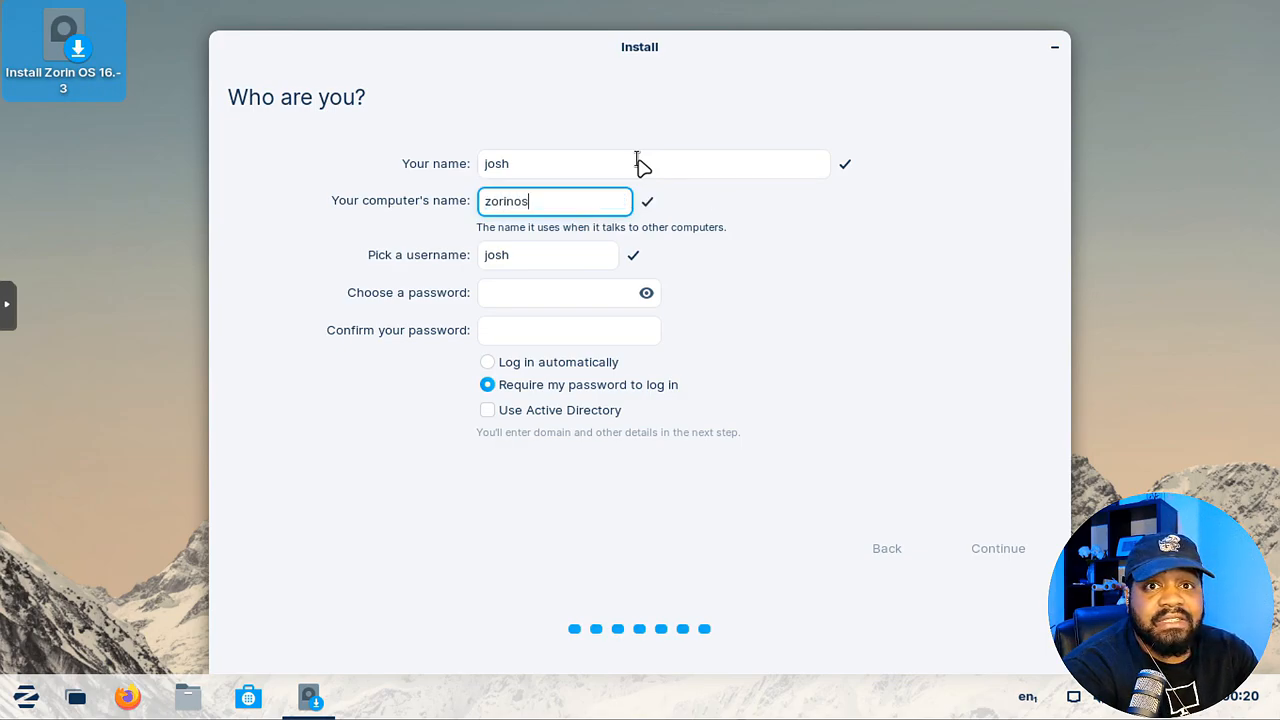
click(569, 292)
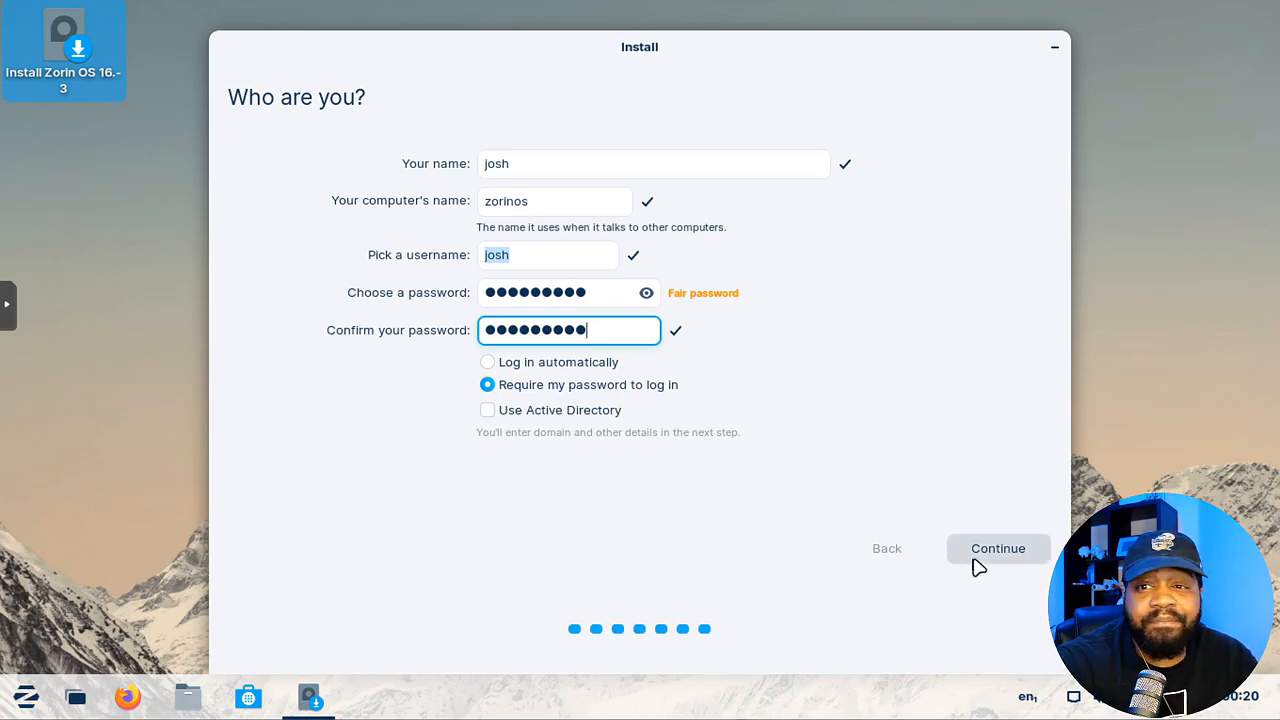
mouse_move(1008, 557)
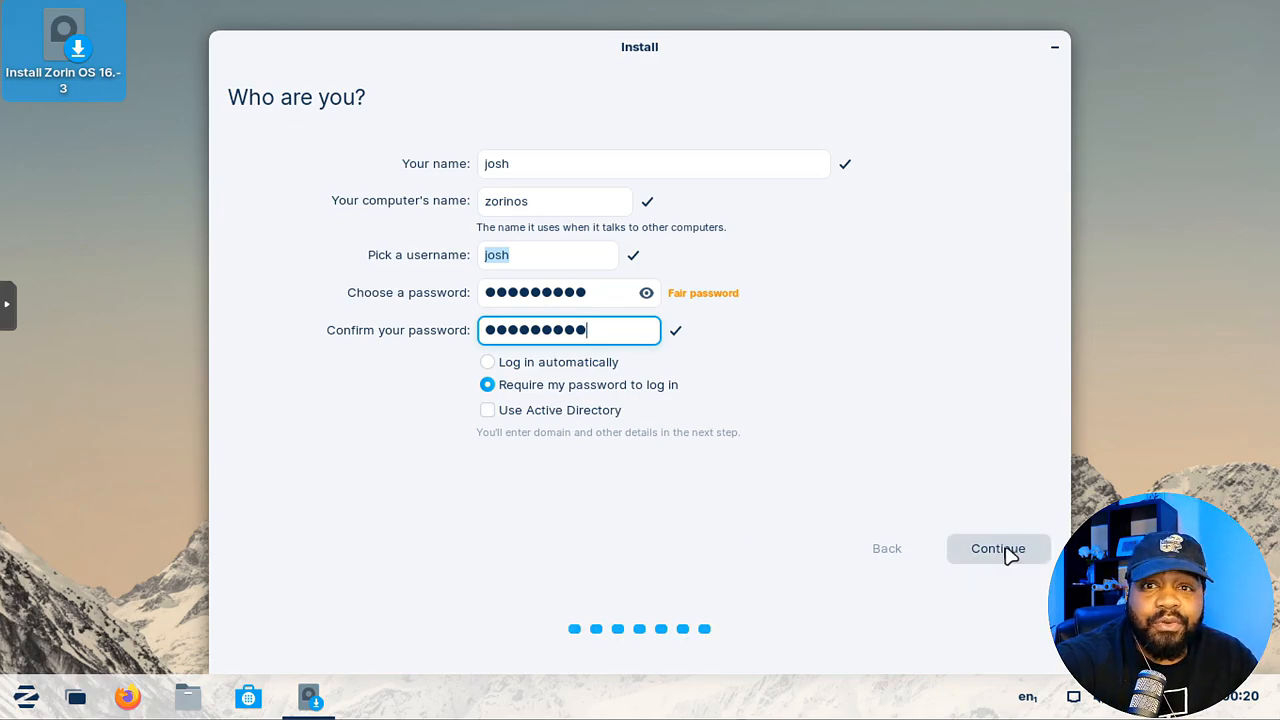
click(997, 548)
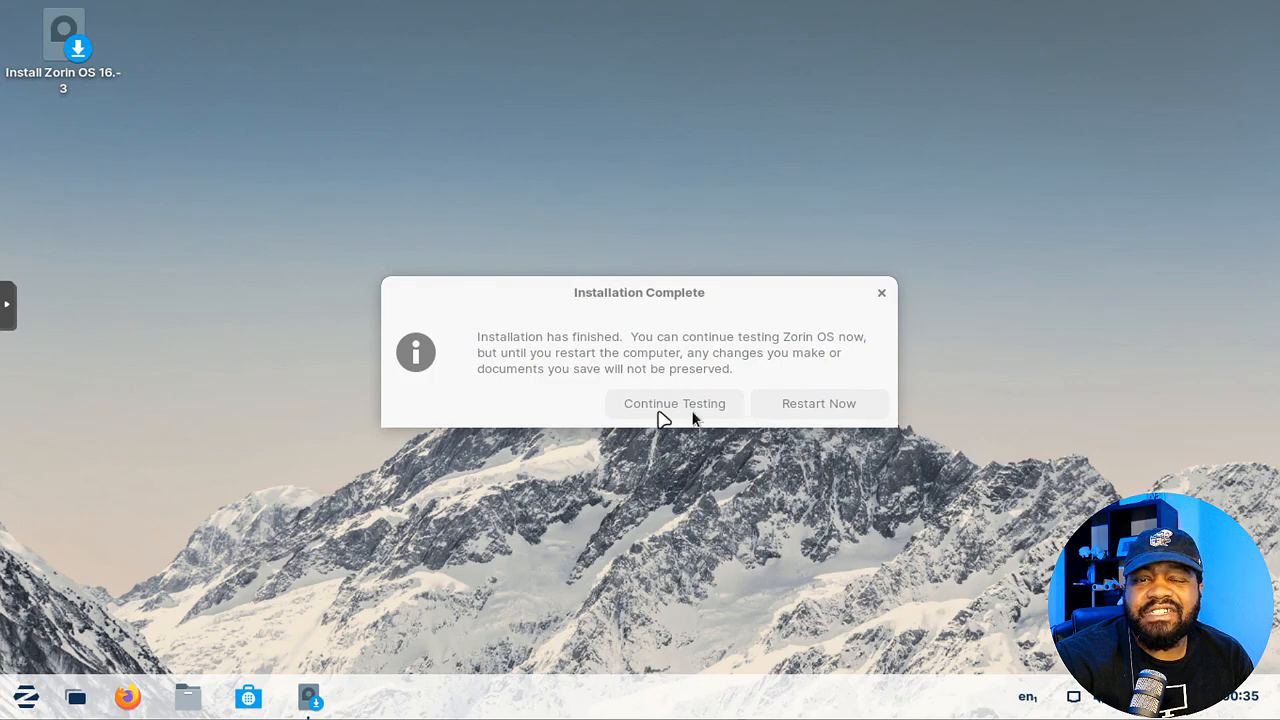
mouse_move(835, 410)
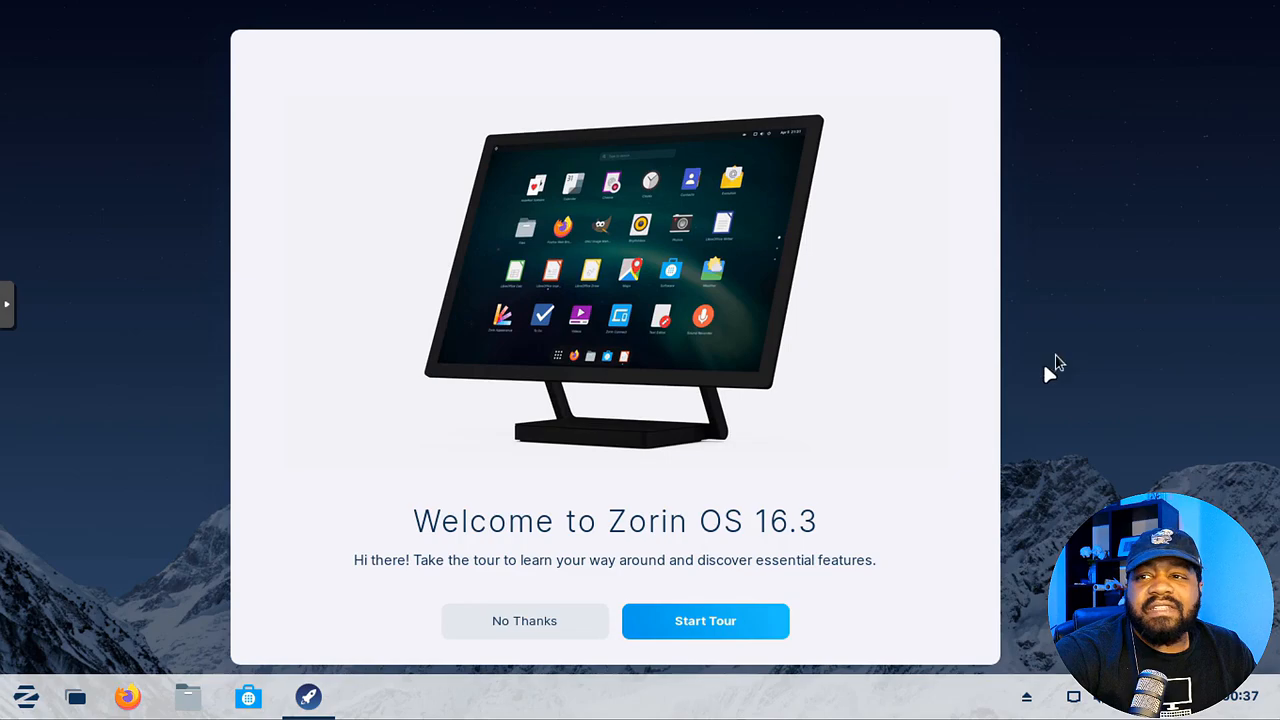
mouse_move(715, 583)
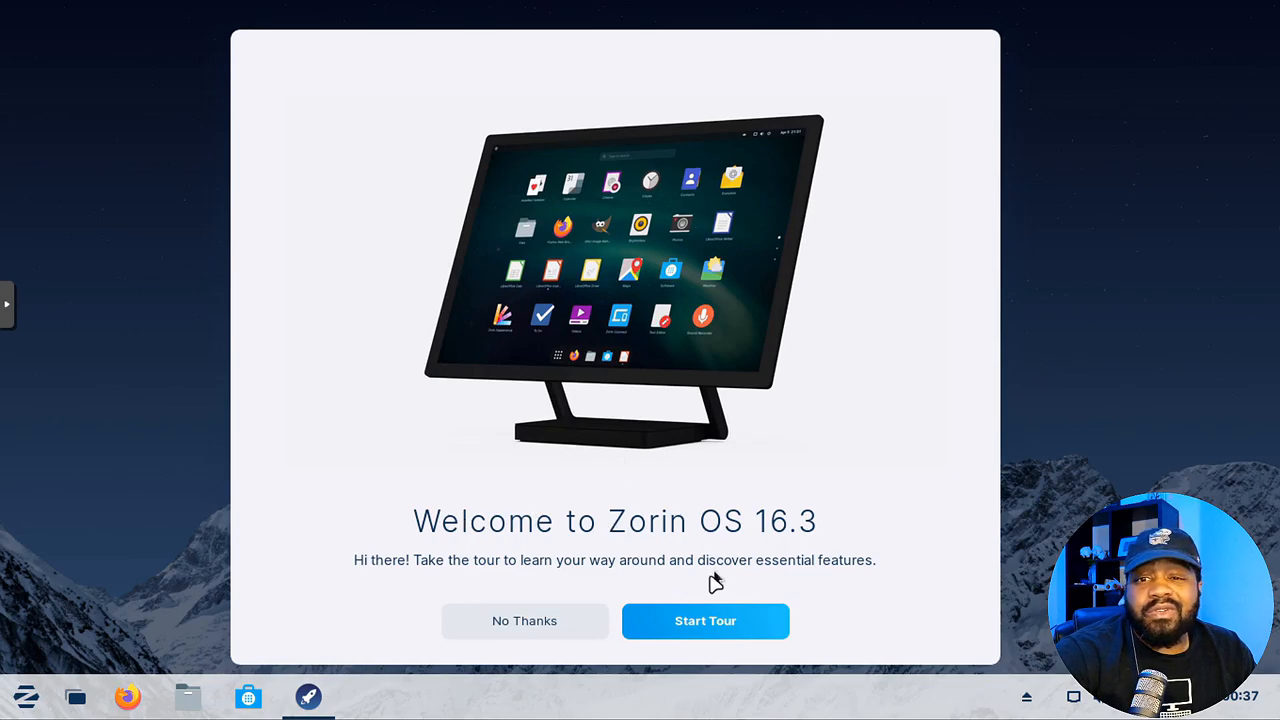
mouse_move(705, 628)
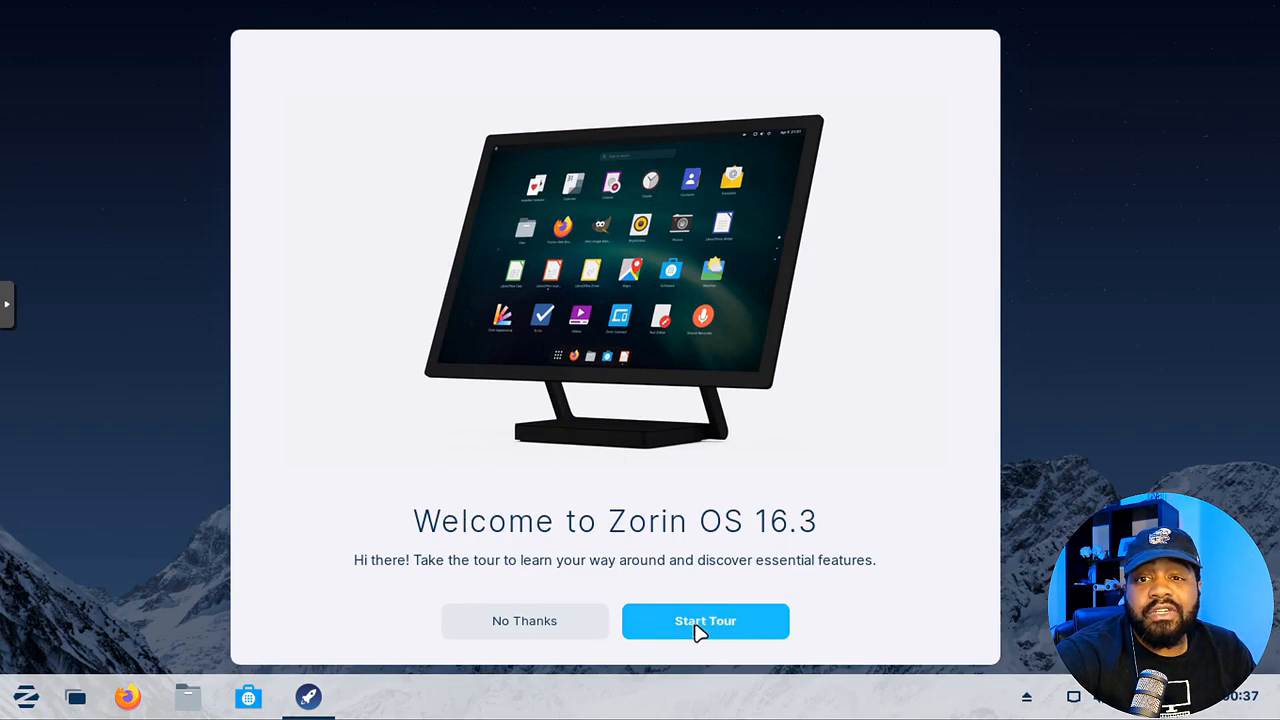
- Start the Welcome tour and move past the 'Open the menu to launch apps' page
click(705, 620)
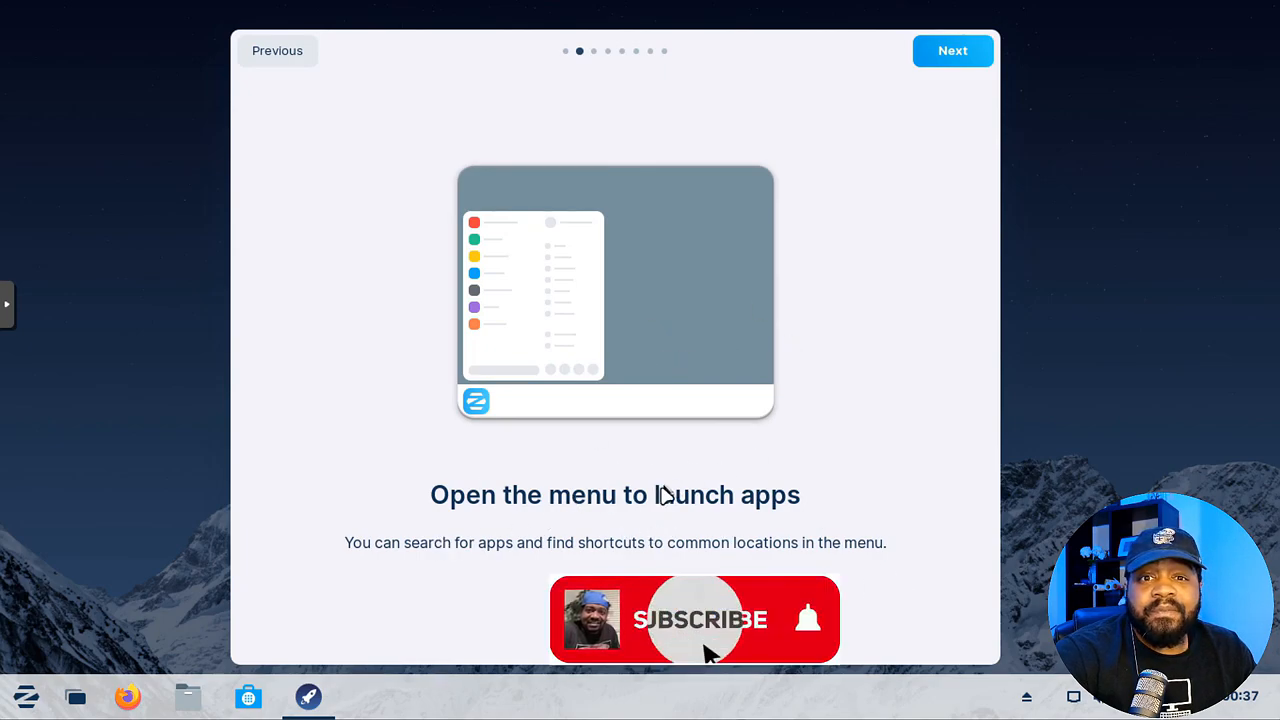
click(695, 619)
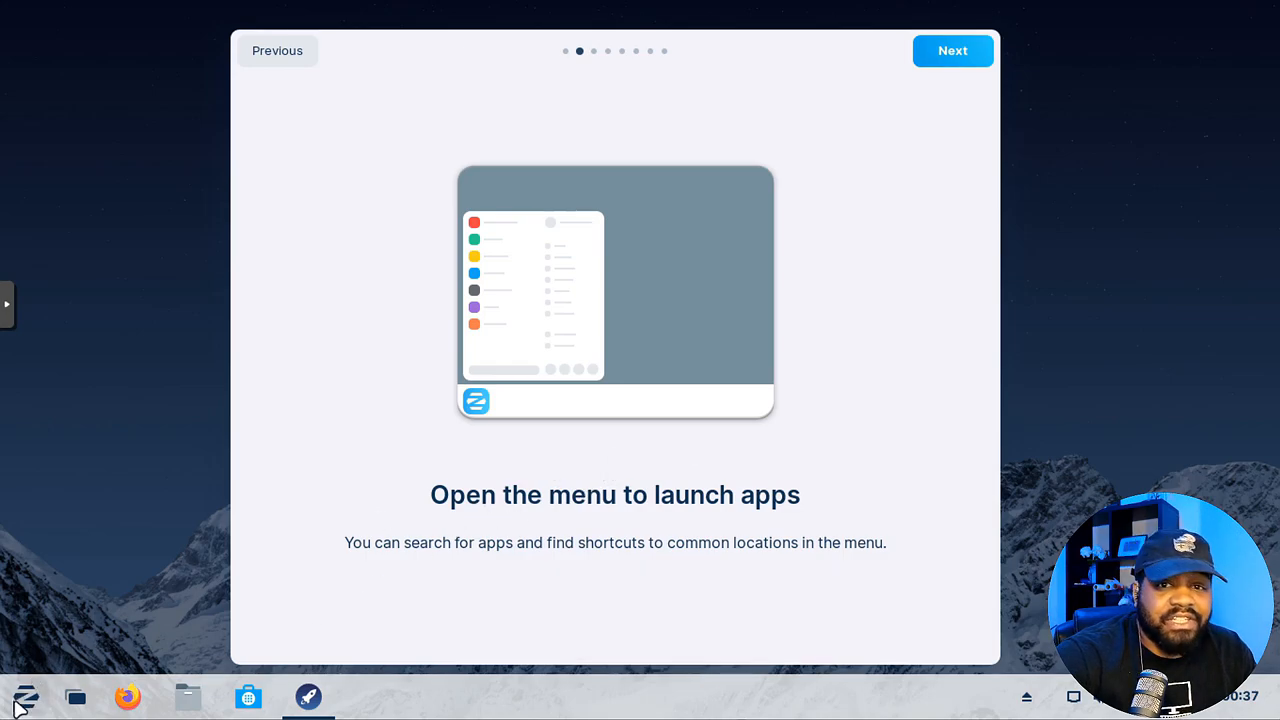
click(951, 50)
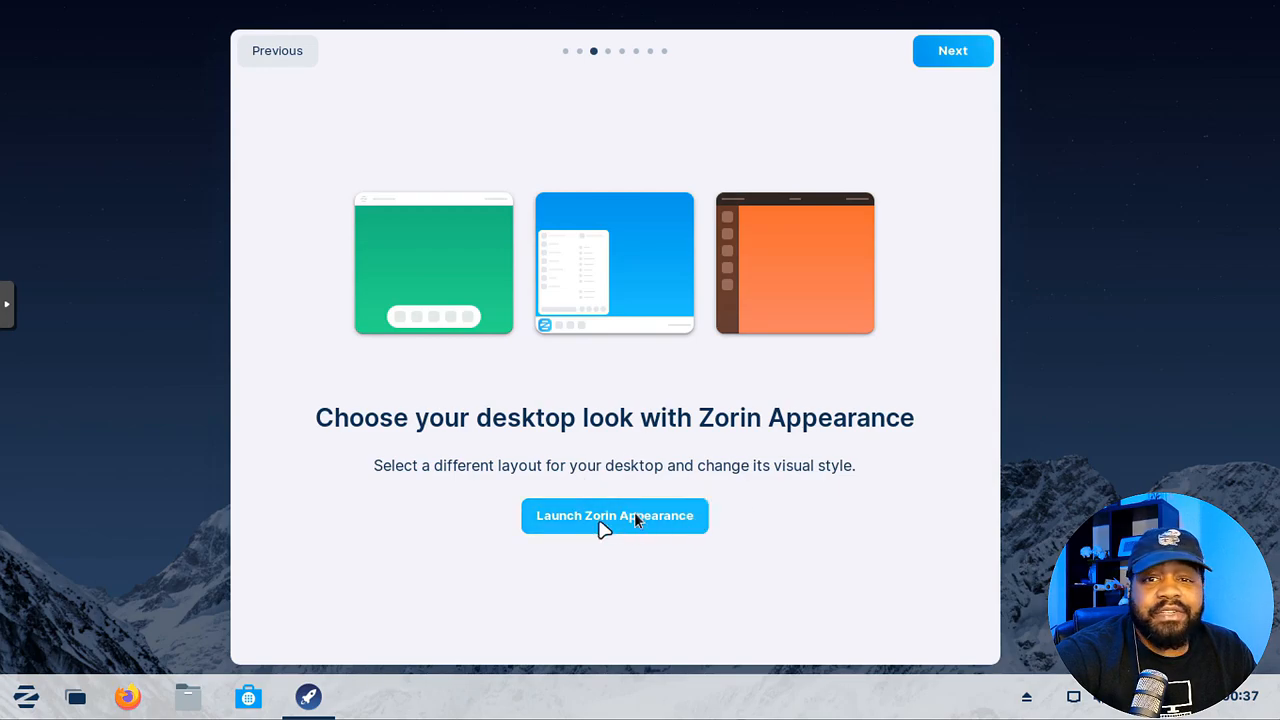
click(614, 515)
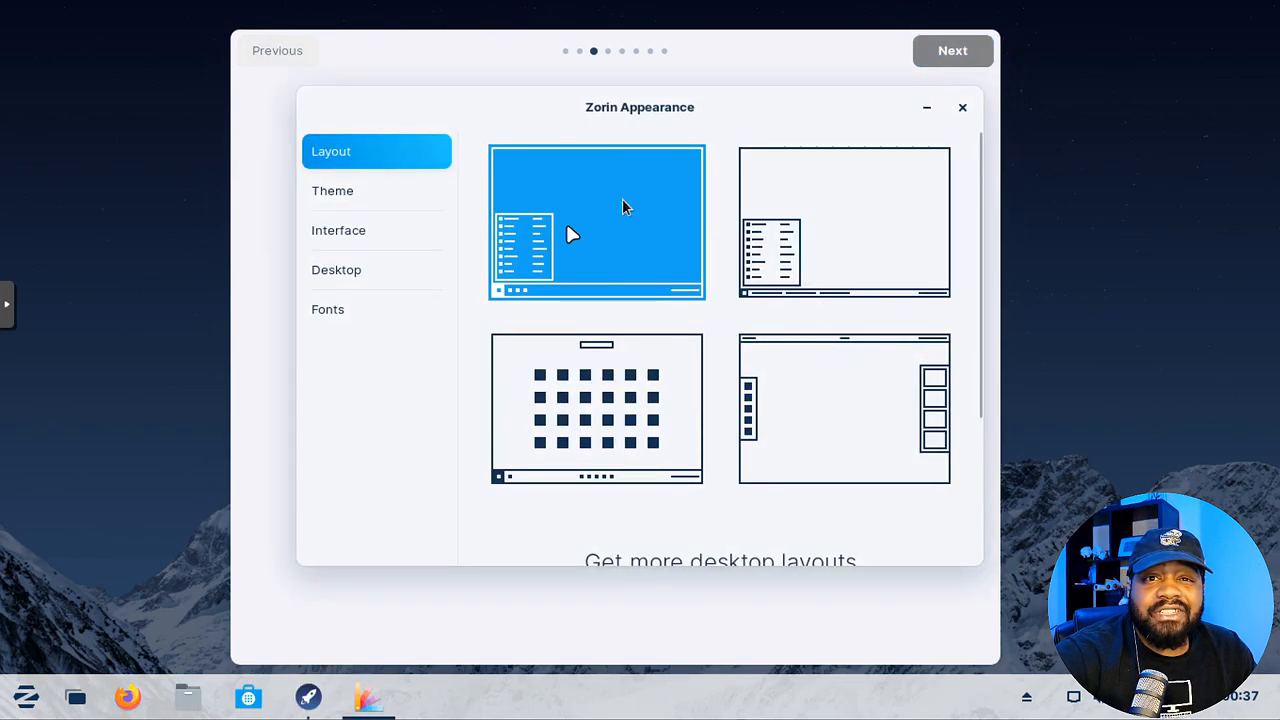
mouse_move(745, 395)
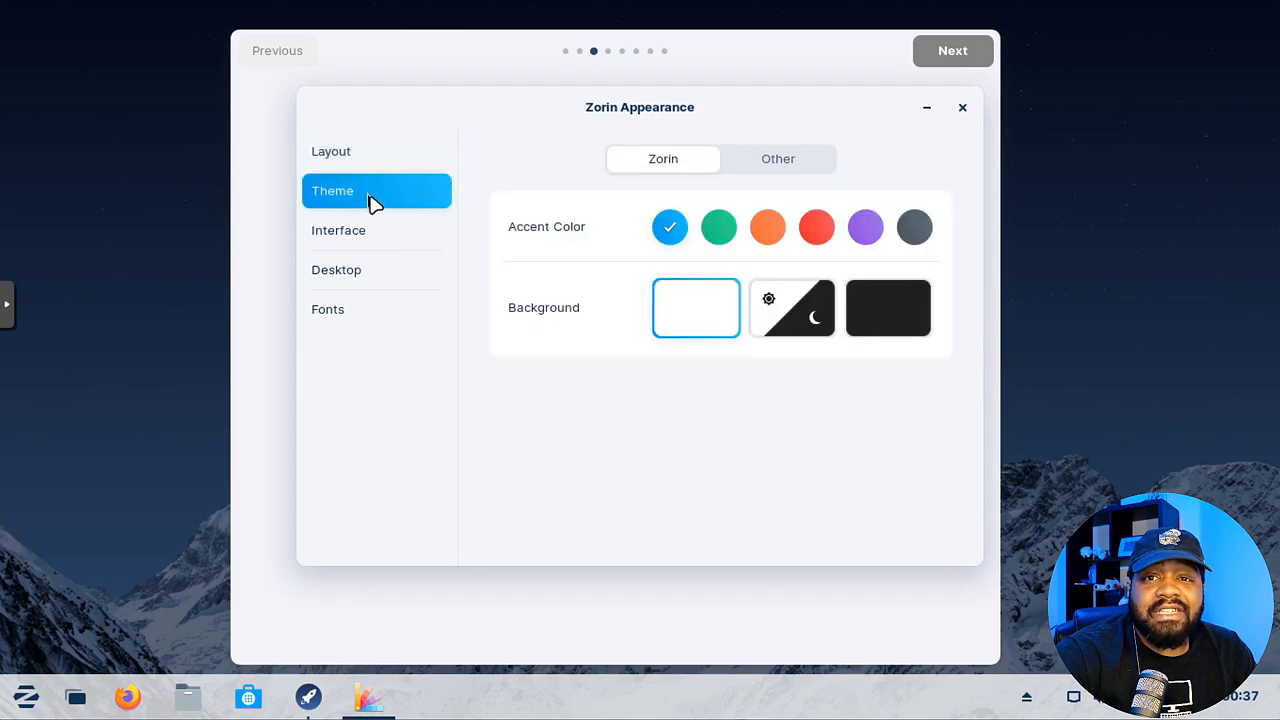
click(887, 308)
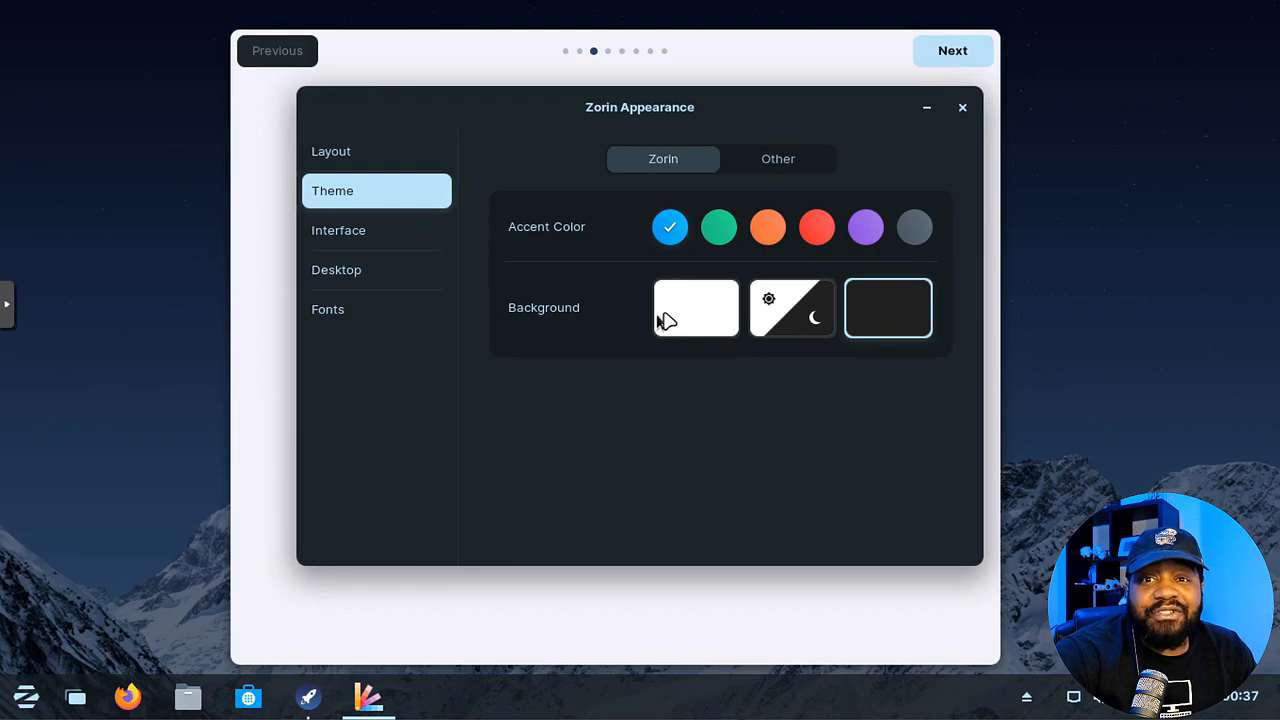
click(695, 308)
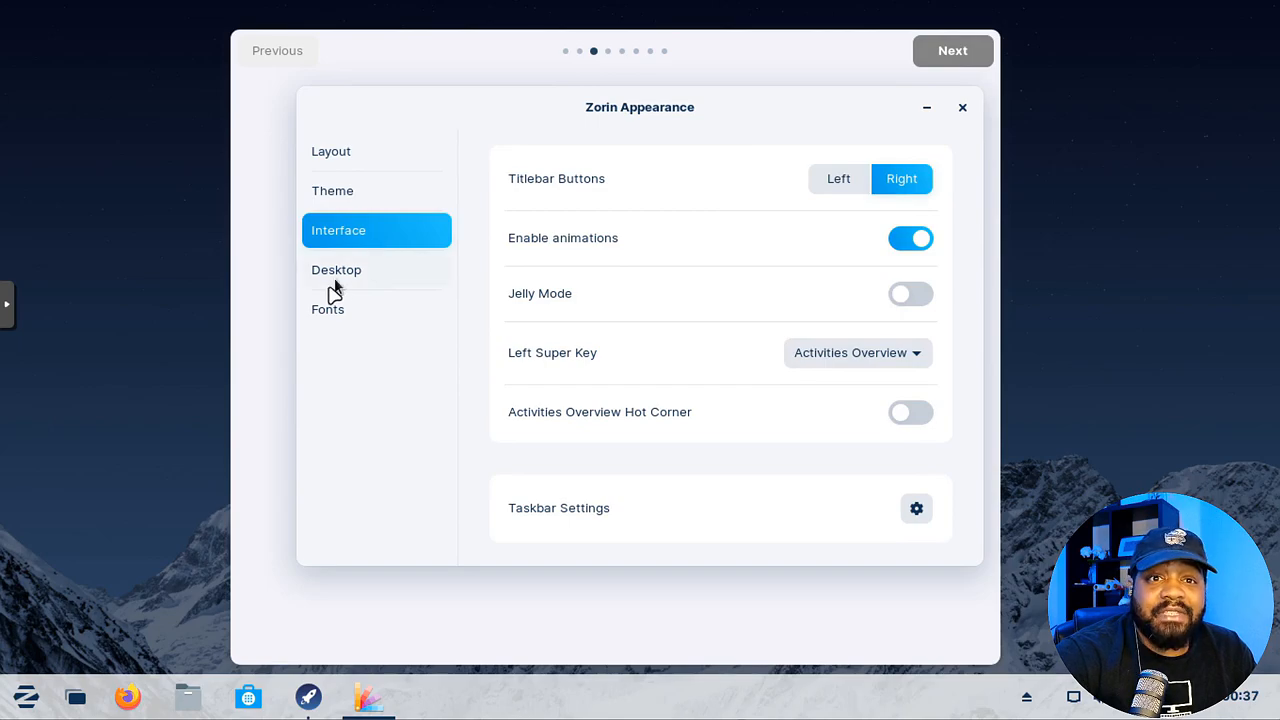
click(328, 308)
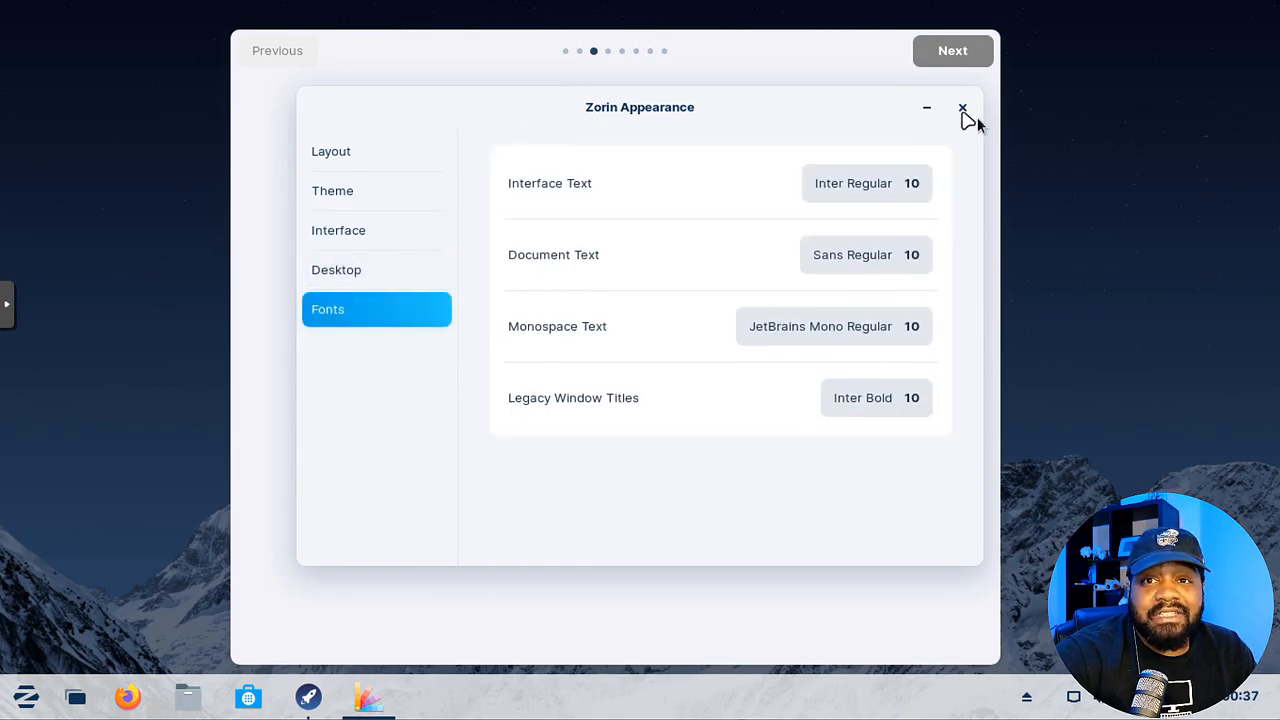
click(963, 108)
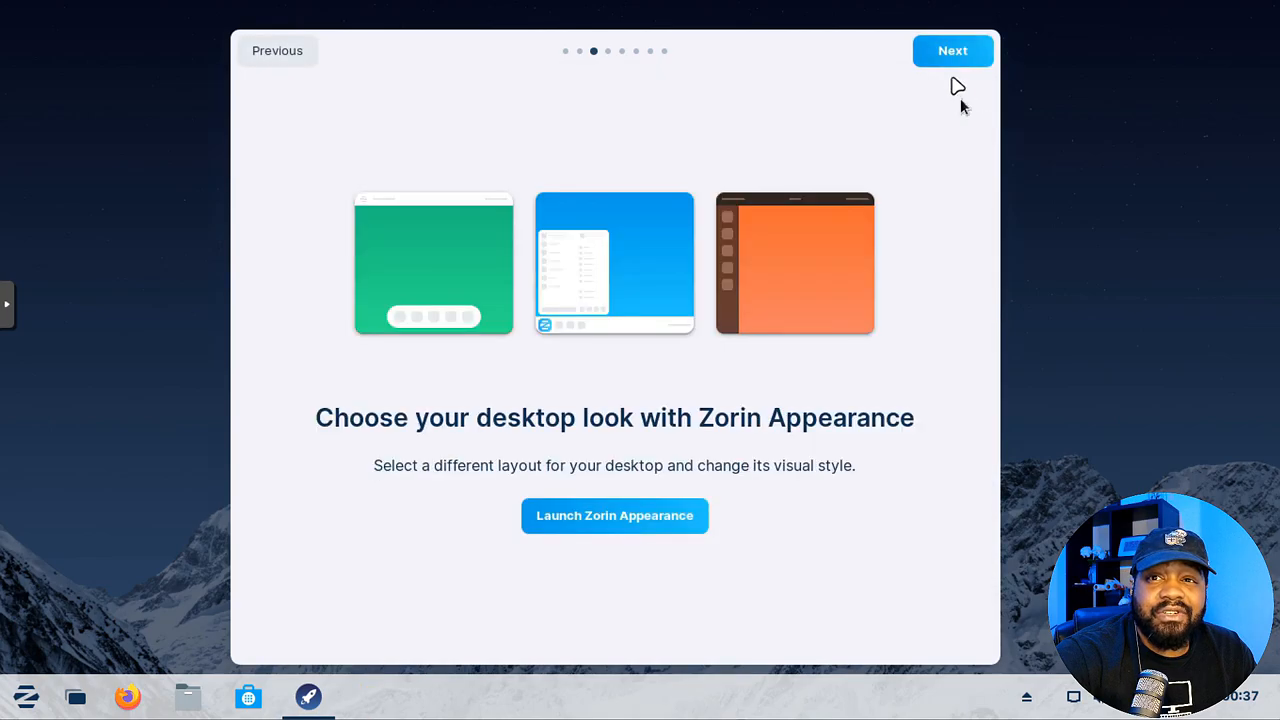
- Advance the tour past the virtual machine, online accounts and Zorin Connect pages
click(951, 50)
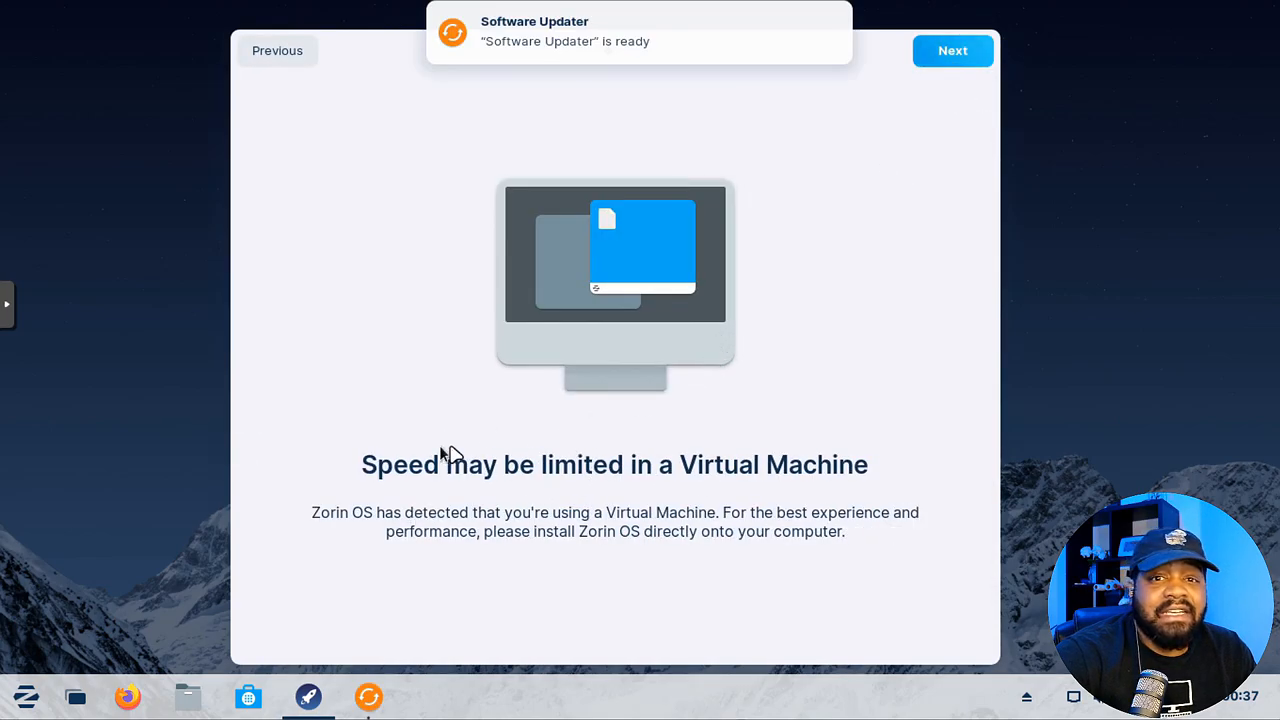
mouse_move(795, 260)
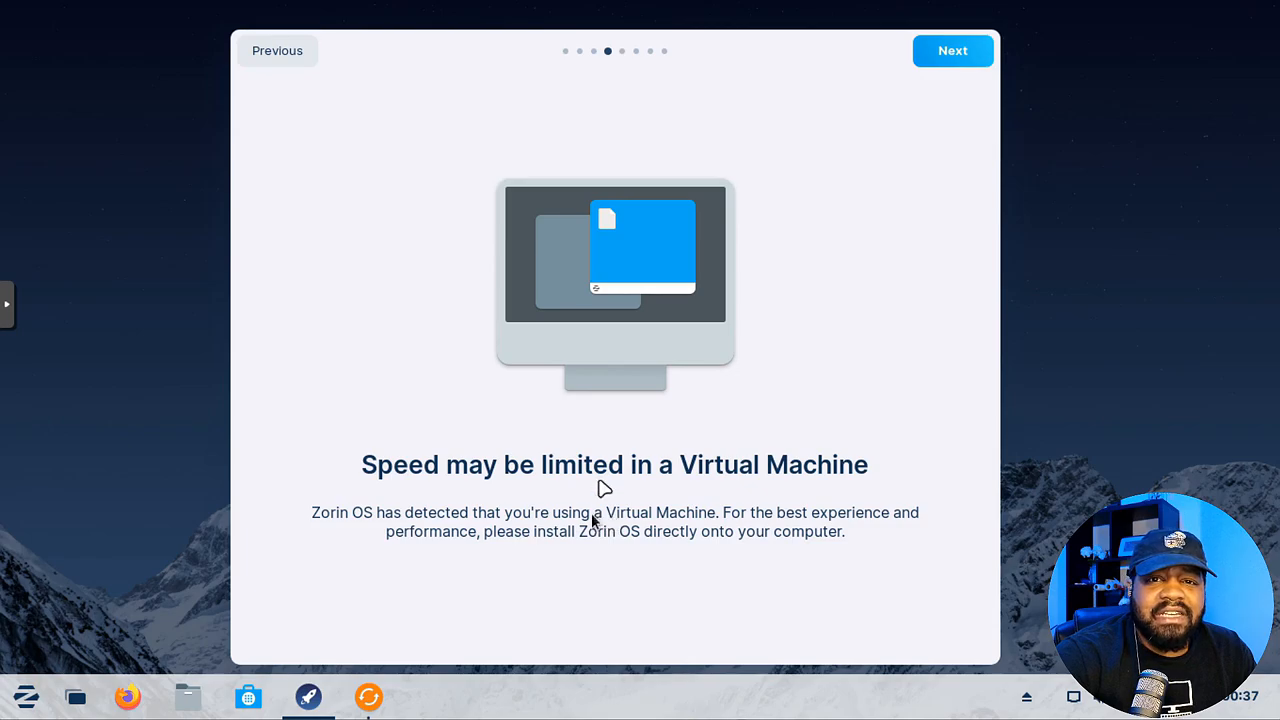
mouse_move(690, 465)
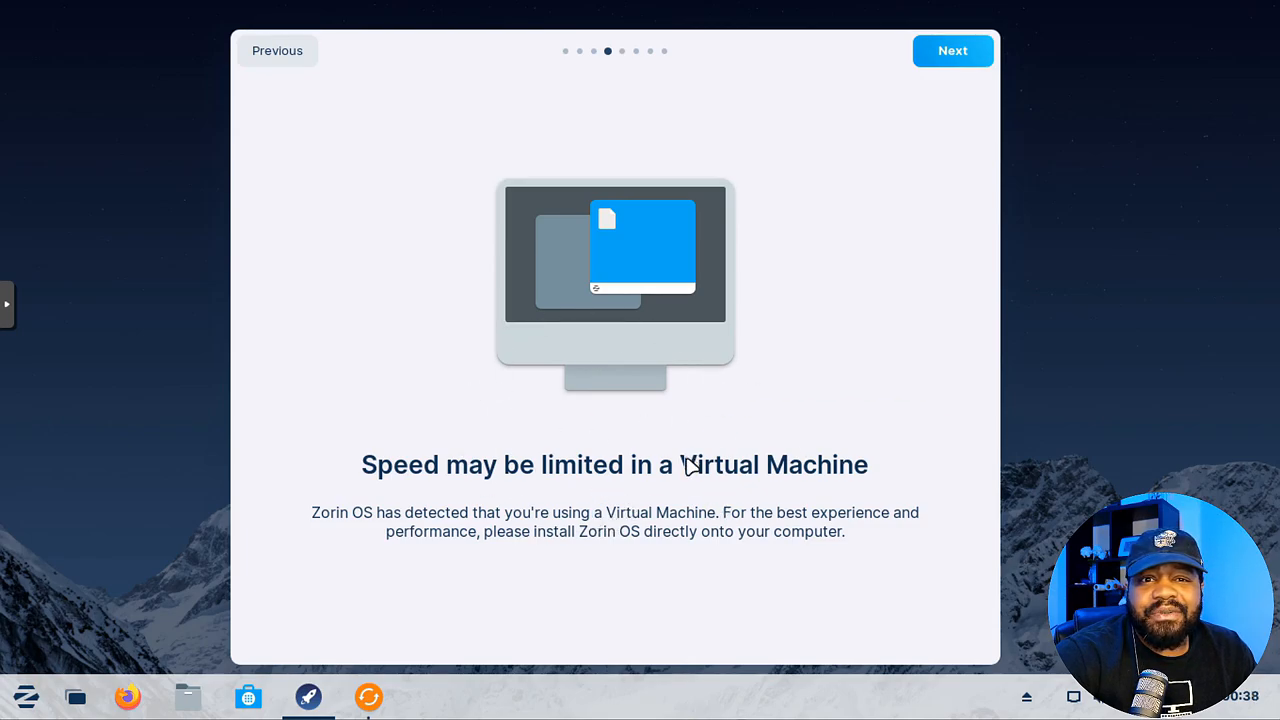
mouse_move(710, 446)
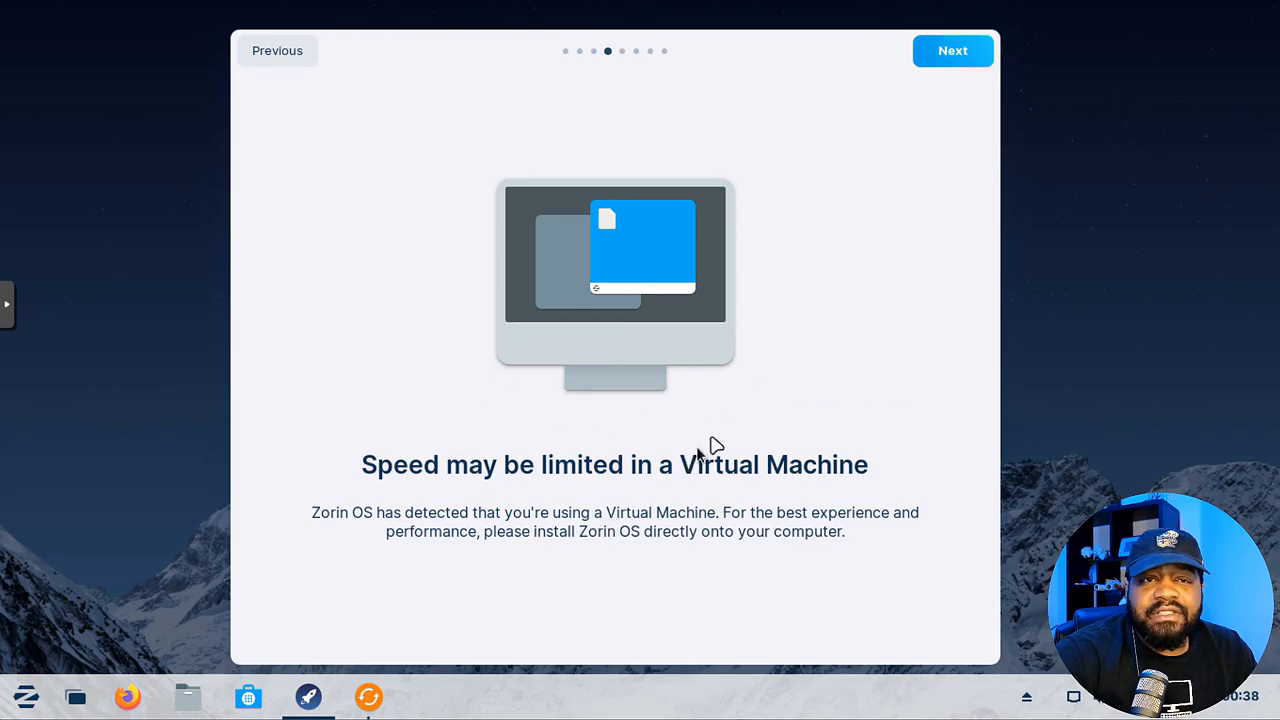
click(951, 50)
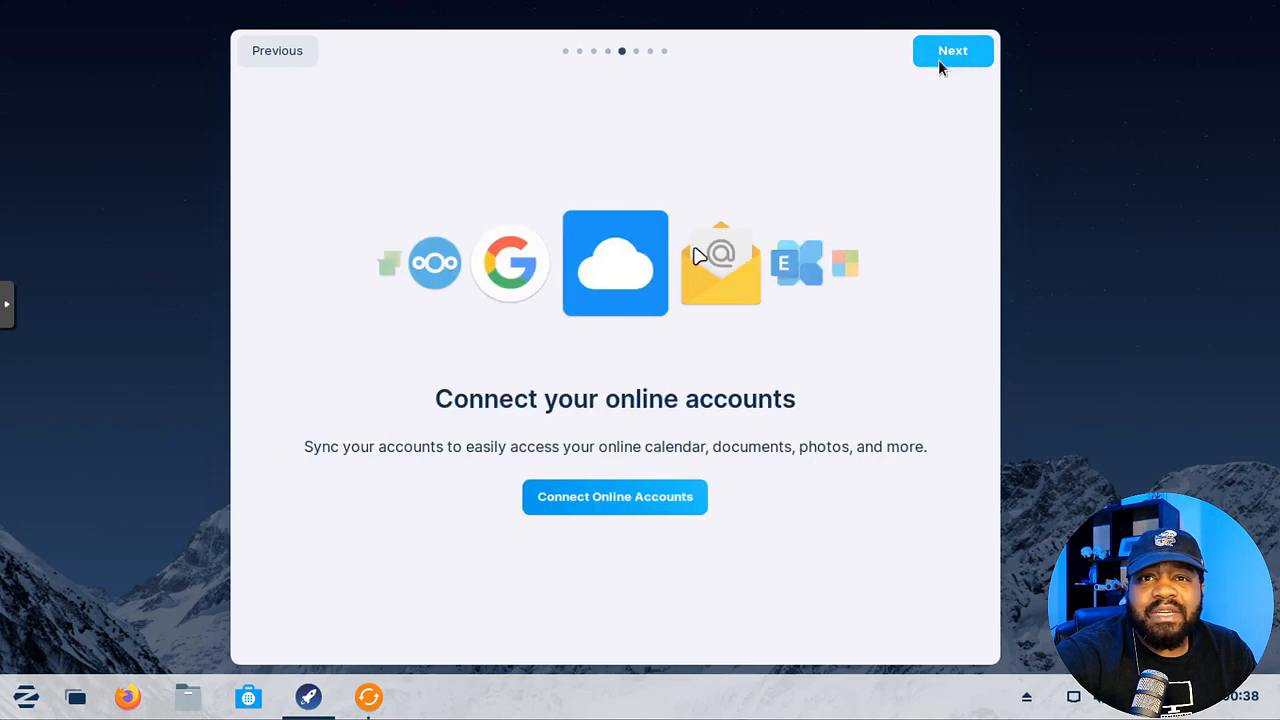
mouse_move(943, 87)
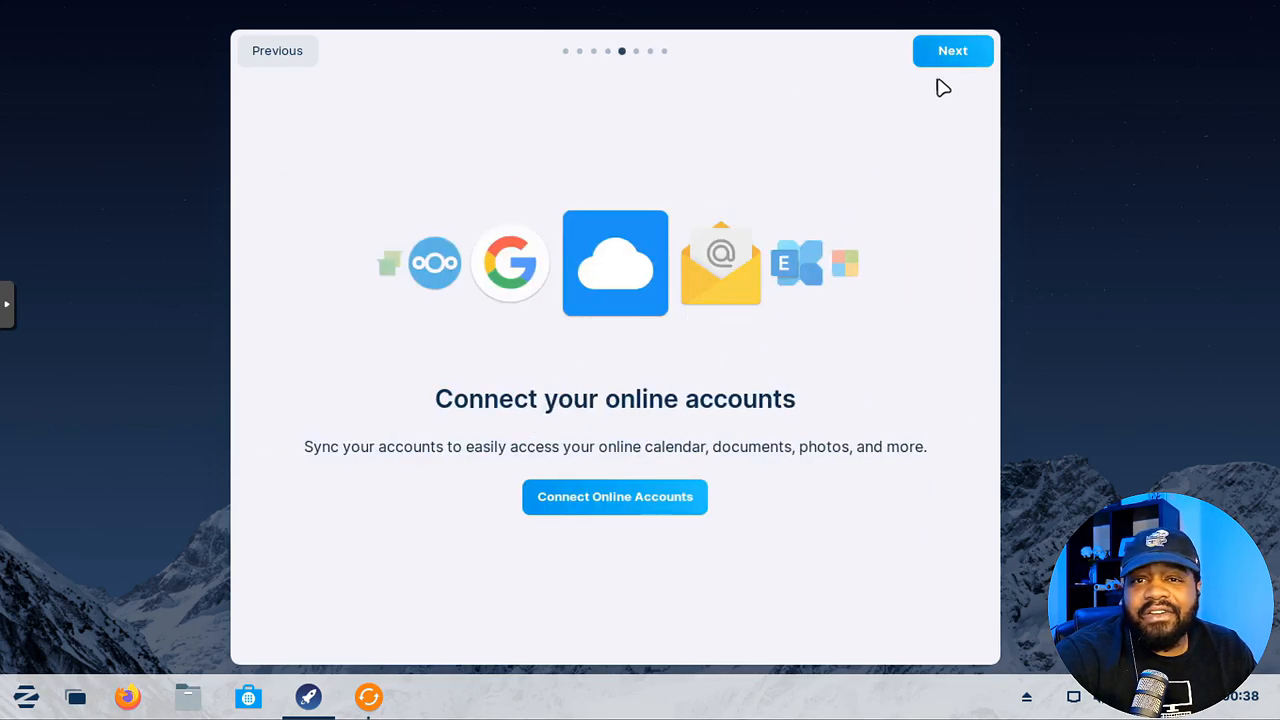
click(952, 50)
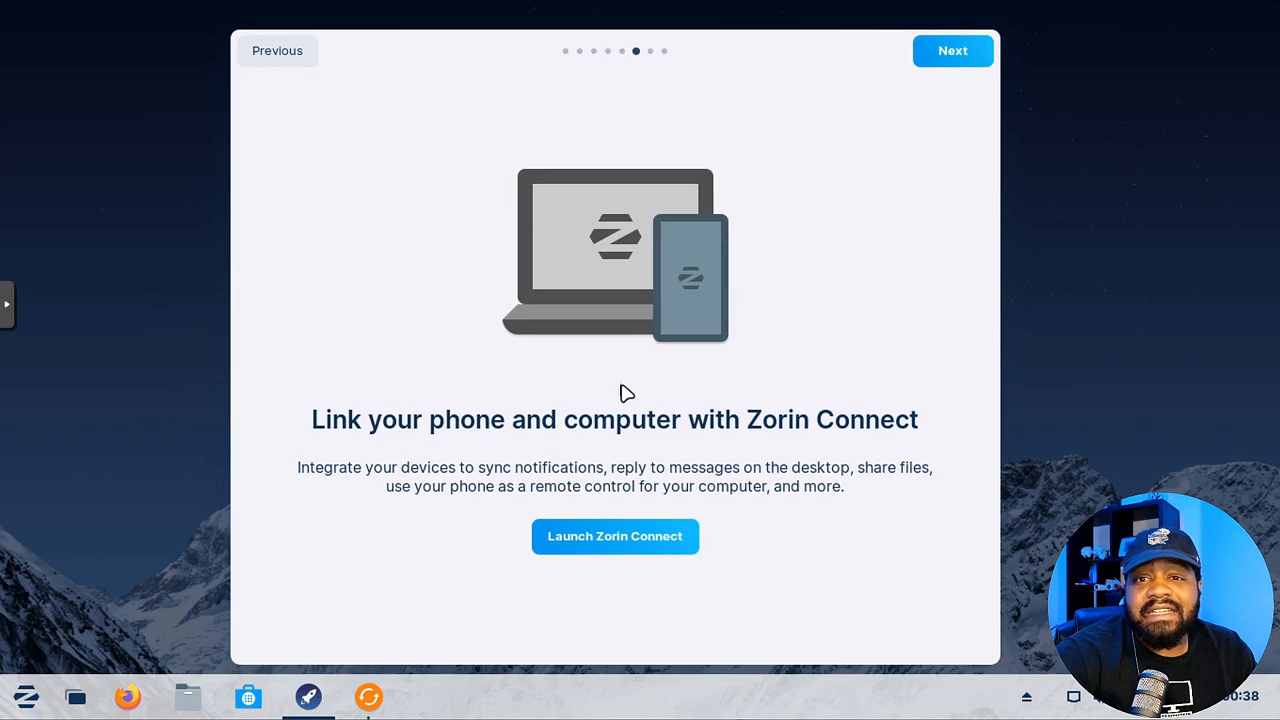
mouse_move(780, 405)
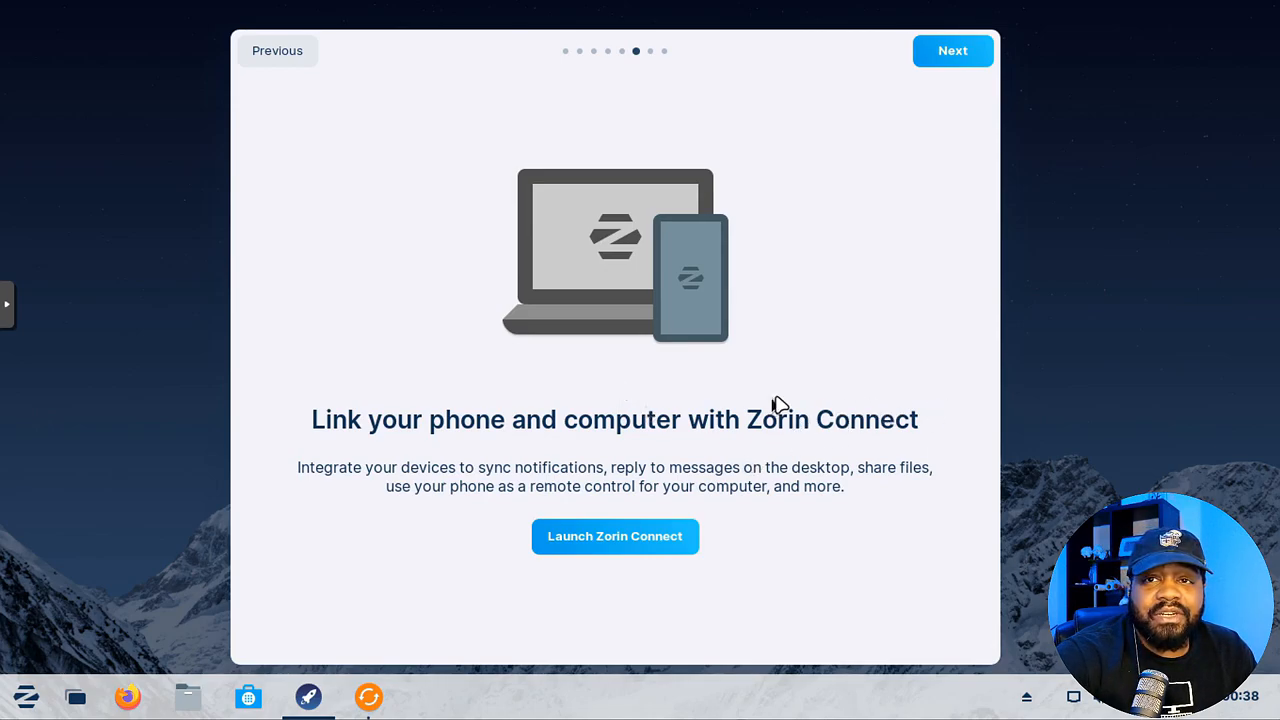
click(951, 50)
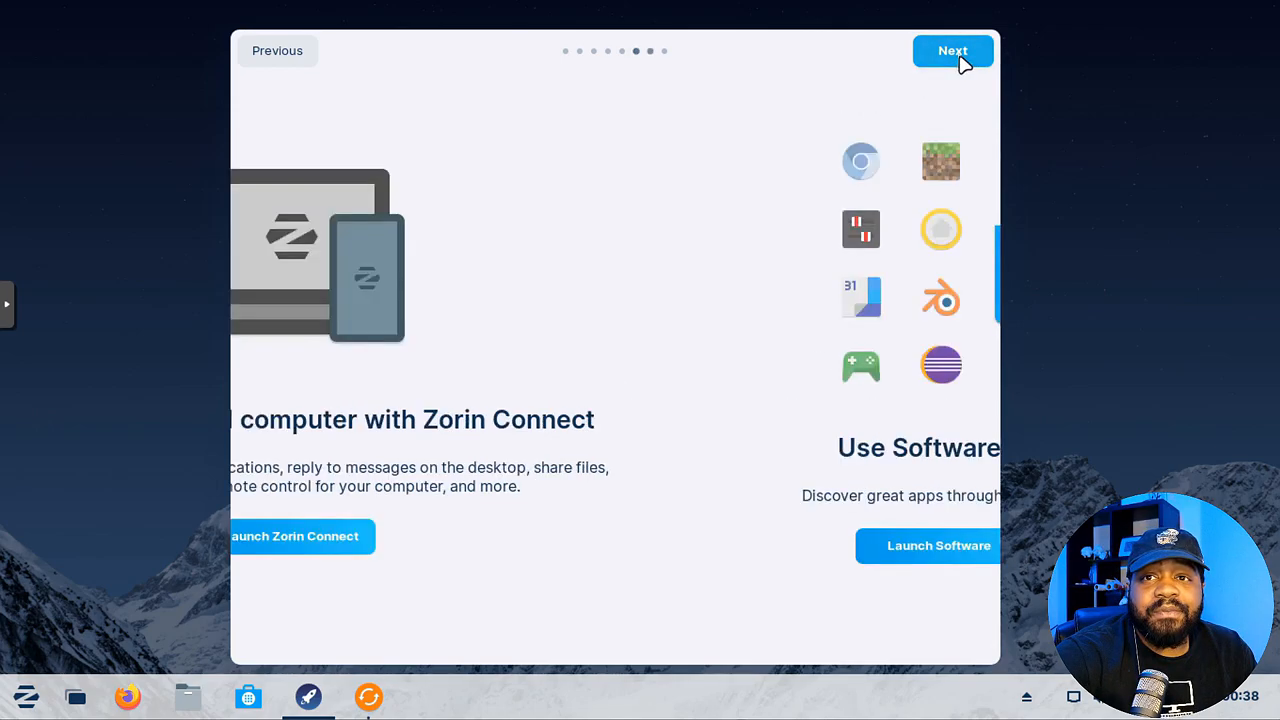
click(952, 50)
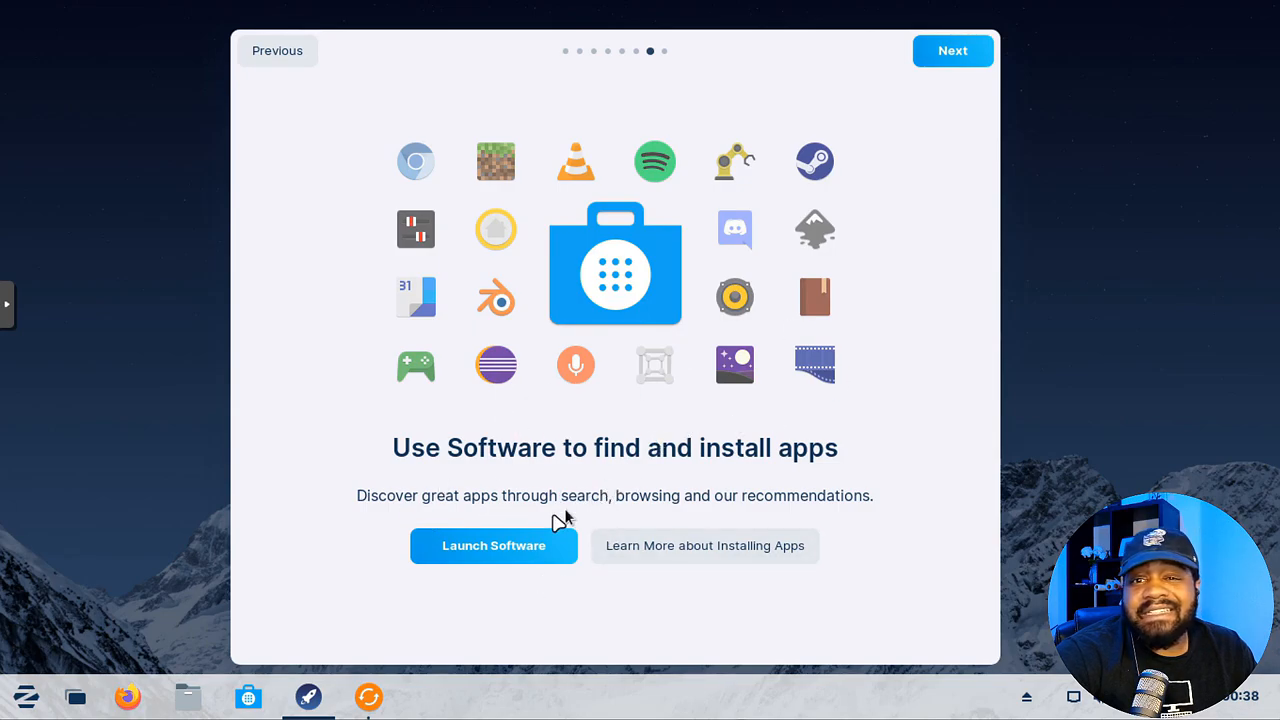
- Launch Software, dismiss its welcome, confirm Updates shows everything current, and return to Explore
click(493, 545)
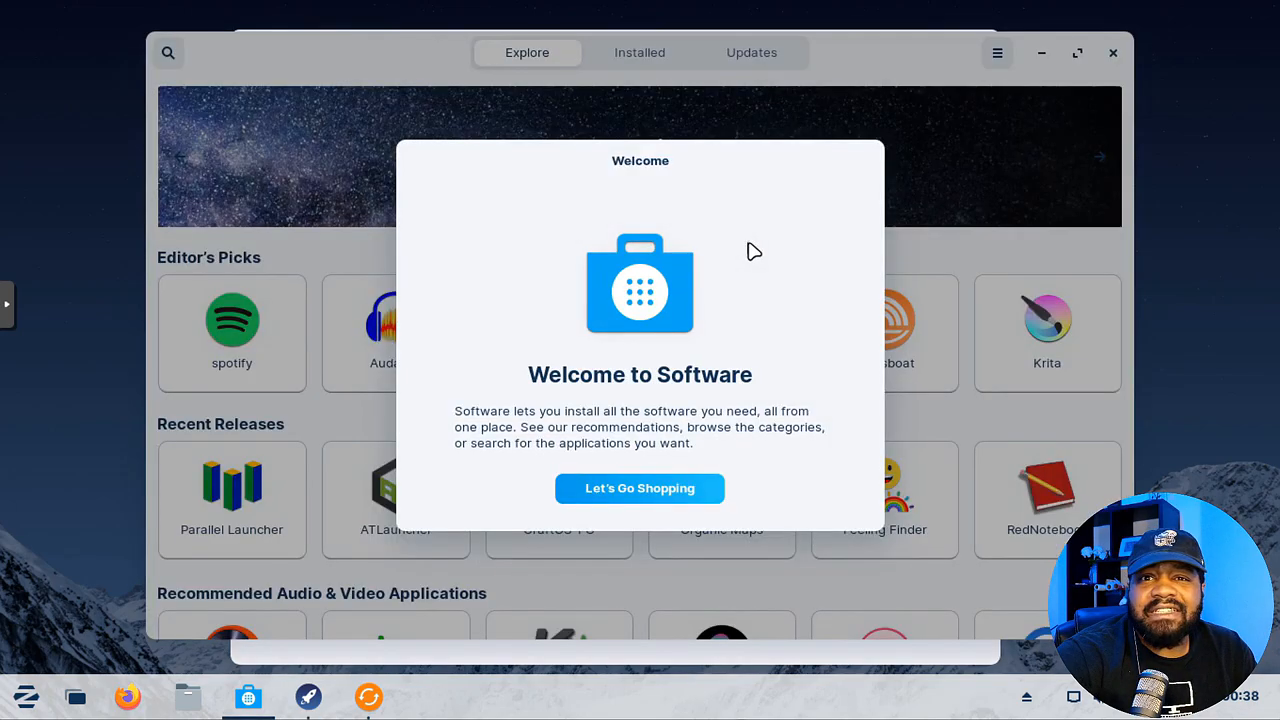
click(639, 488)
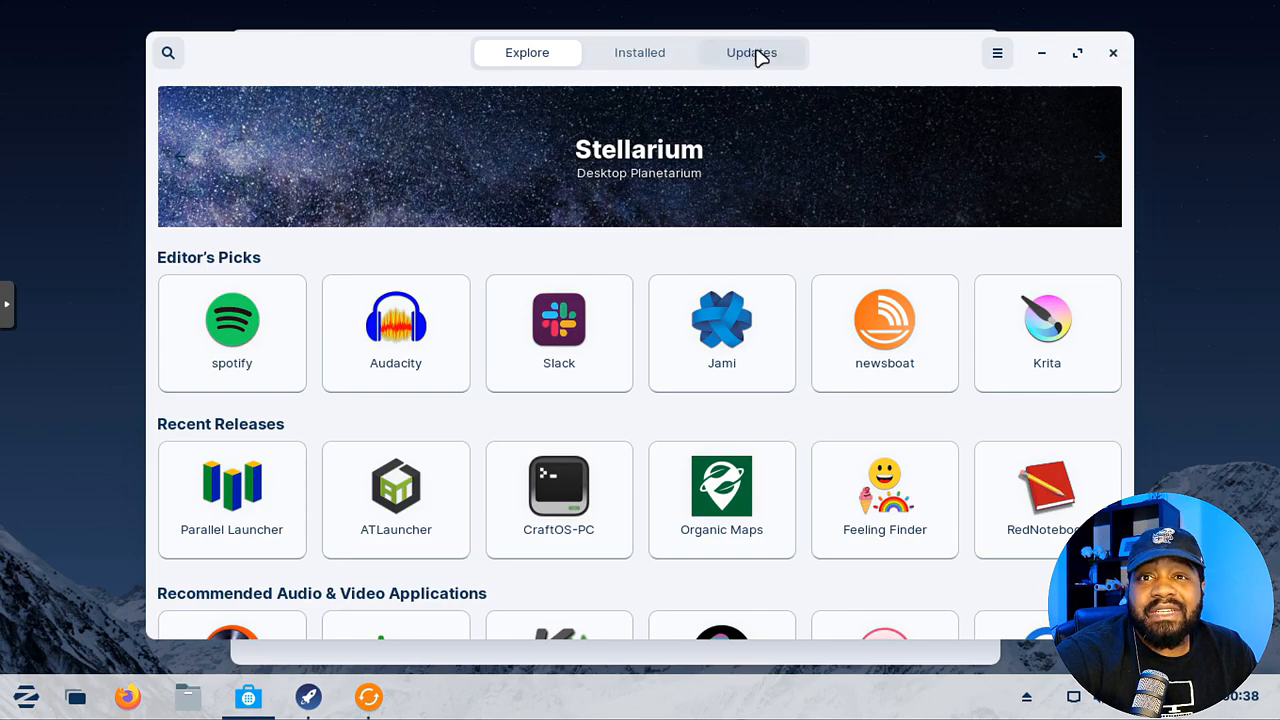
click(751, 52)
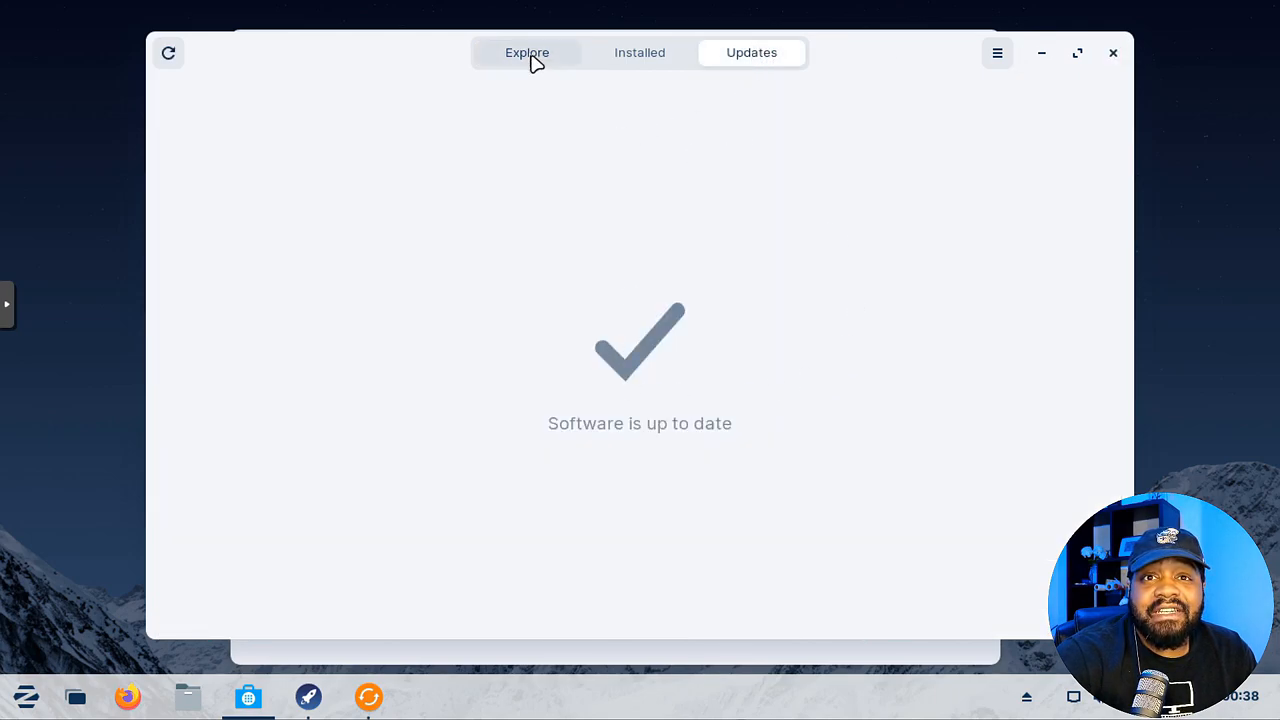
click(527, 52)
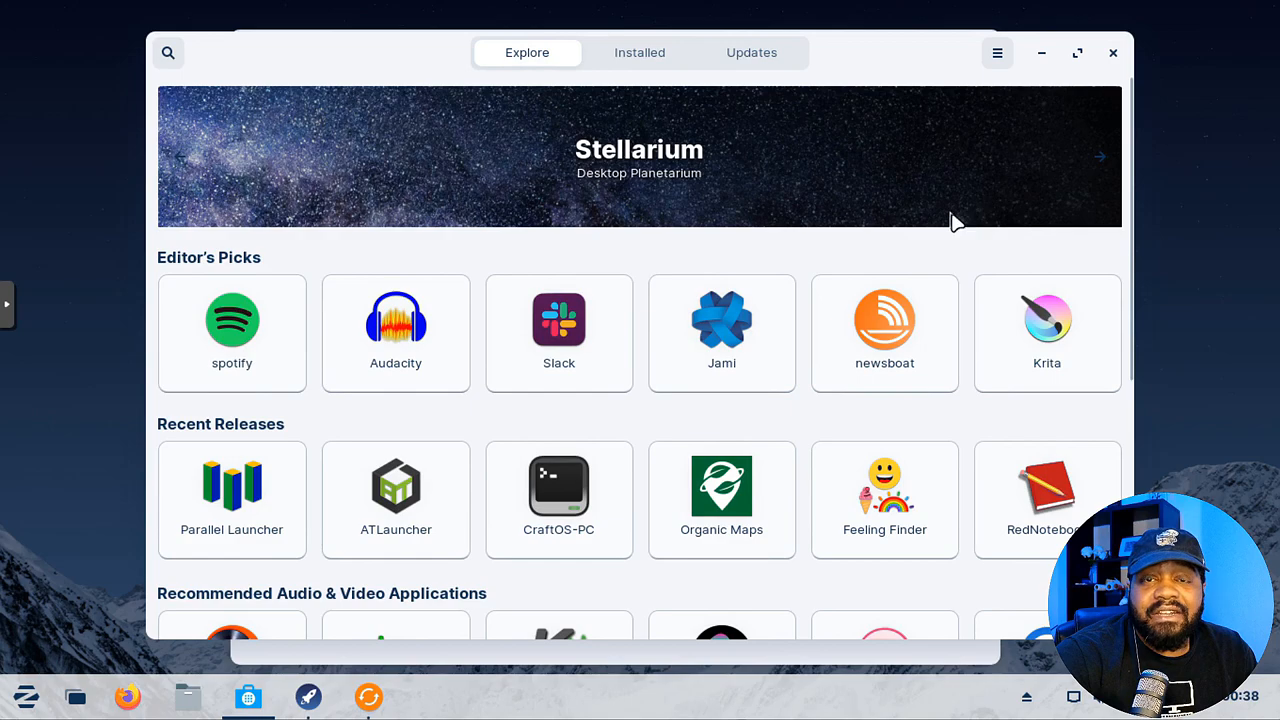
mouse_move(920, 222)
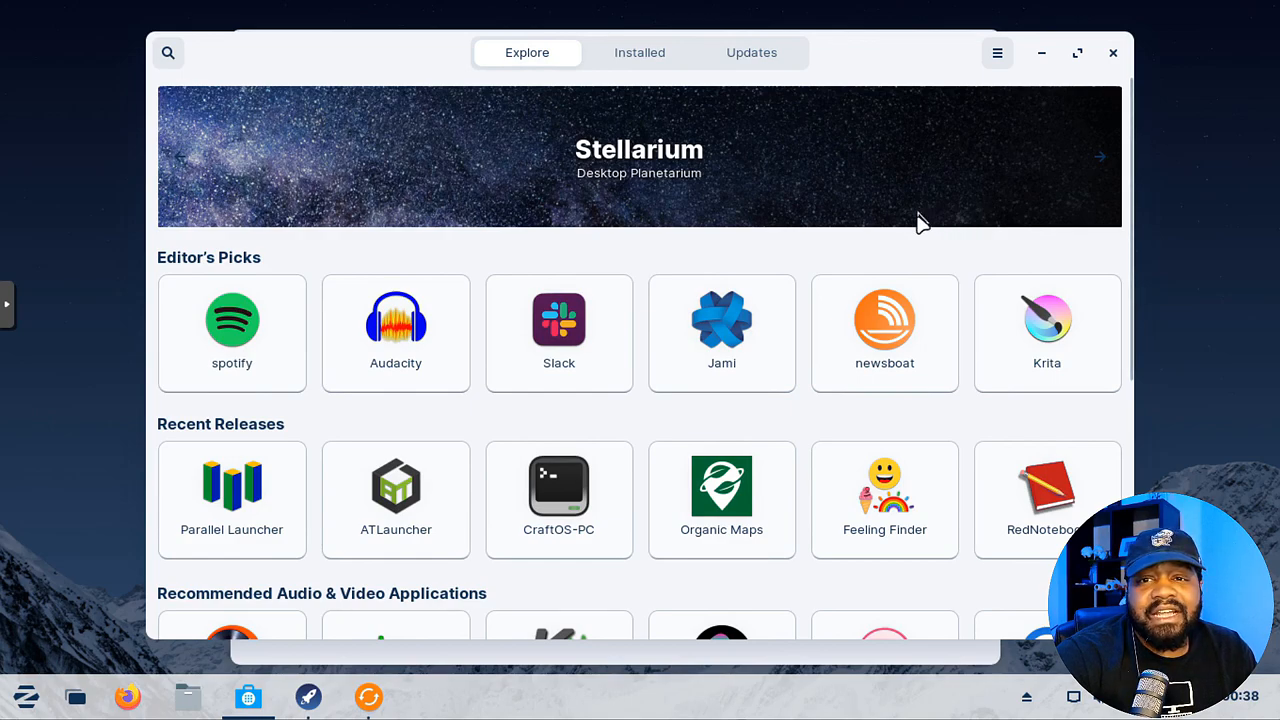
mouse_move(490, 540)
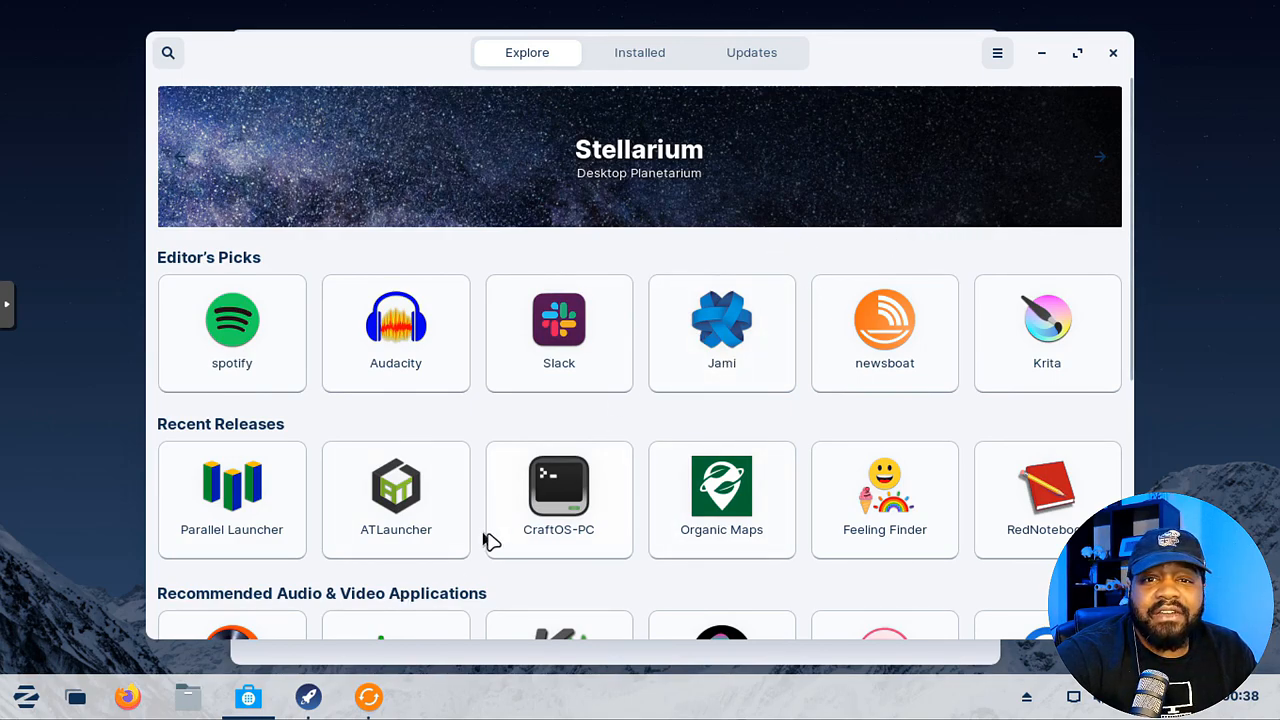
mouse_move(555, 245)
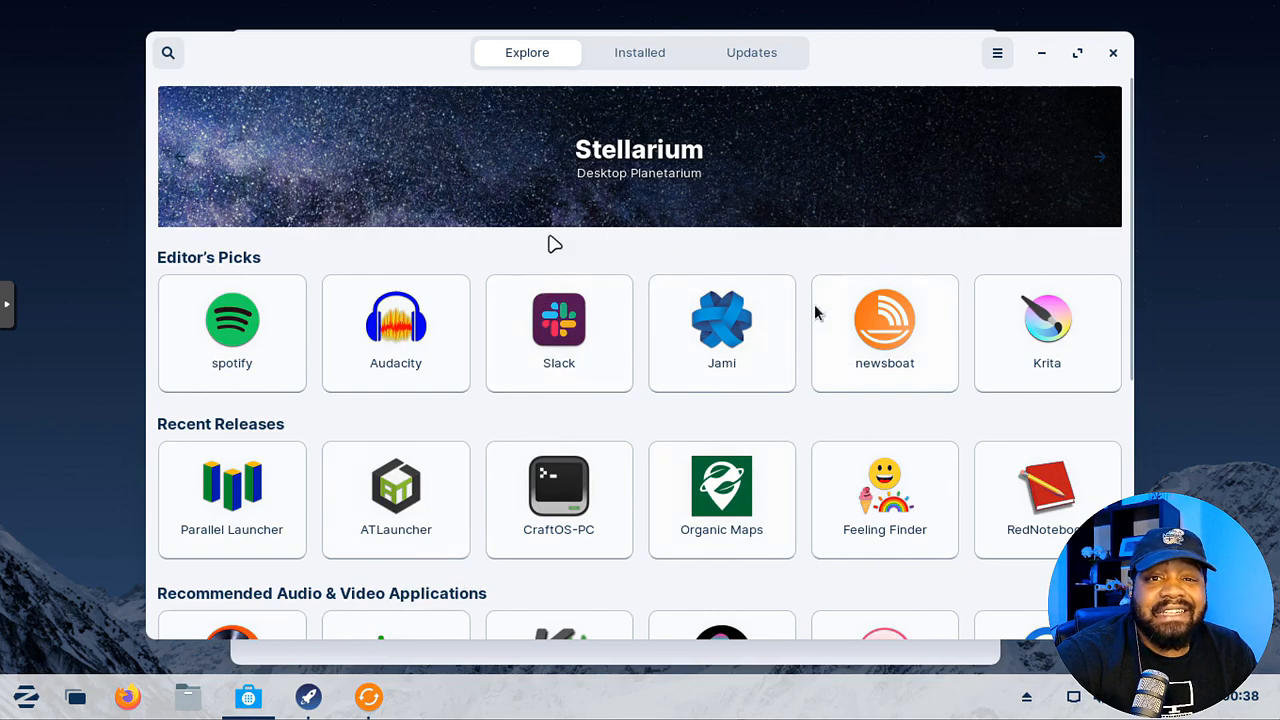
mouse_move(900, 407)
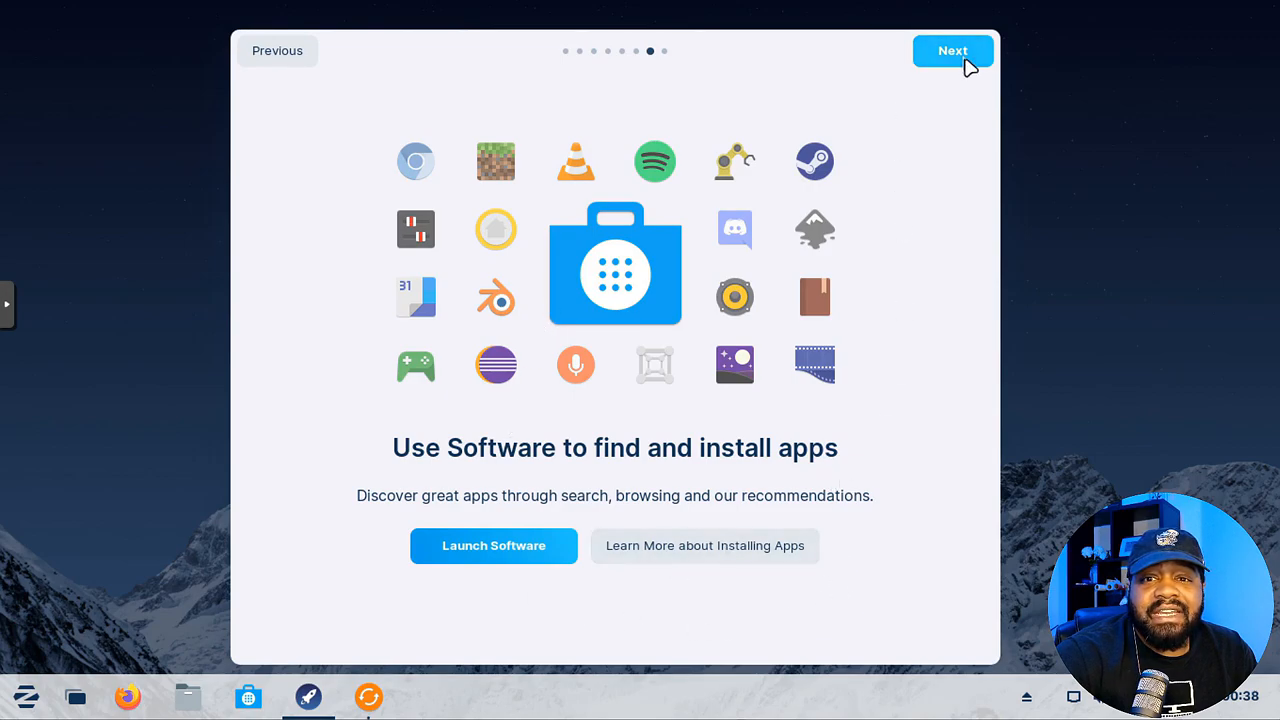
- Advance to the tour's final page and close the Welcome tour
click(952, 50)
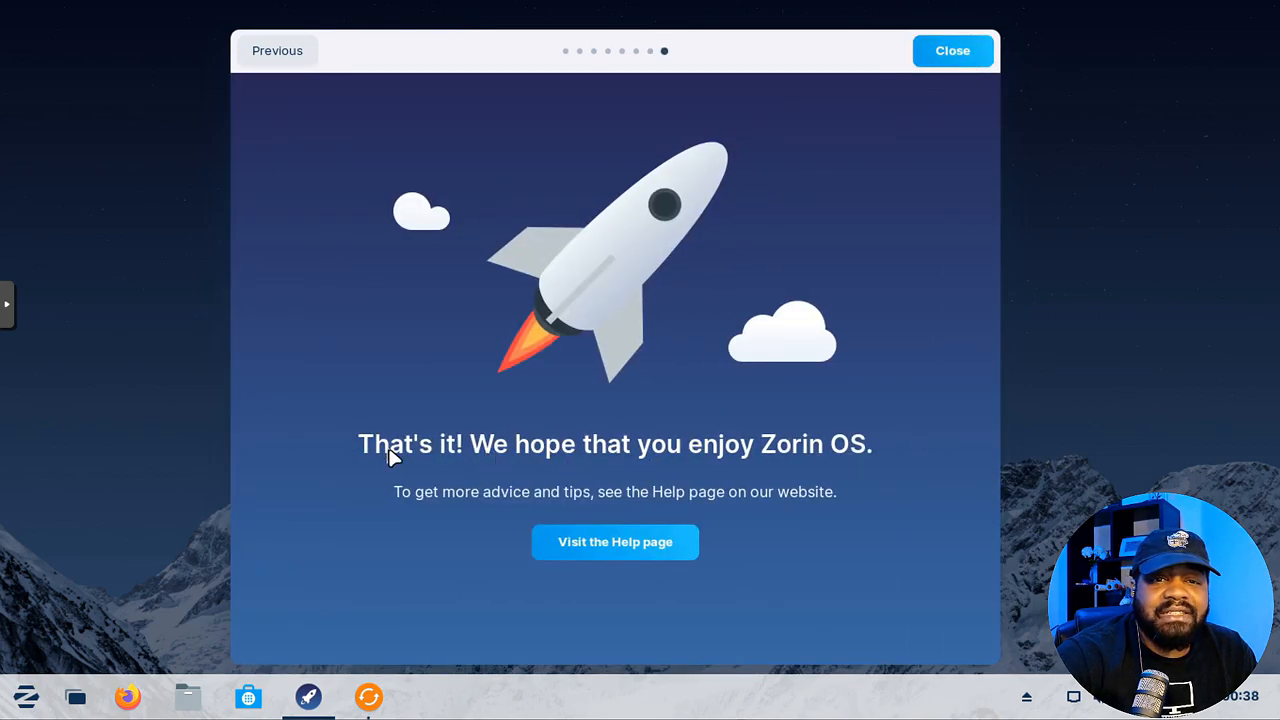
mouse_move(805, 478)
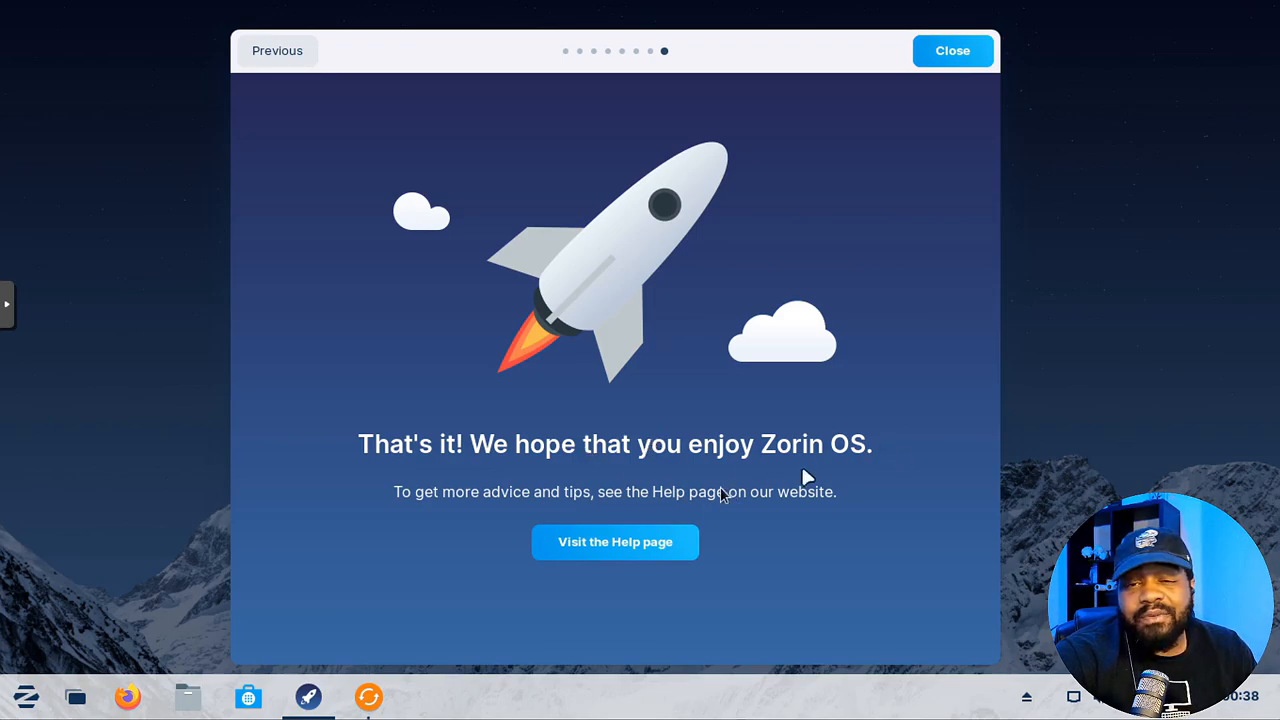
mouse_move(640, 542)
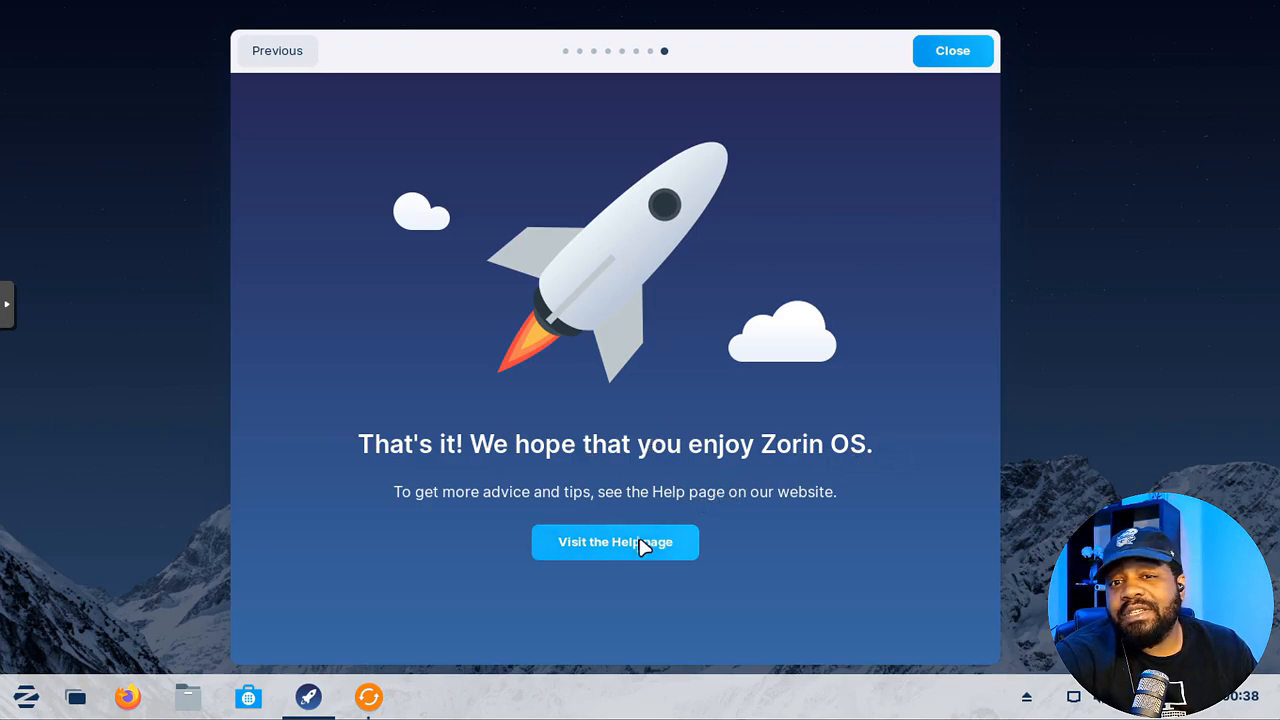
mouse_move(614, 555)
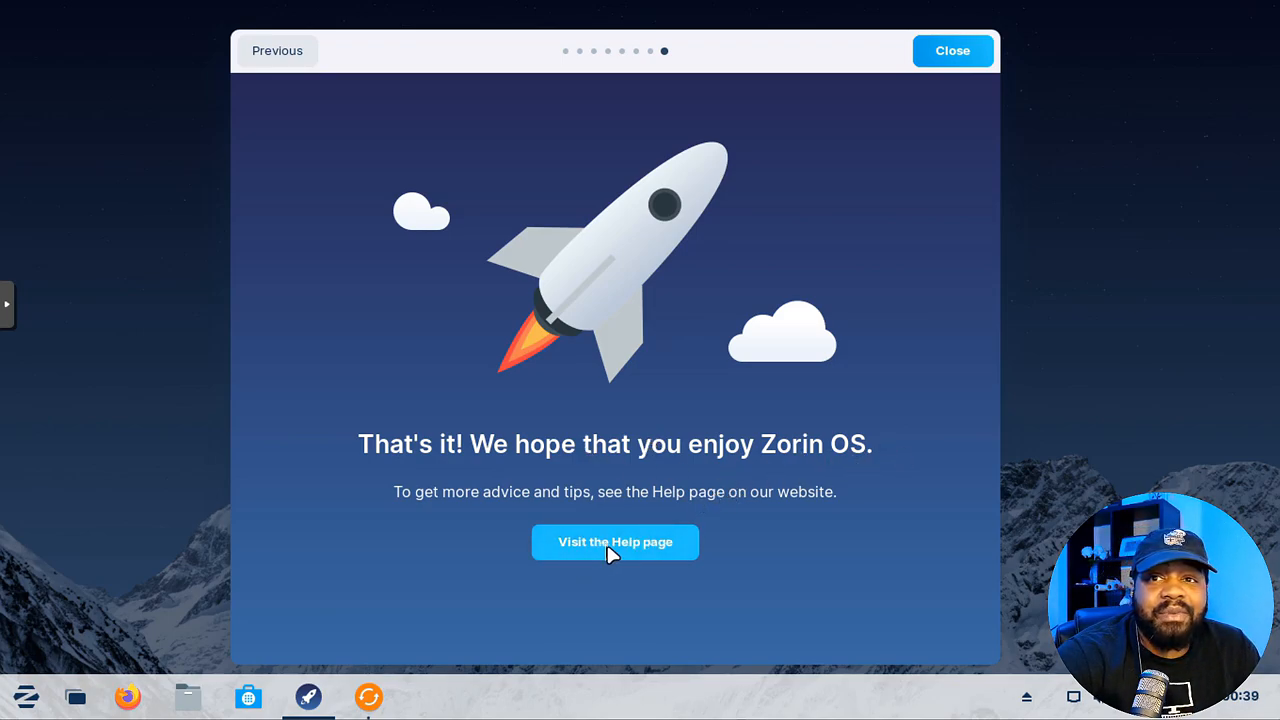
mouse_move(935, 90)
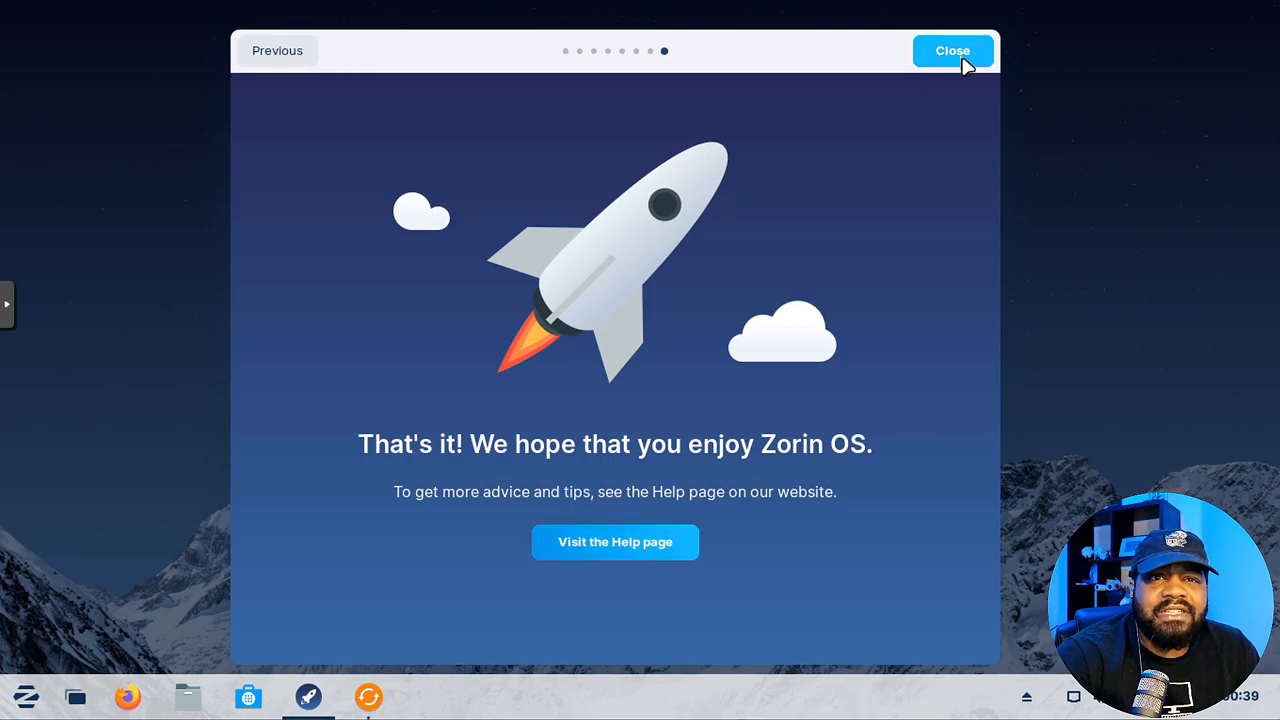
click(952, 50)
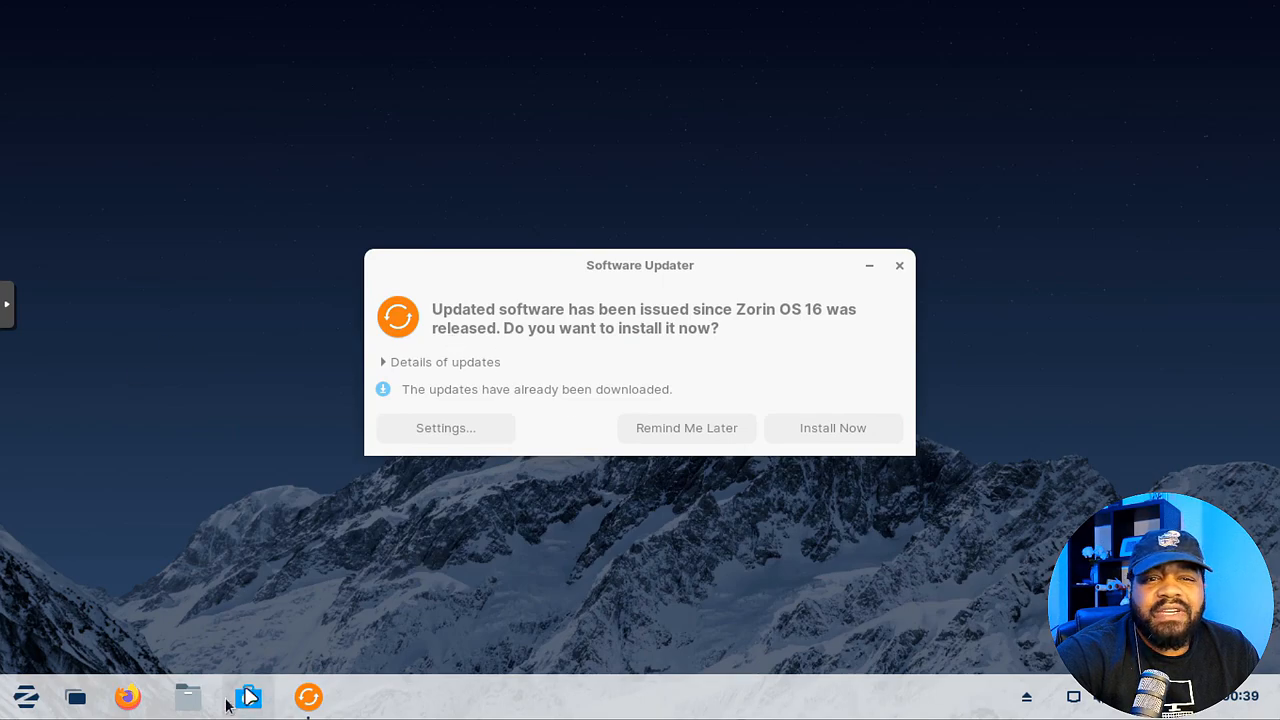
- Launch Terminal by searching 'termin' in the Zorin menu and run uname -a
click(26, 697)
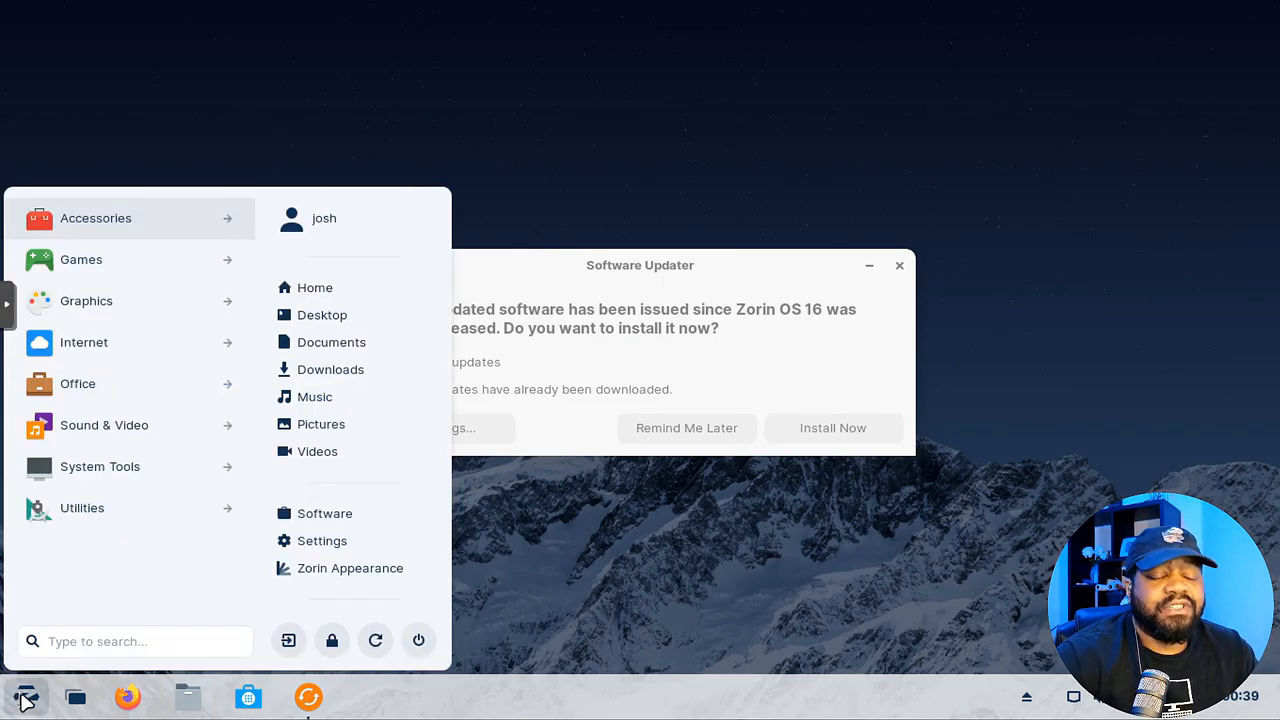
text(termin)
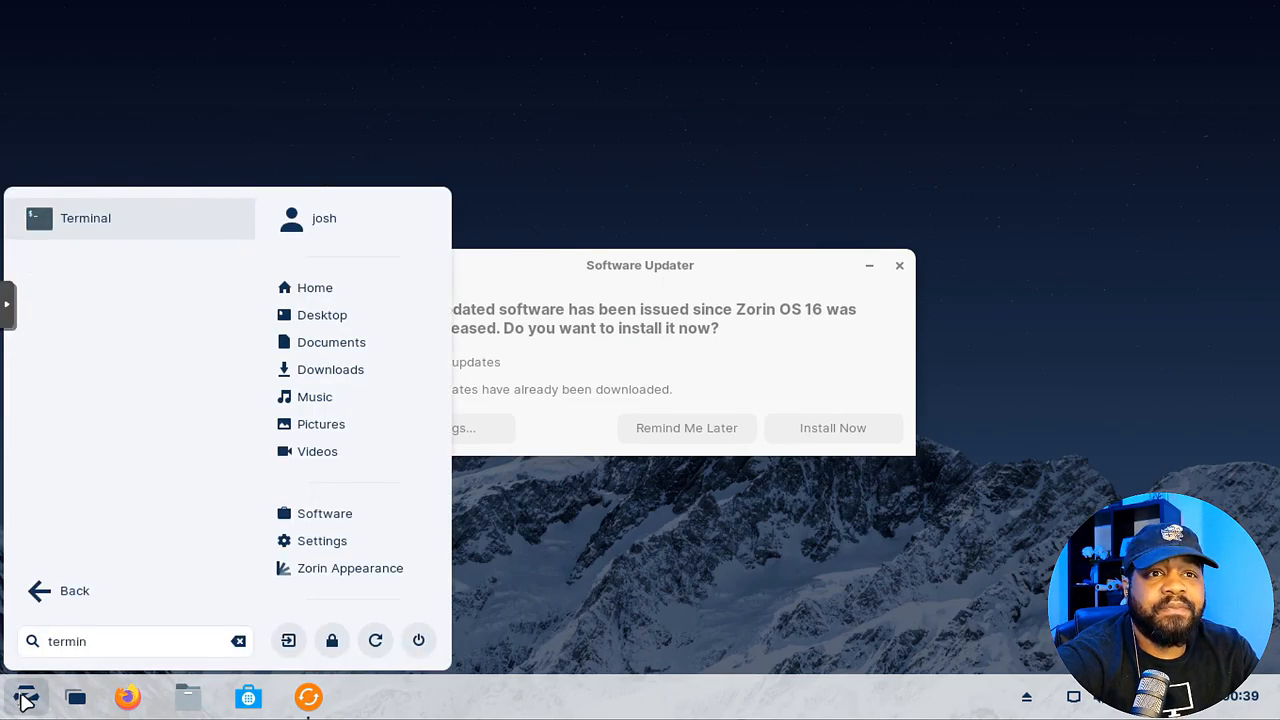
click(85, 218)
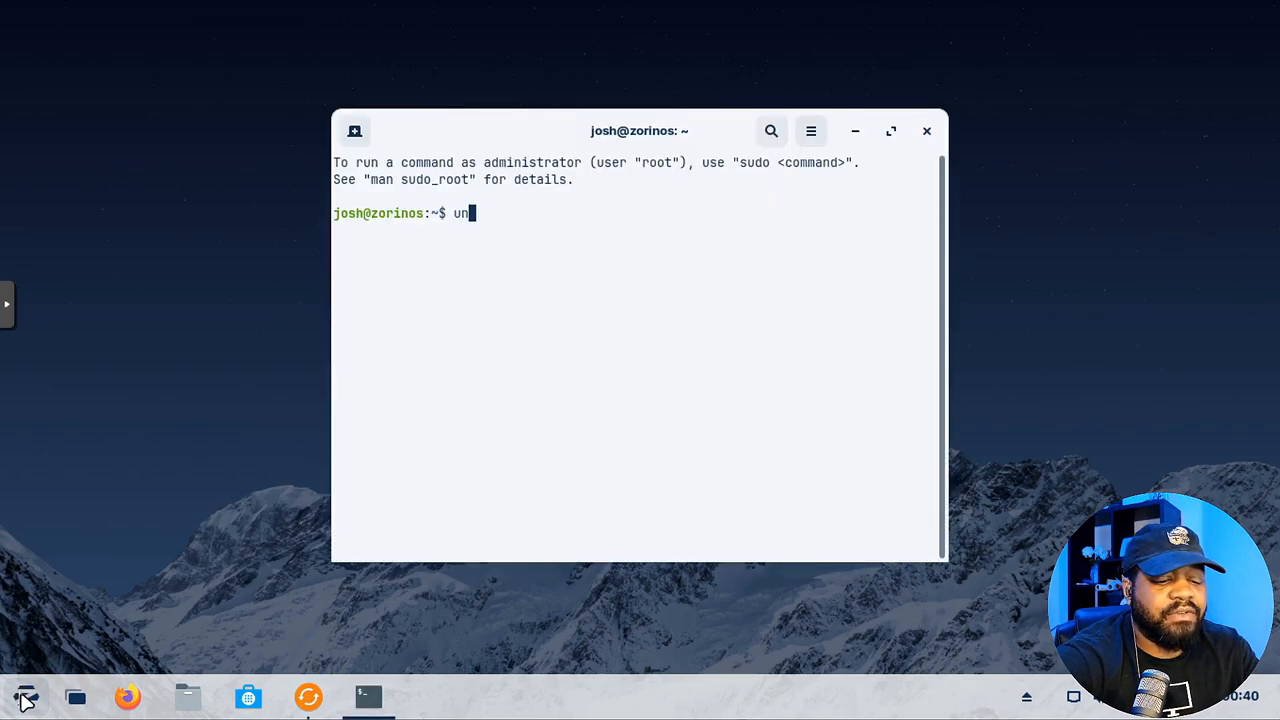
text(ma)
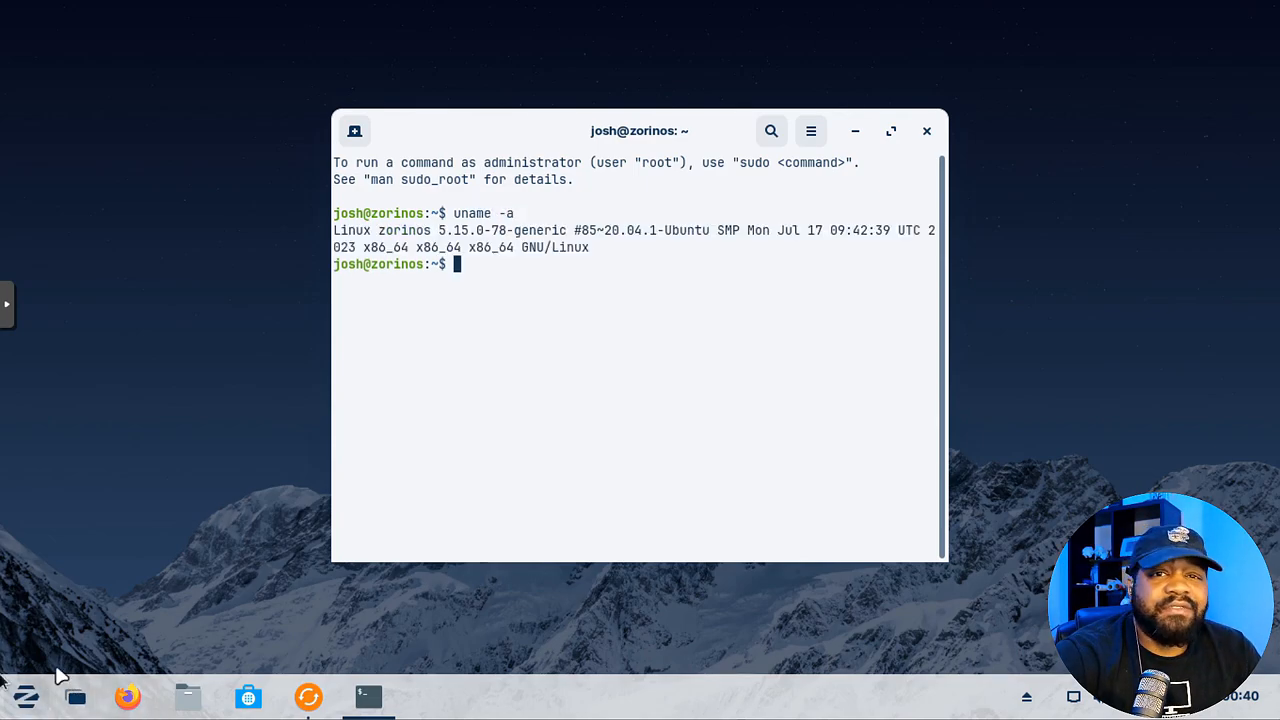
mouse_move(445, 278)
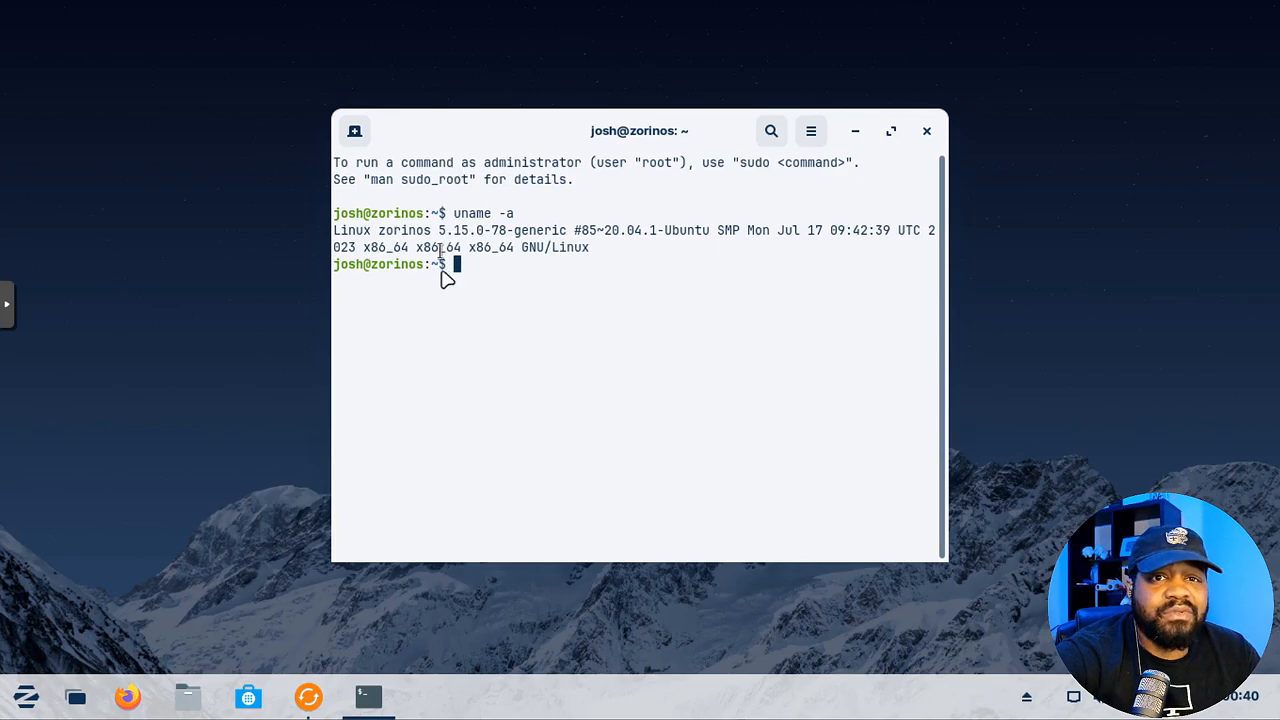
mouse_move(573, 270)
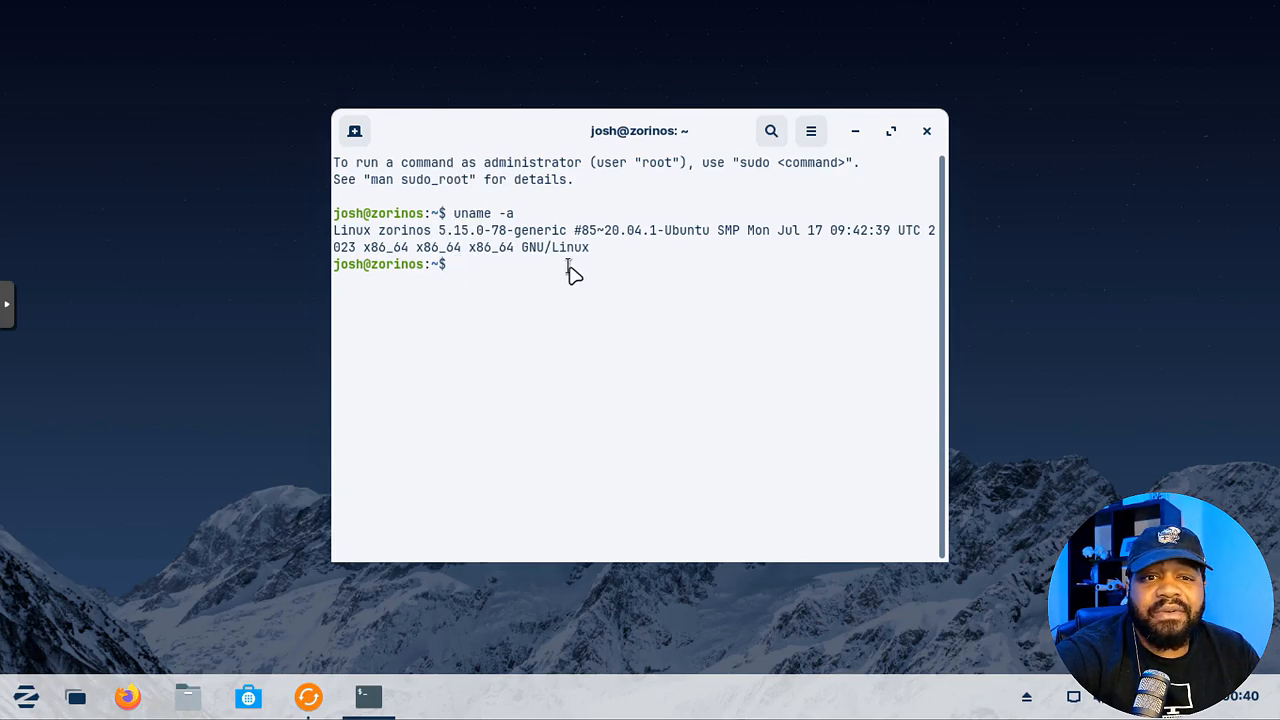